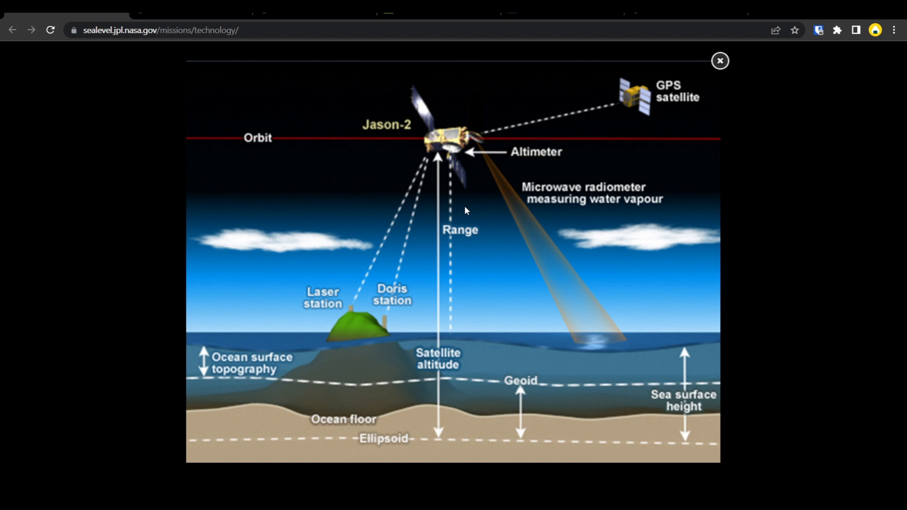
pyautogui.moveTo(452, 331)
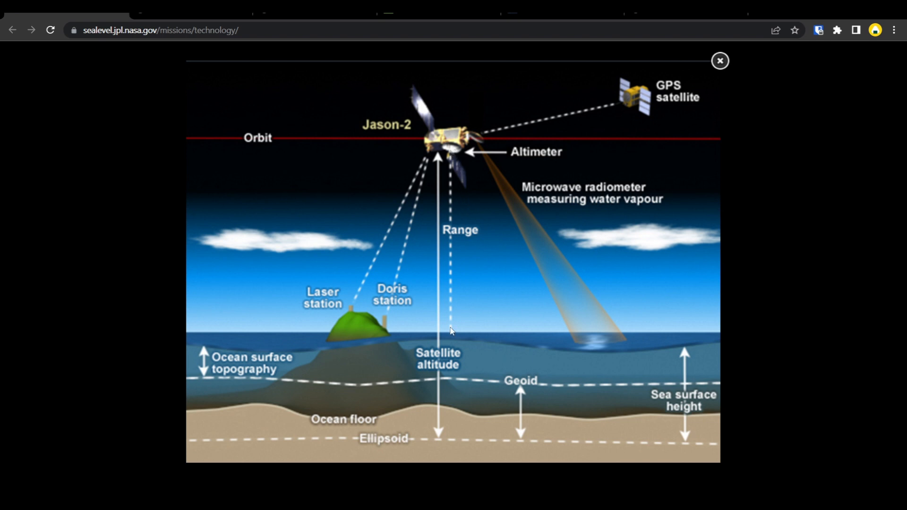
pyautogui.moveTo(451, 341)
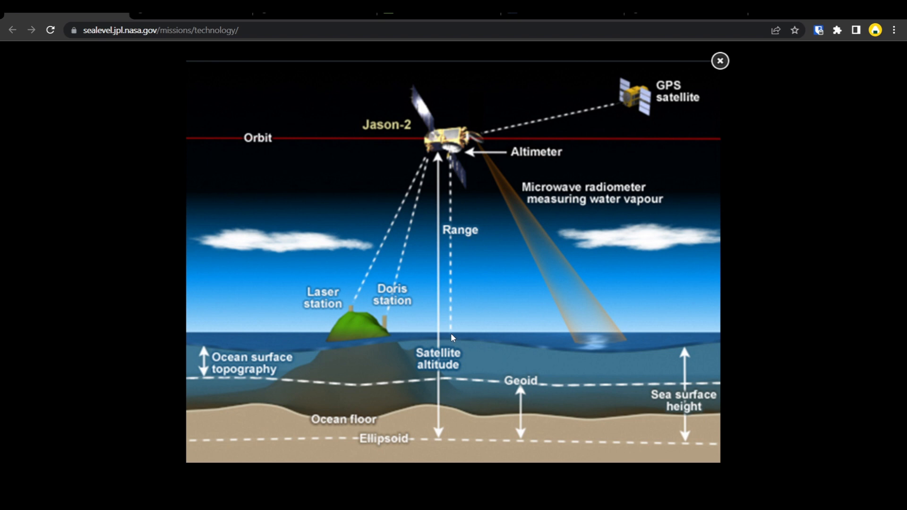
pyautogui.moveTo(453, 338)
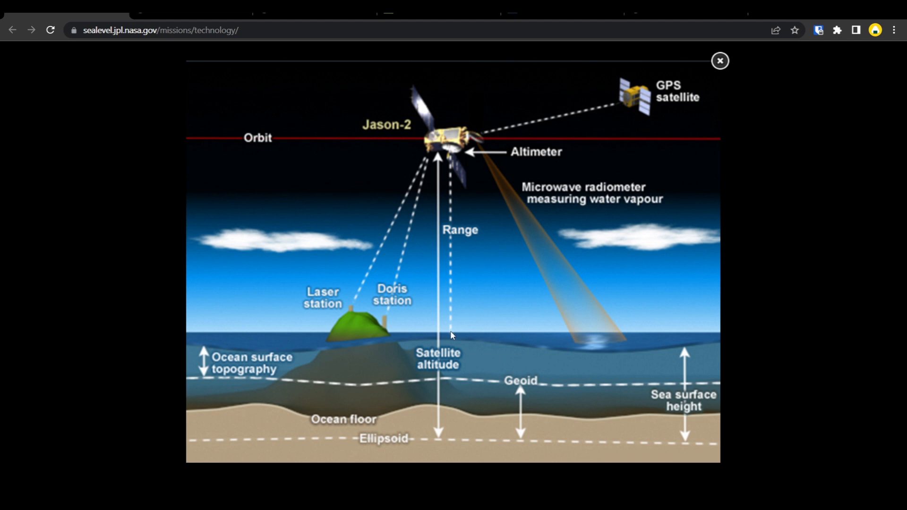
pyautogui.moveTo(295, 453)
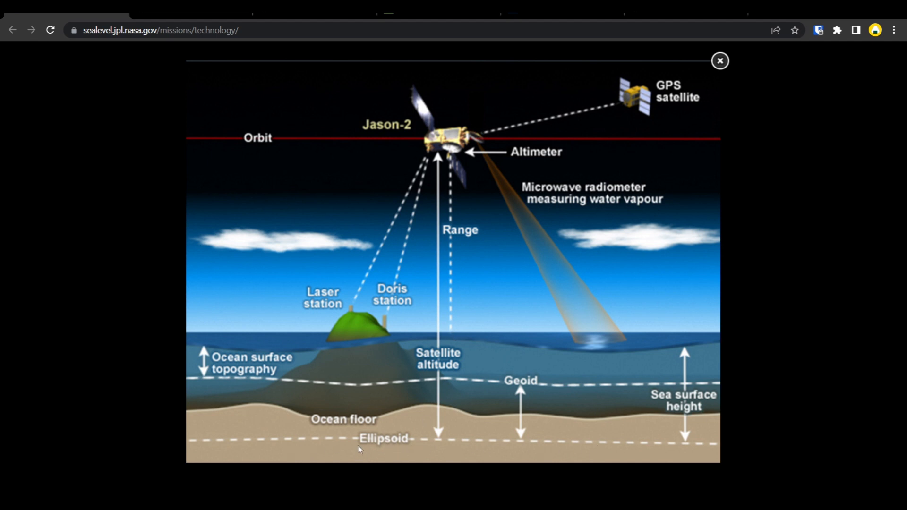
pyautogui.moveTo(475, 436)
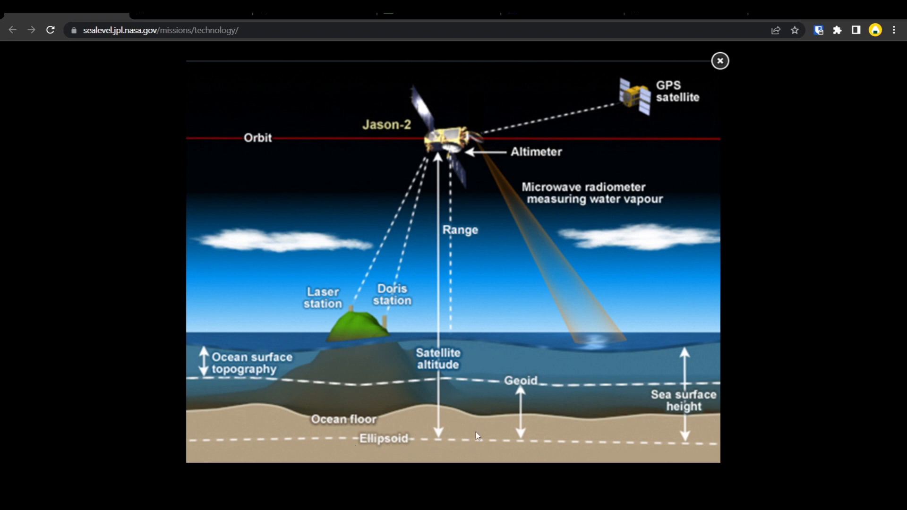
pyautogui.moveTo(455, 334)
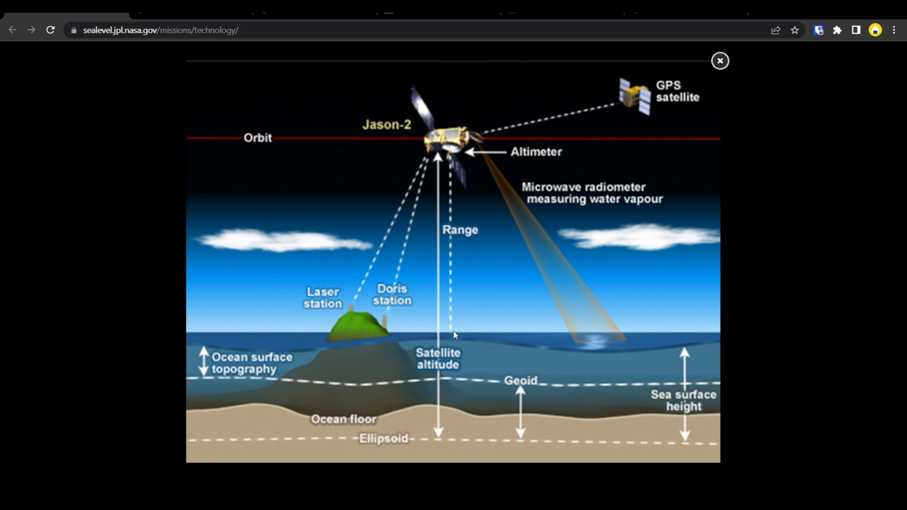
pyautogui.moveTo(456, 415)
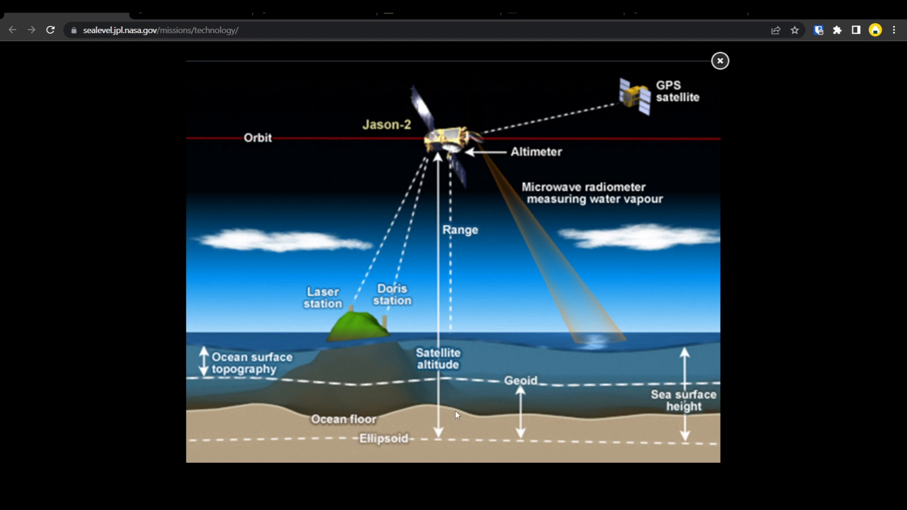
pyautogui.moveTo(387, 111)
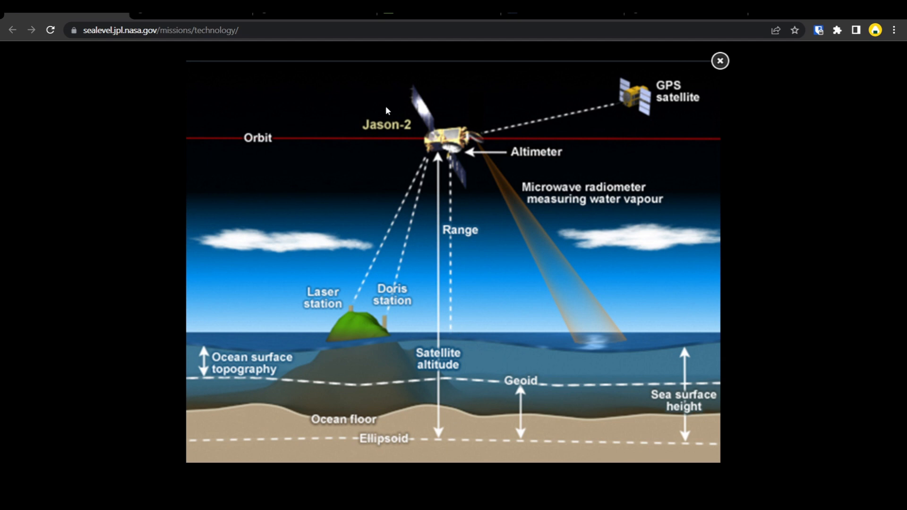
pyautogui.moveTo(405, 137)
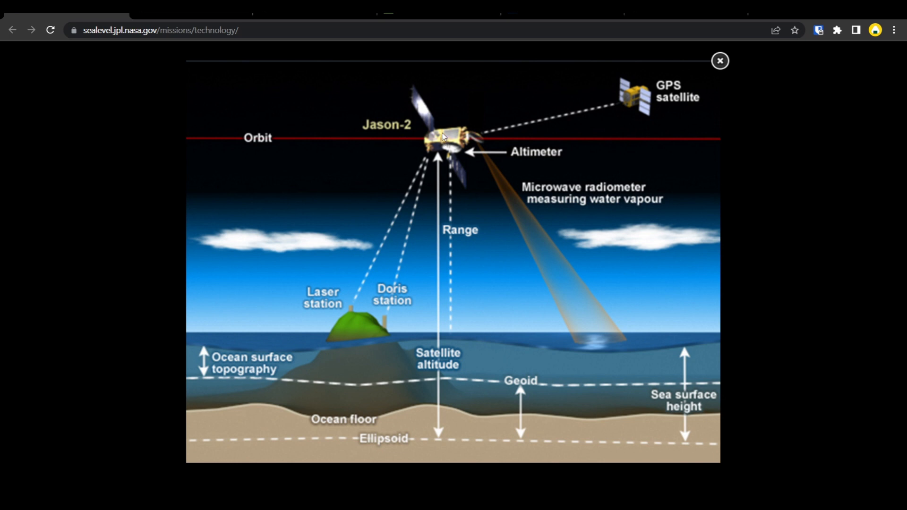
pyautogui.moveTo(451, 130)
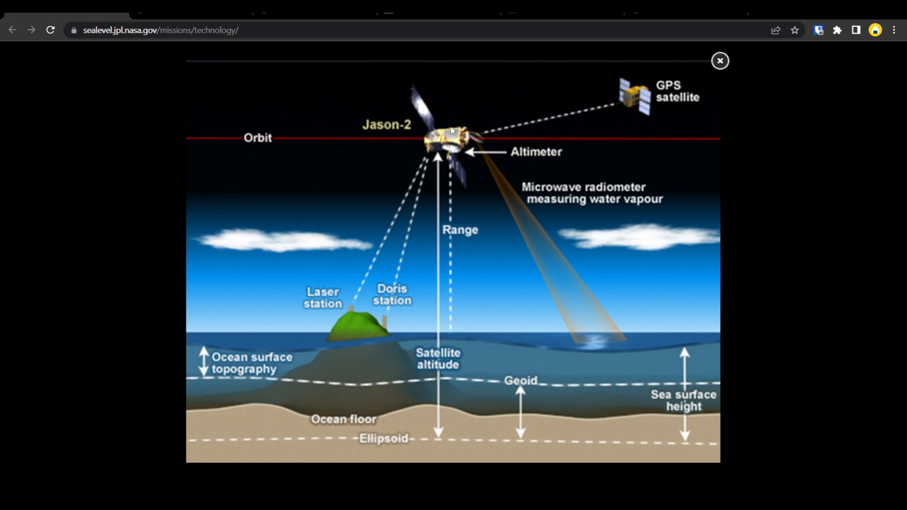
pyautogui.moveTo(451, 127)
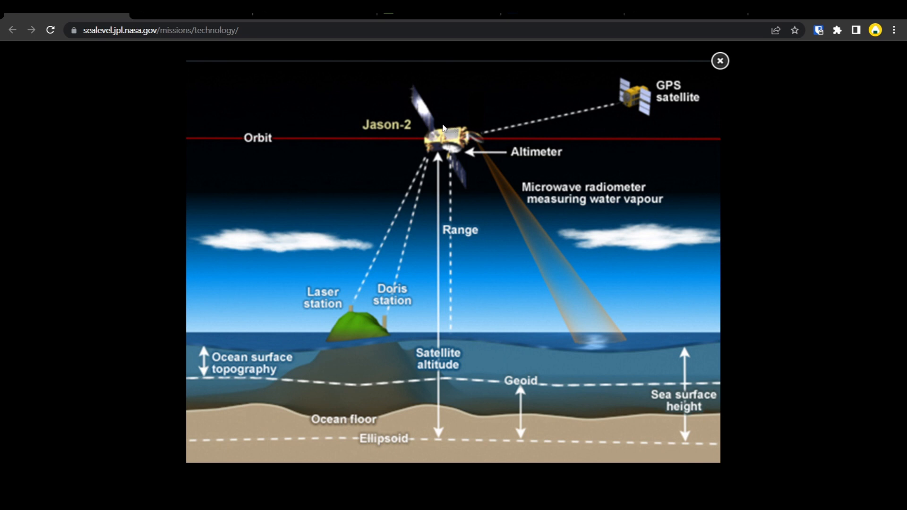
pyautogui.moveTo(430, 126)
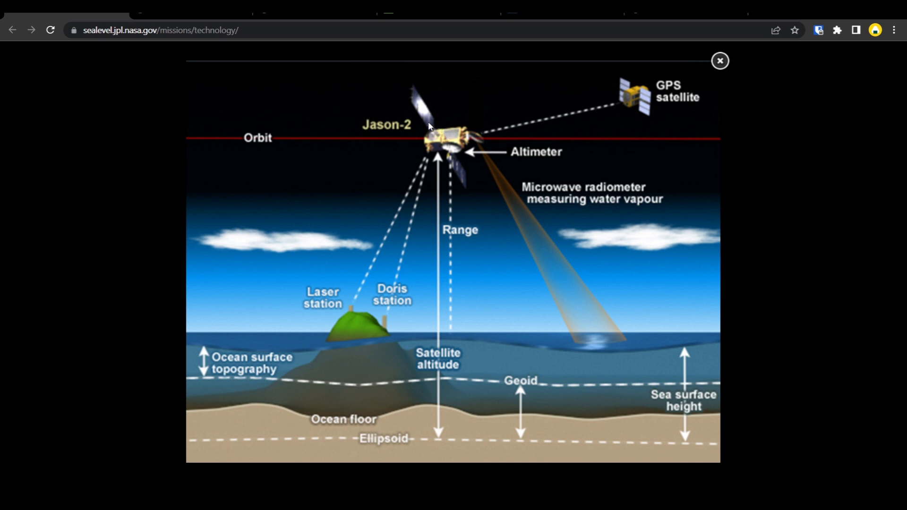
pyautogui.moveTo(409, 150)
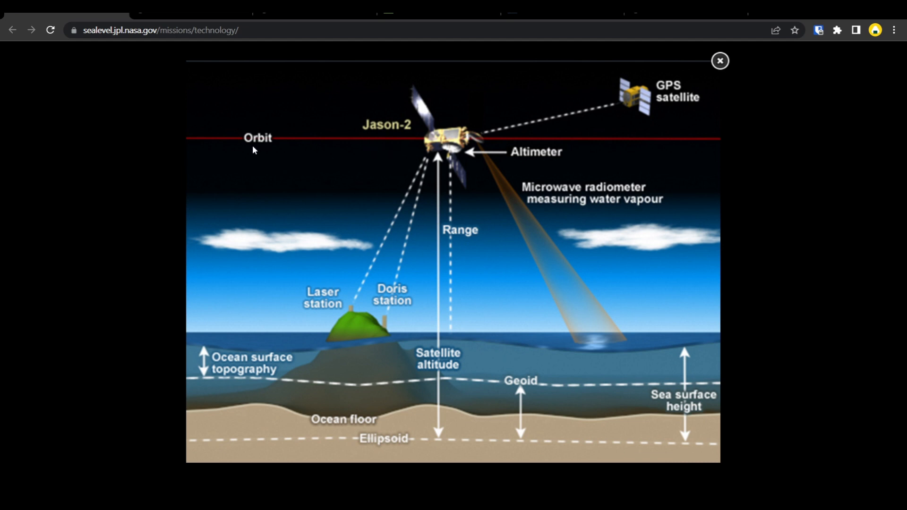
pyautogui.moveTo(392, 134)
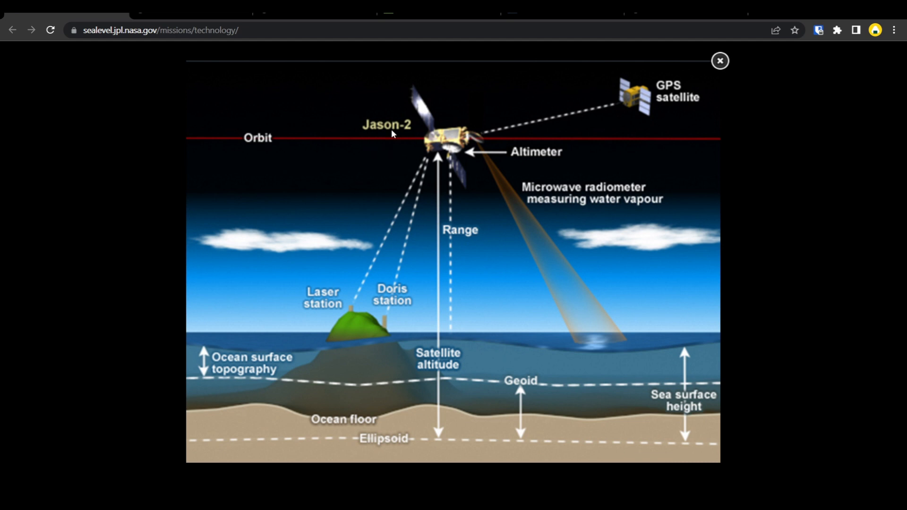
pyautogui.moveTo(466, 165)
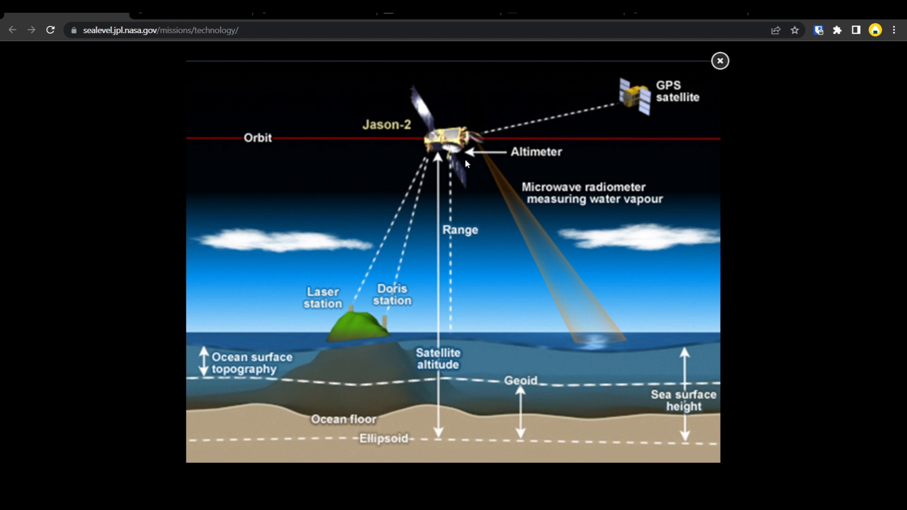
pyautogui.moveTo(544, 315)
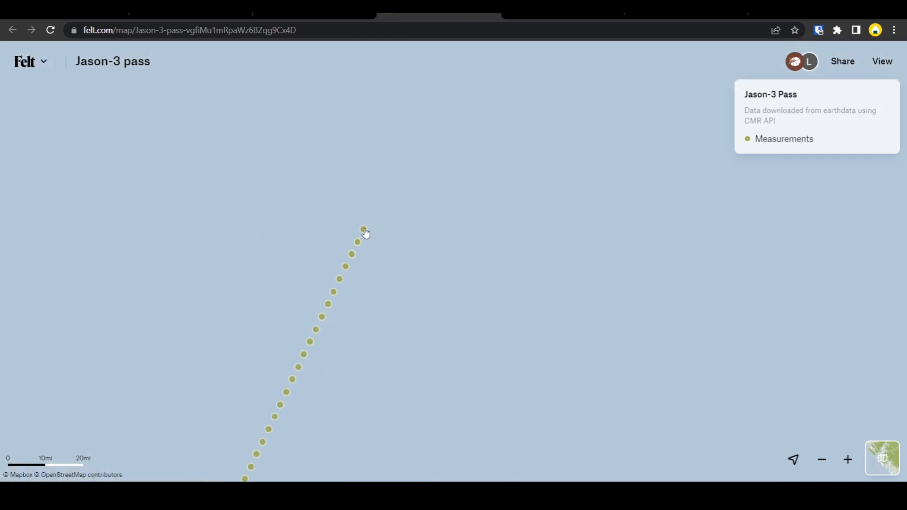
# Pan the Felt map northeast to follow the Jason-3 measurement track across Africa.
pyautogui.click(364, 229)
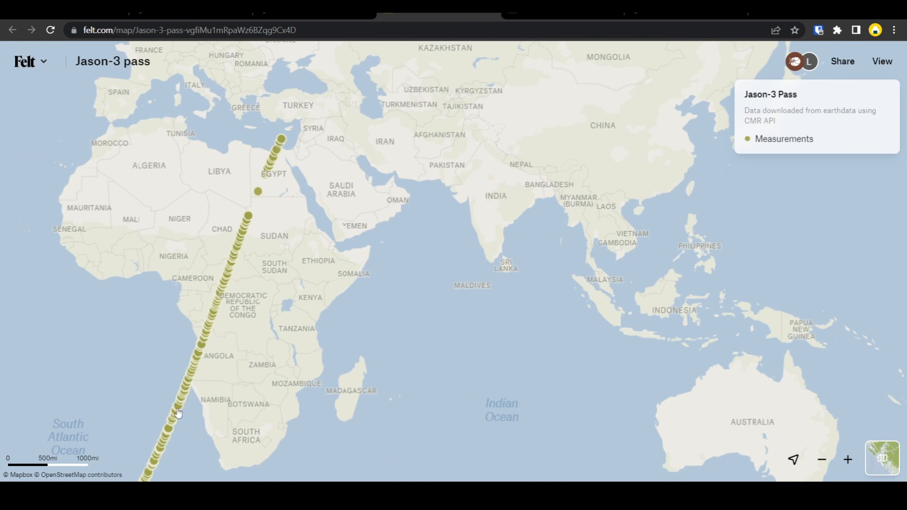
pyautogui.moveTo(180, 412); pyautogui.dragTo(556, 165)
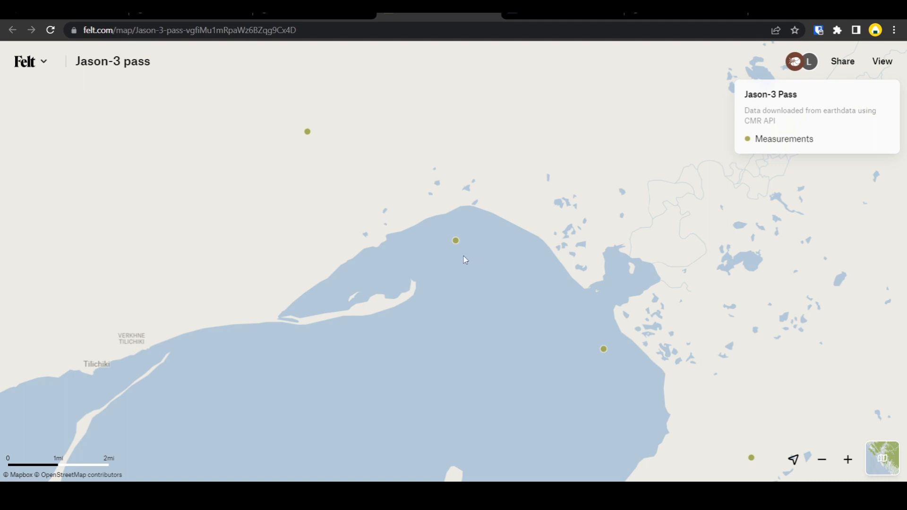
pyautogui.moveTo(470, 258)
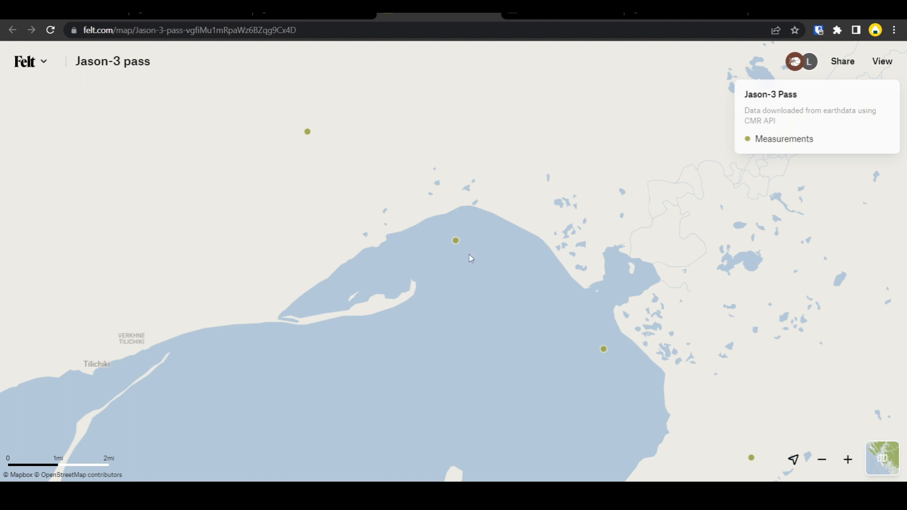
pyautogui.moveTo(462, 254)
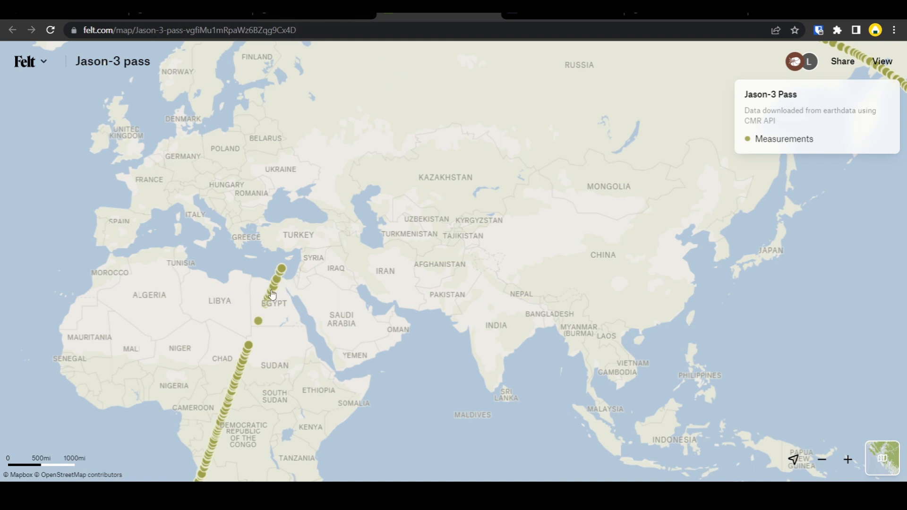
pyautogui.moveTo(288, 279)
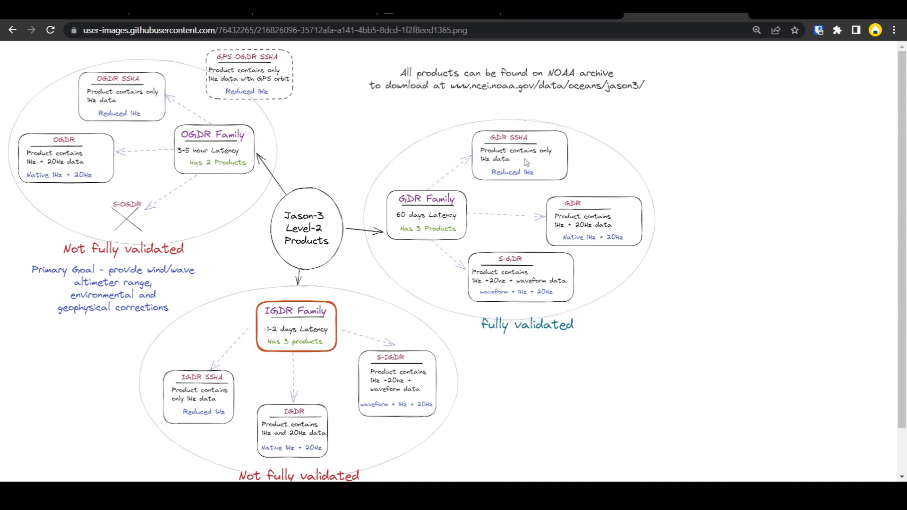
pyautogui.moveTo(515, 140)
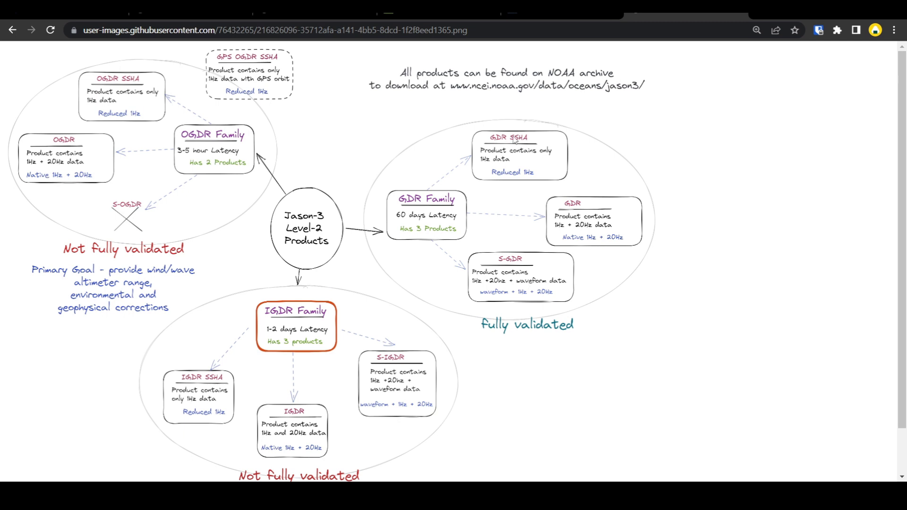
pyautogui.moveTo(276, 189)
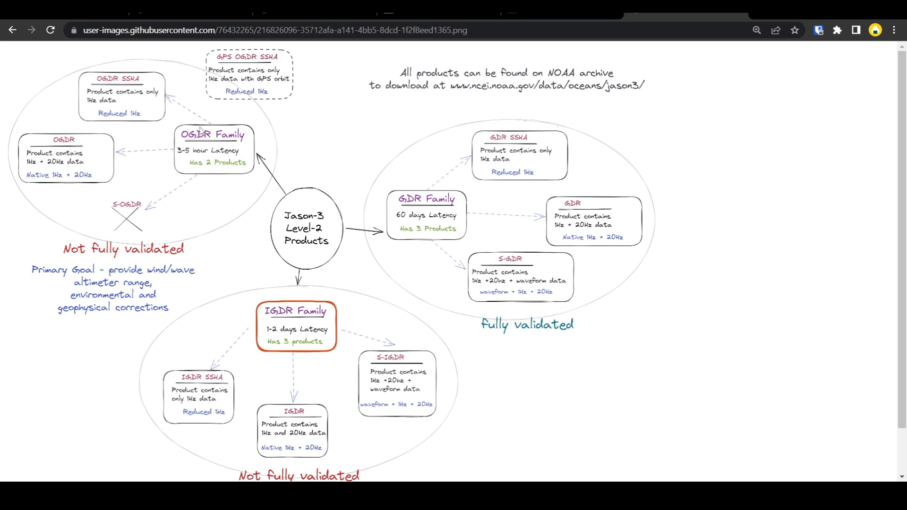
pyautogui.moveTo(418, 204)
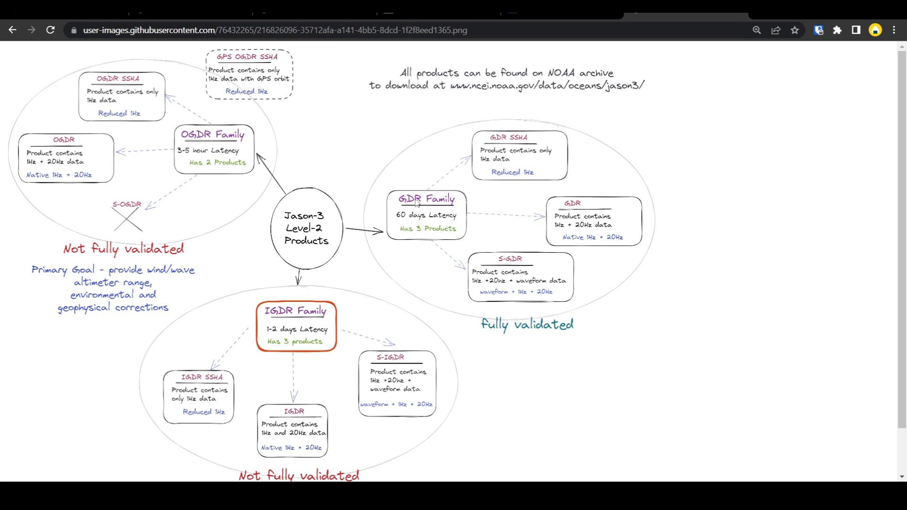
pyautogui.moveTo(418, 221)
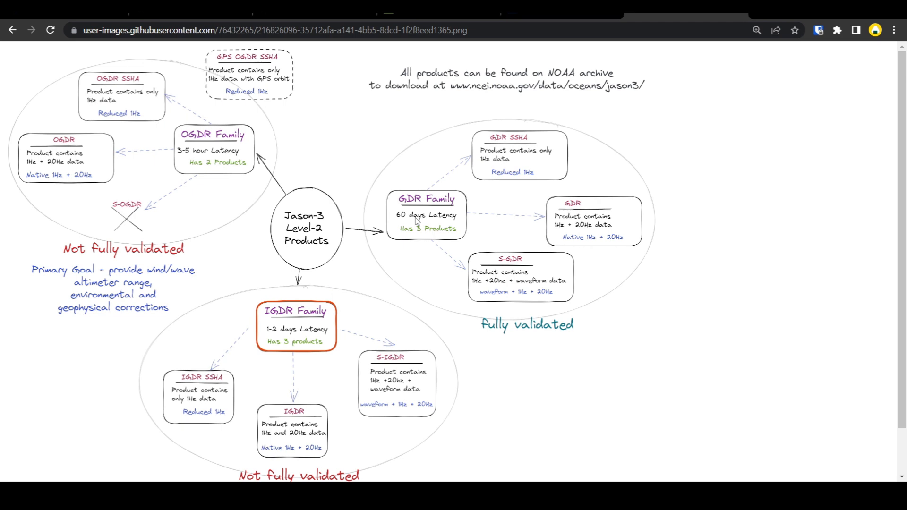
pyautogui.moveTo(411, 226)
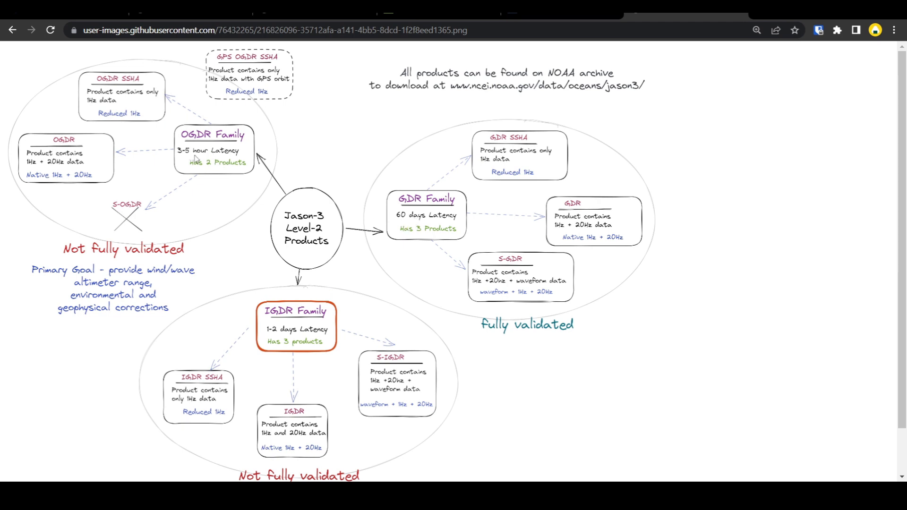
pyautogui.moveTo(415, 204)
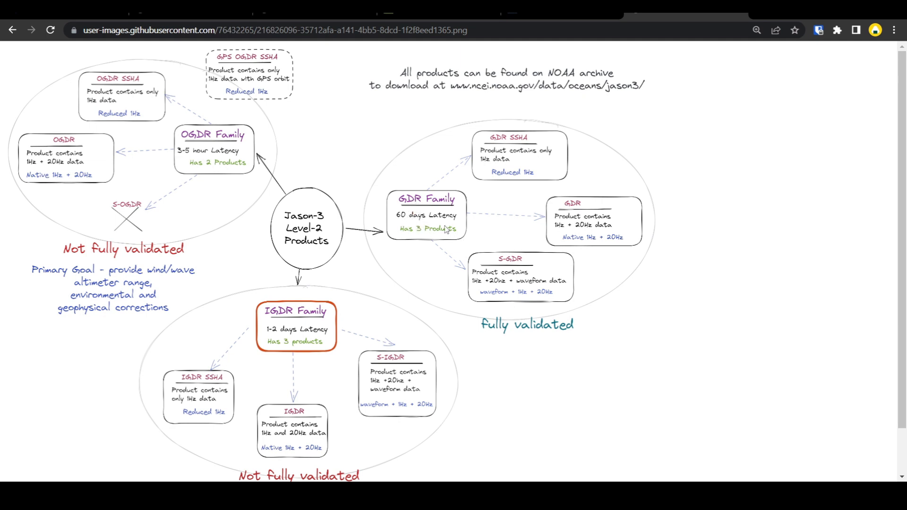
pyautogui.moveTo(407, 223)
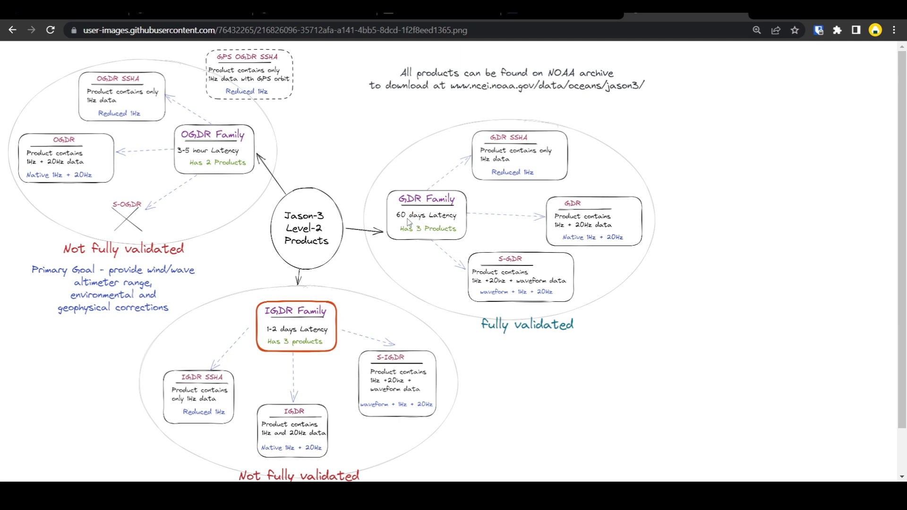
# Scroll the Jason-3 Level-2 Products diagram outlining the OGDR, IGDR and GDR families.
pyautogui.scroll(-3)
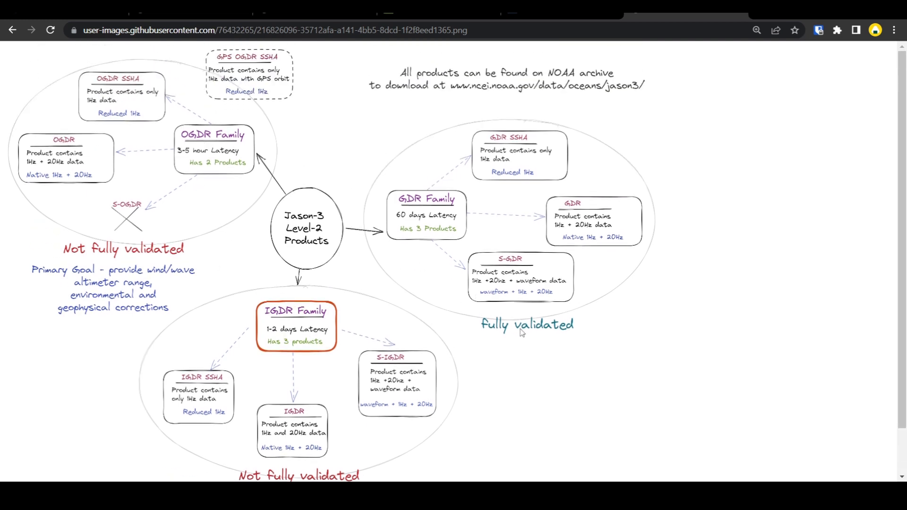
pyautogui.moveTo(578, 329)
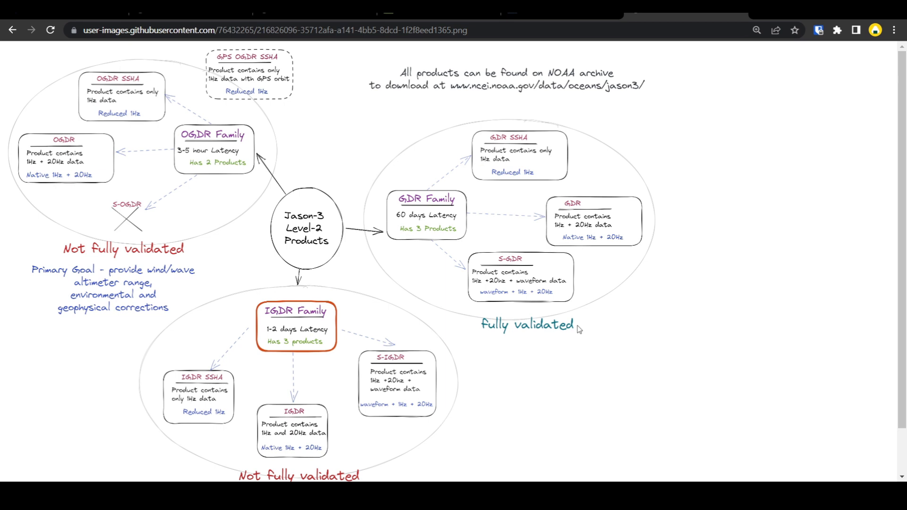
pyautogui.moveTo(569, 310)
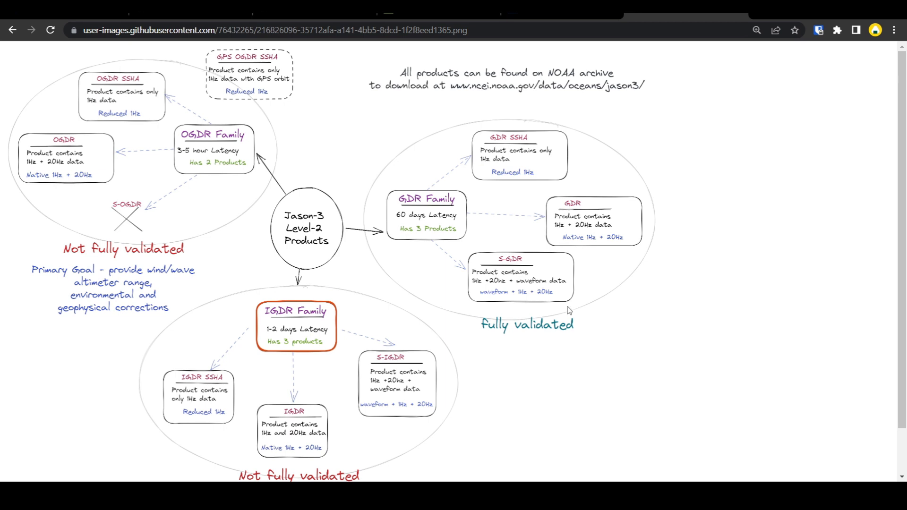
pyautogui.moveTo(504, 199)
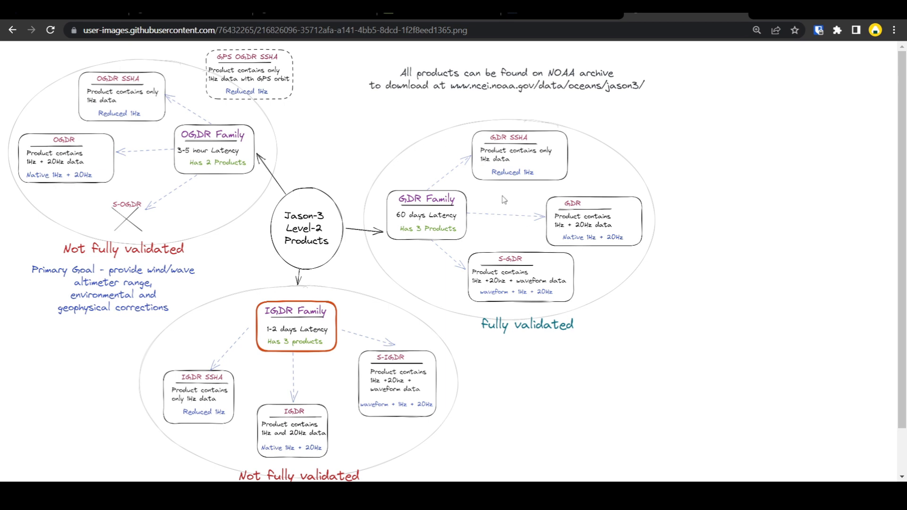
pyautogui.moveTo(219, 216)
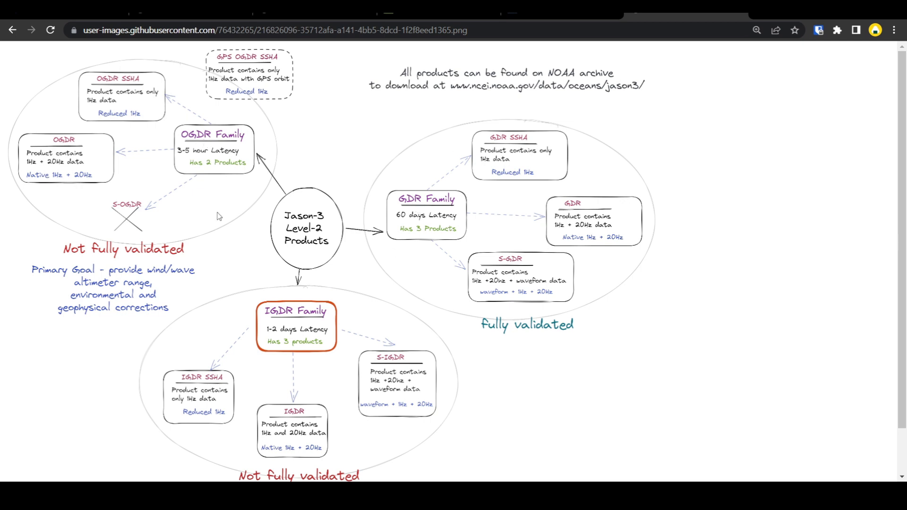
pyautogui.moveTo(198, 209)
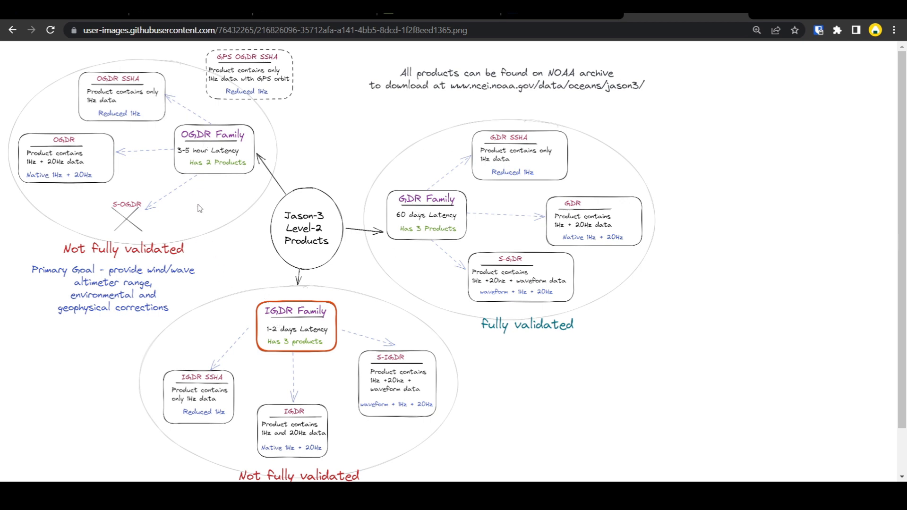
pyautogui.moveTo(203, 142)
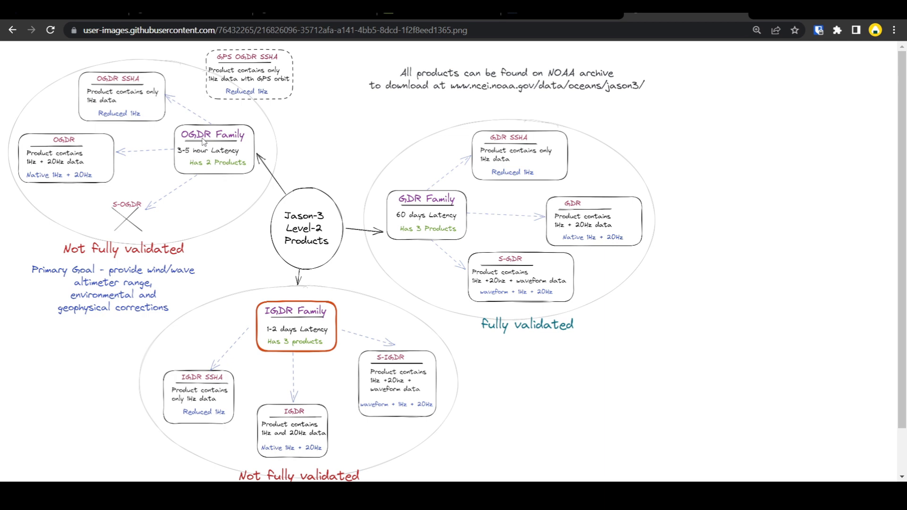
pyautogui.moveTo(206, 158)
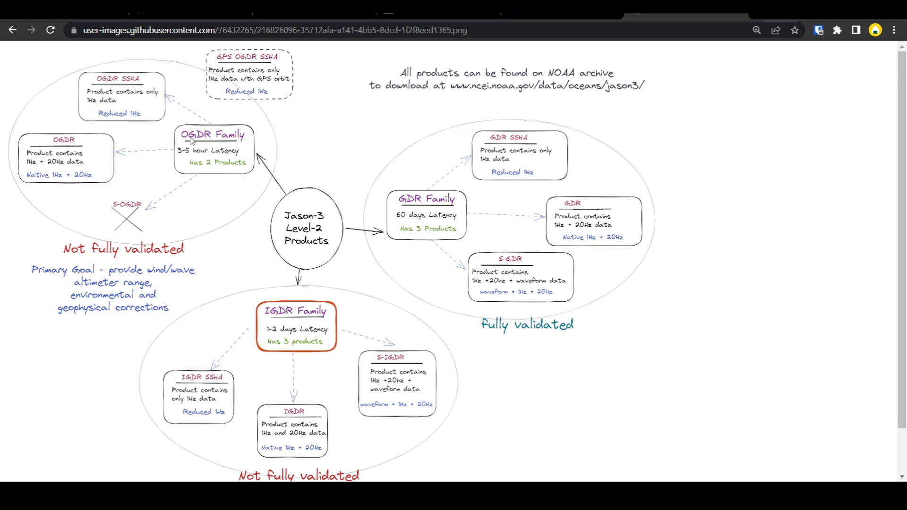
pyautogui.moveTo(192, 149)
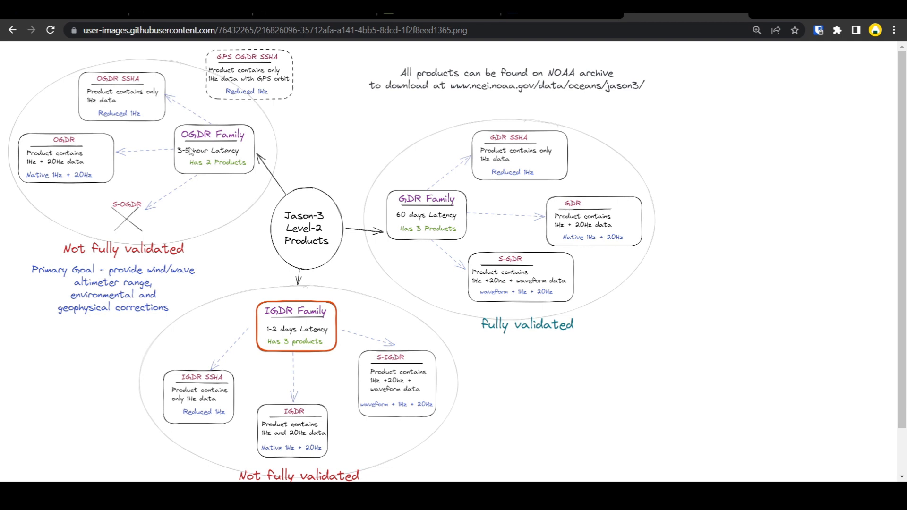
pyautogui.moveTo(216, 192)
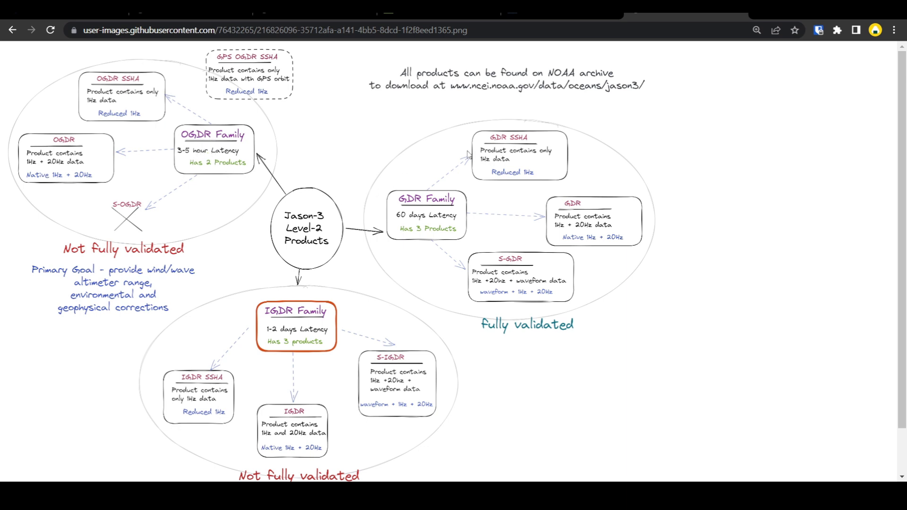
pyautogui.moveTo(242, 205)
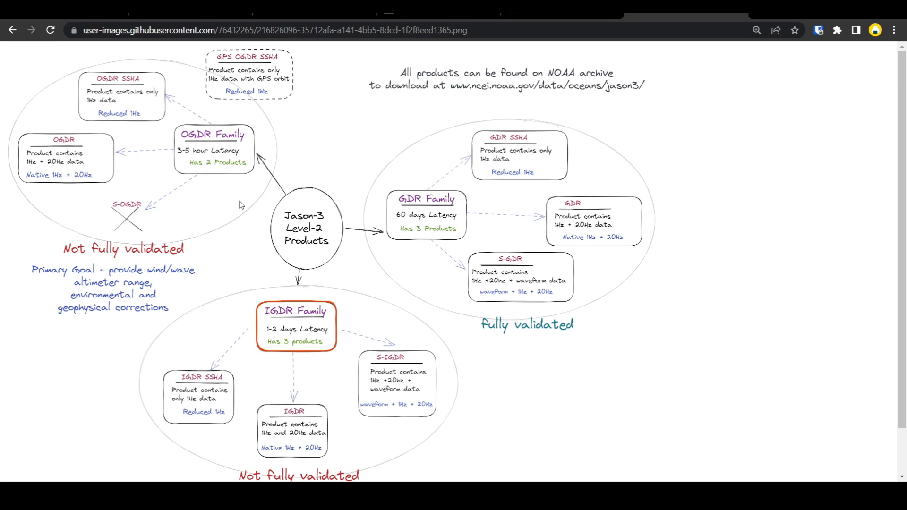
pyautogui.moveTo(232, 208)
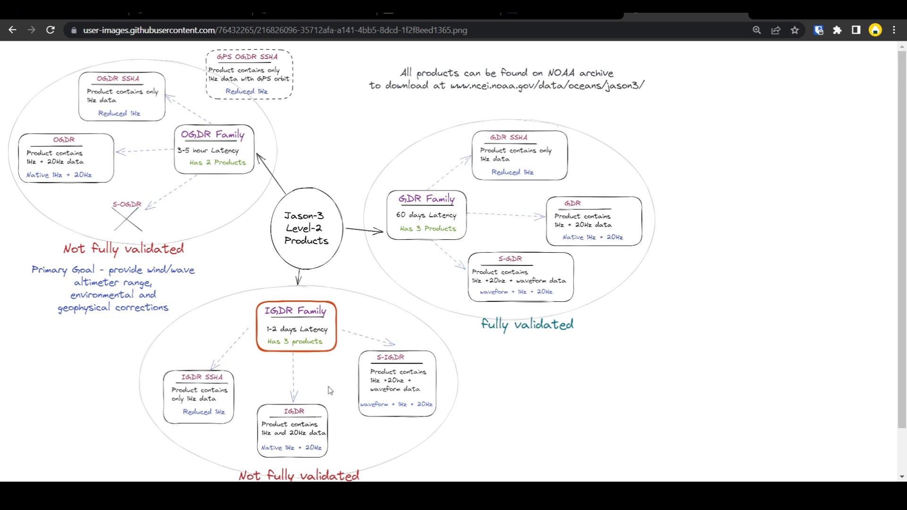
# Scroll further to reveal the IGDR note about providing sea surface height data.
pyautogui.scroll(-3)
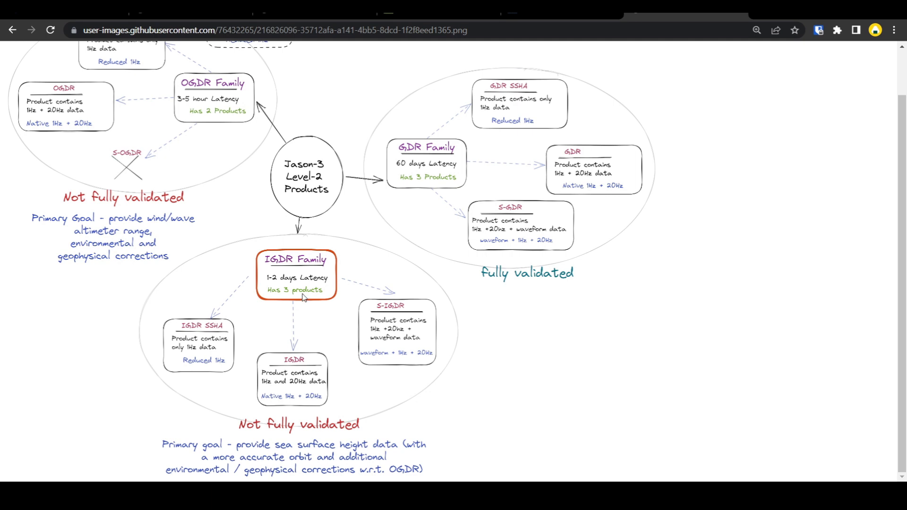
pyautogui.moveTo(271, 393)
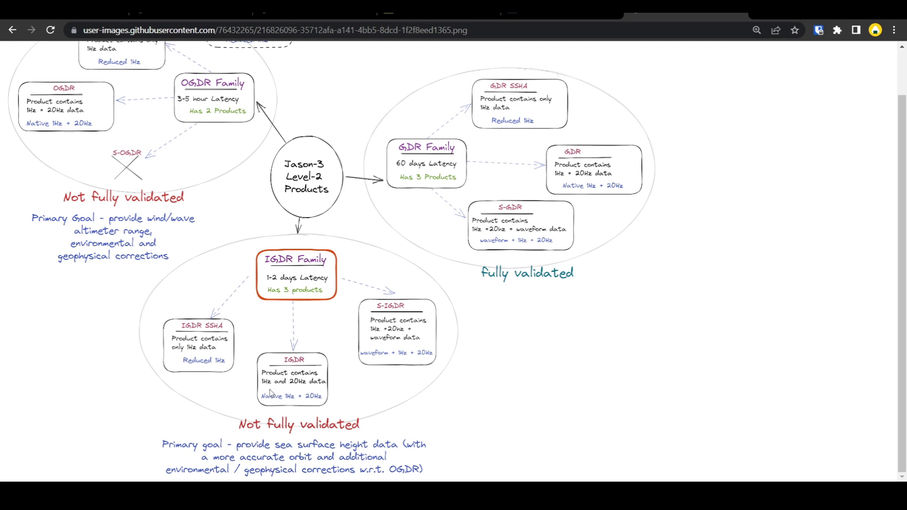
pyautogui.moveTo(343, 366)
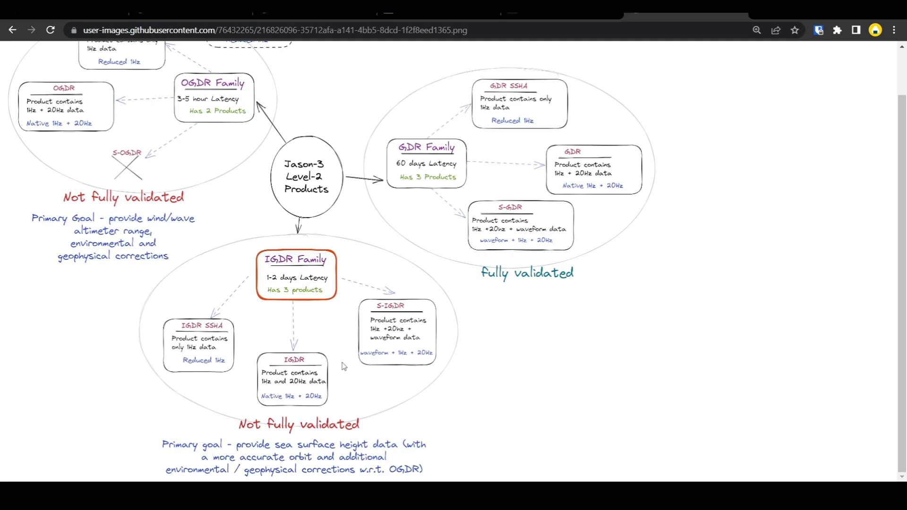
pyautogui.moveTo(287, 346)
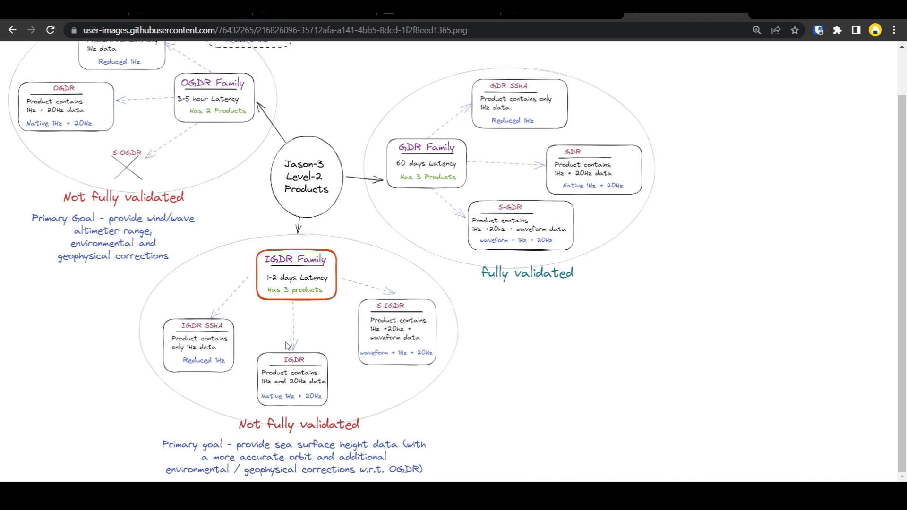
pyautogui.moveTo(288, 373)
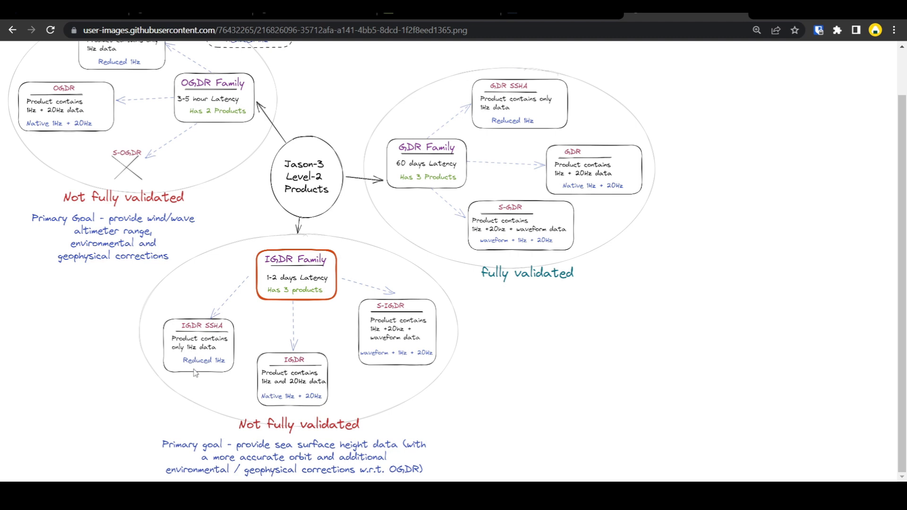
pyautogui.moveTo(222, 369)
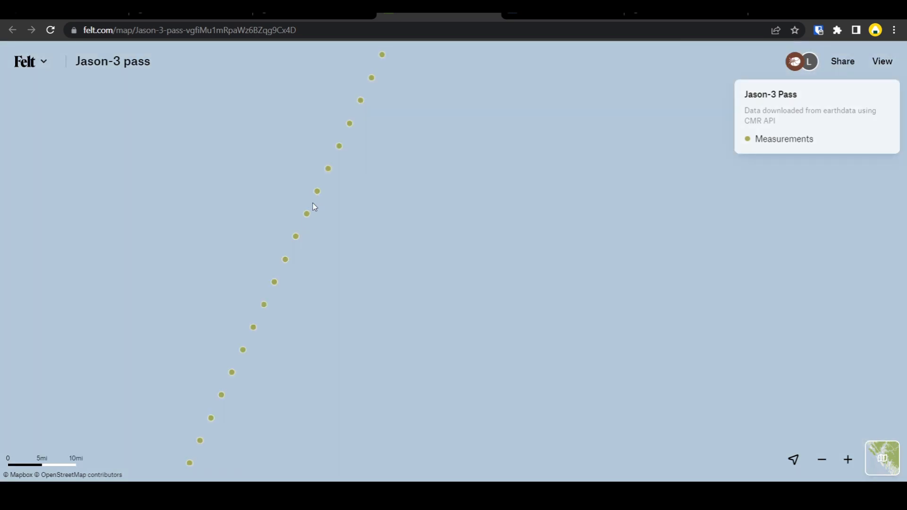
pyautogui.moveTo(316, 207)
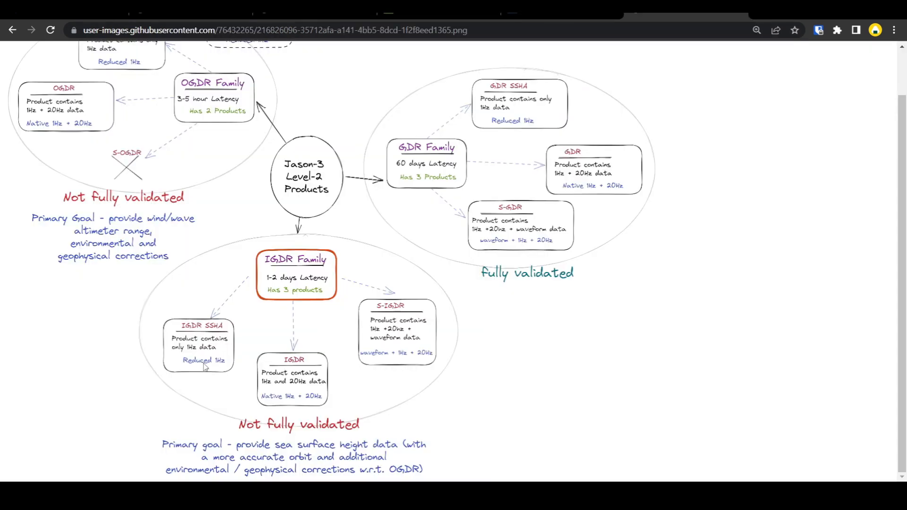
pyautogui.moveTo(222, 371)
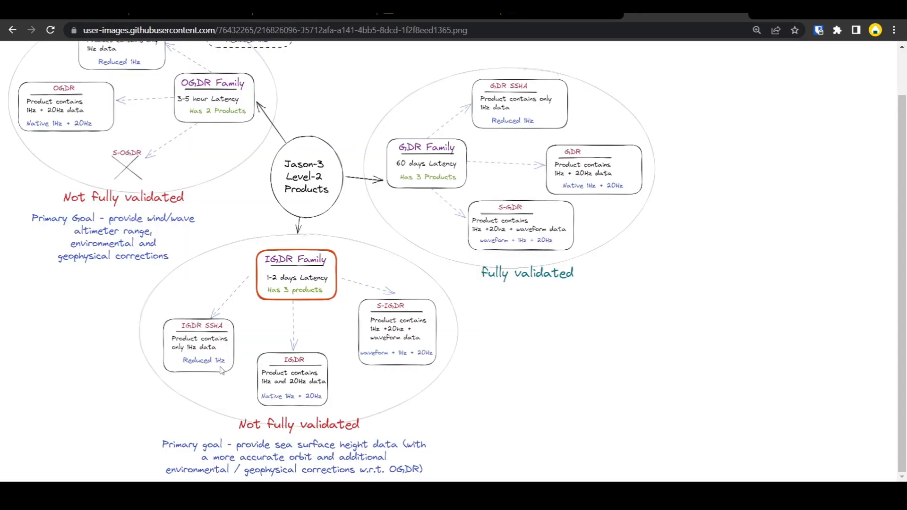
pyautogui.moveTo(327, 410)
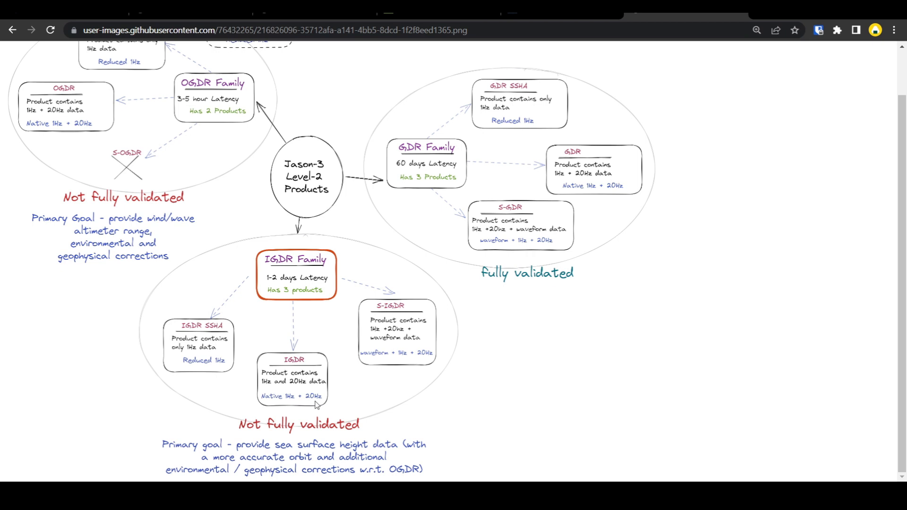
pyautogui.moveTo(379, 311)
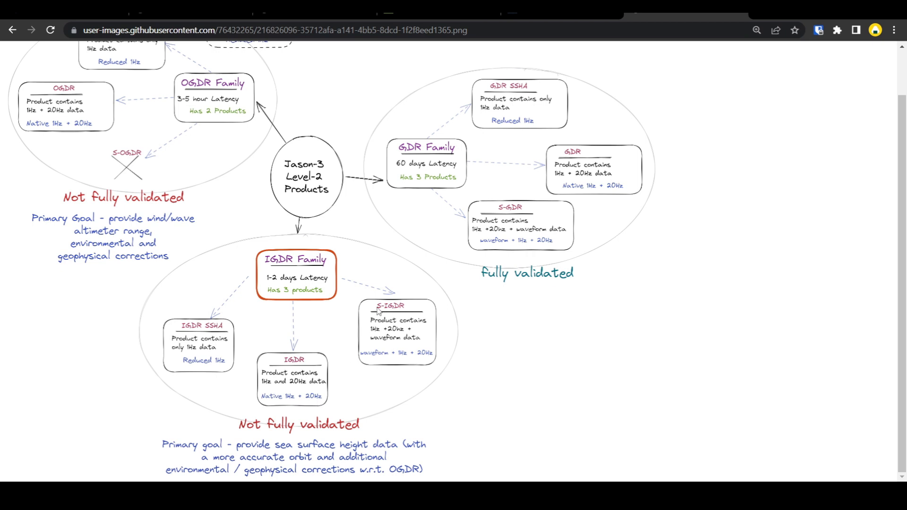
pyautogui.moveTo(387, 332)
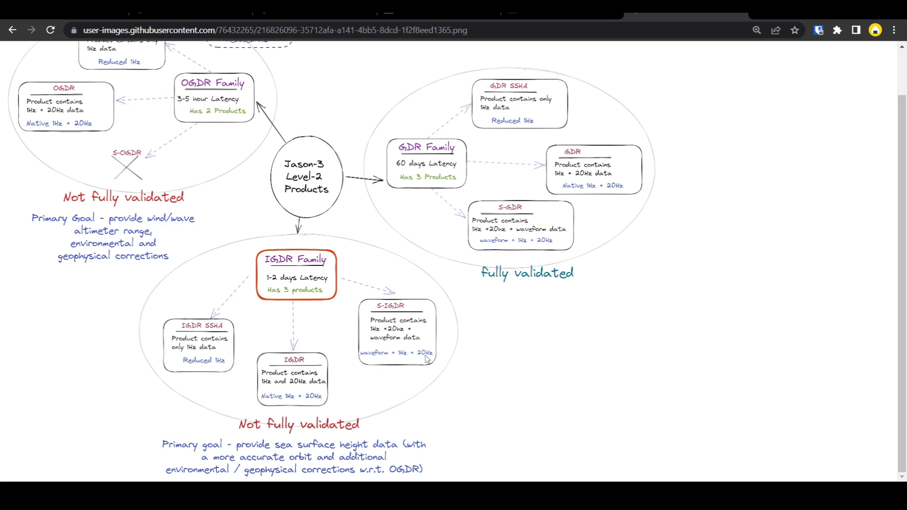
pyautogui.moveTo(372, 360)
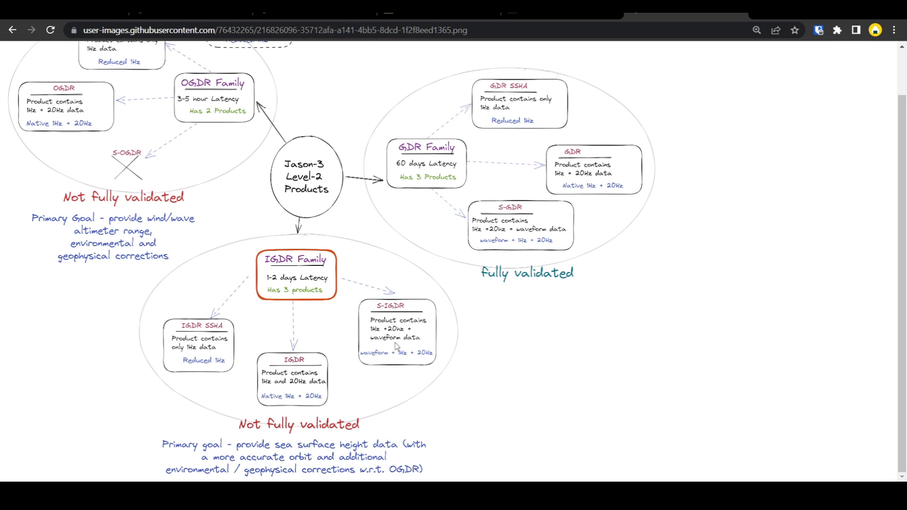
pyautogui.moveTo(374, 361)
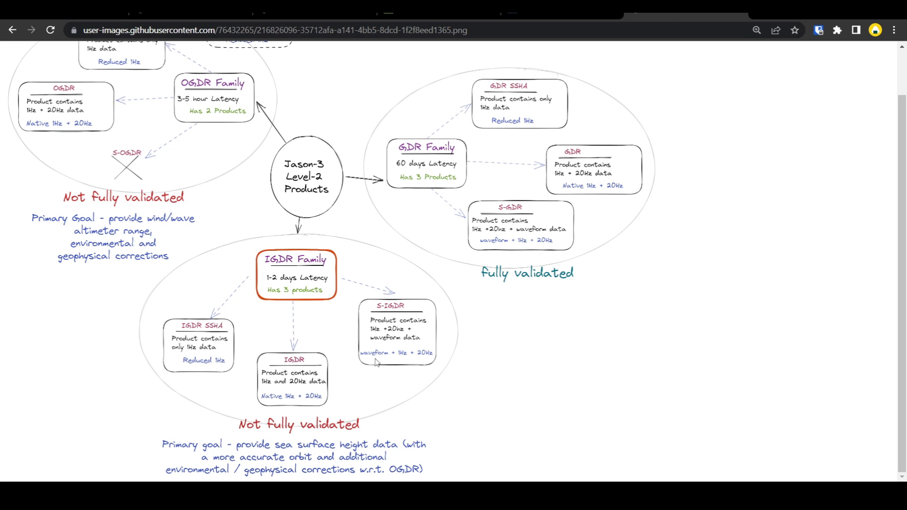
pyautogui.moveTo(294, 397)
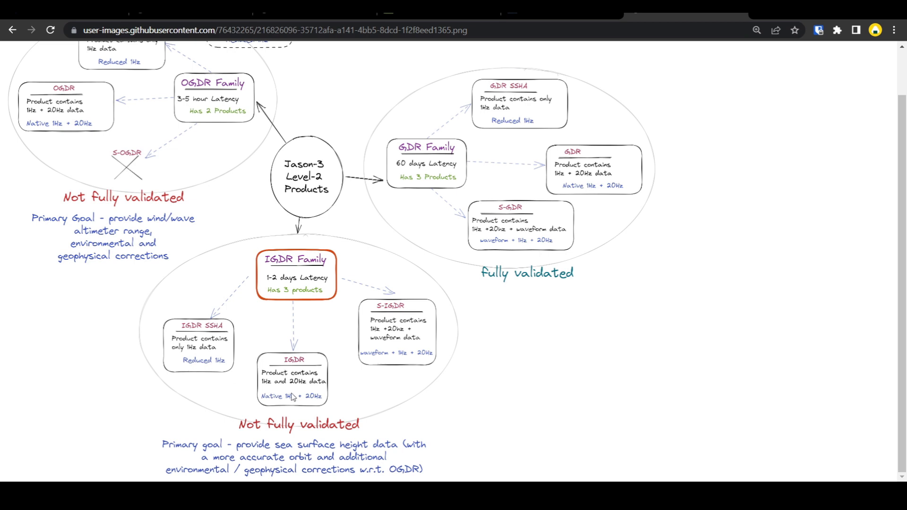
pyautogui.moveTo(370, 363)
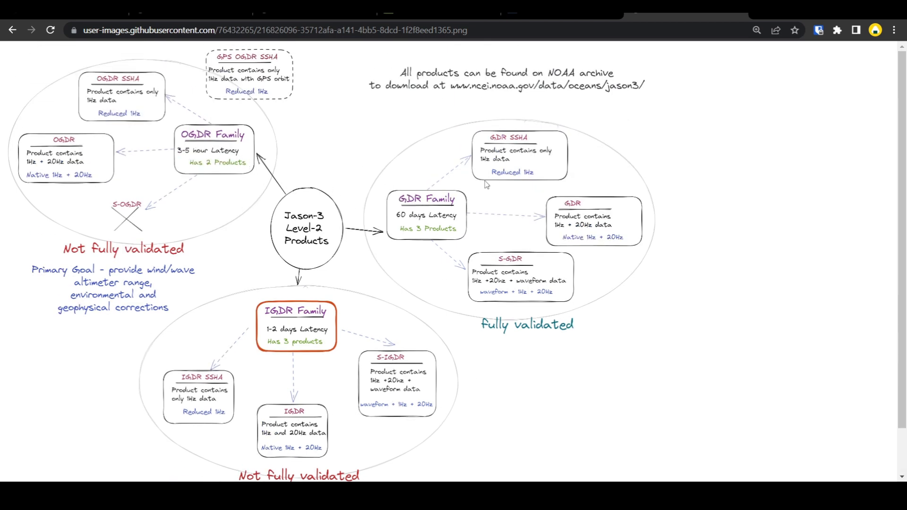
pyautogui.moveTo(316, 323)
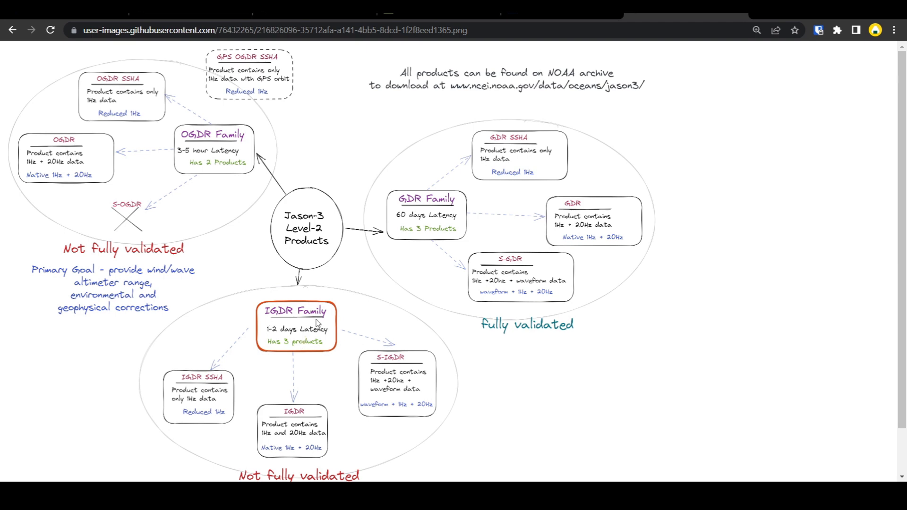
pyautogui.moveTo(428, 224)
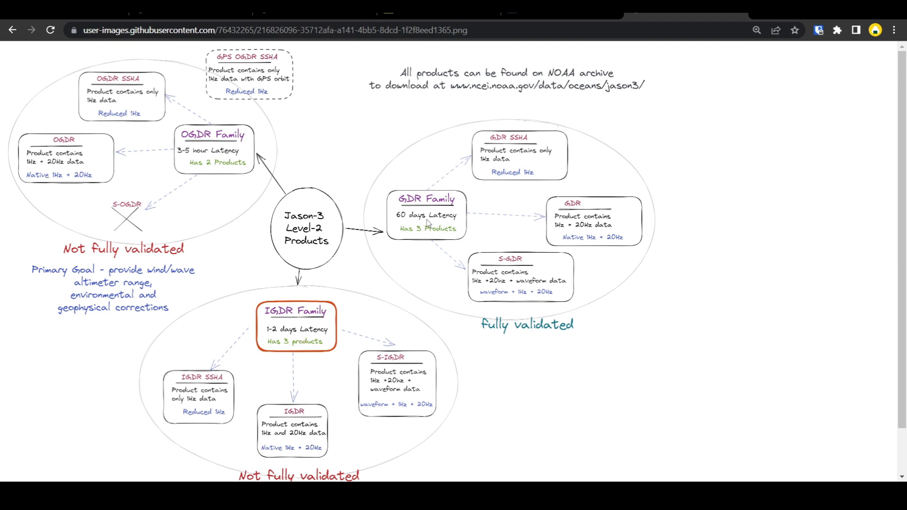
pyautogui.moveTo(554, 257)
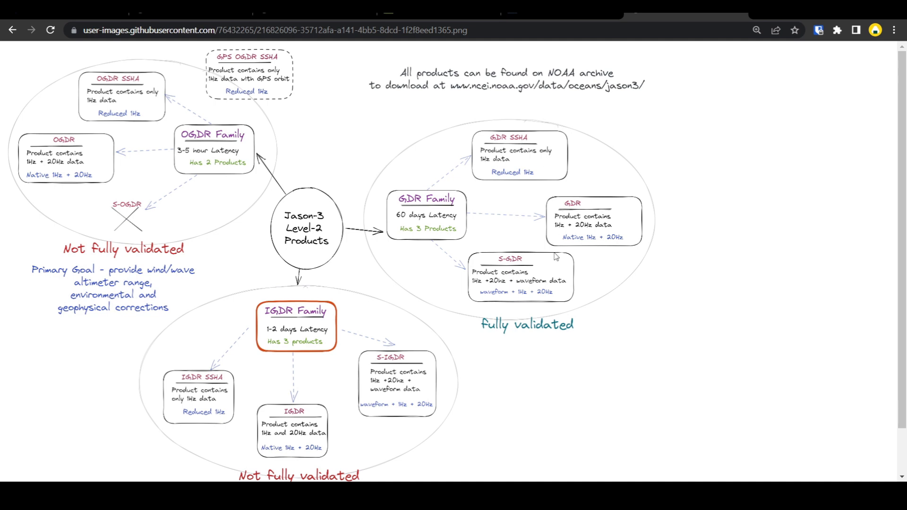
pyautogui.moveTo(515, 141)
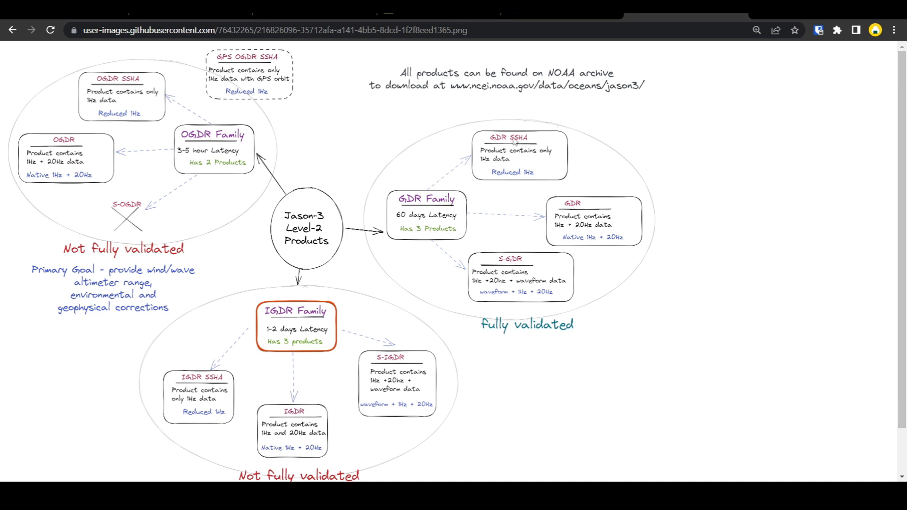
pyautogui.moveTo(518, 291)
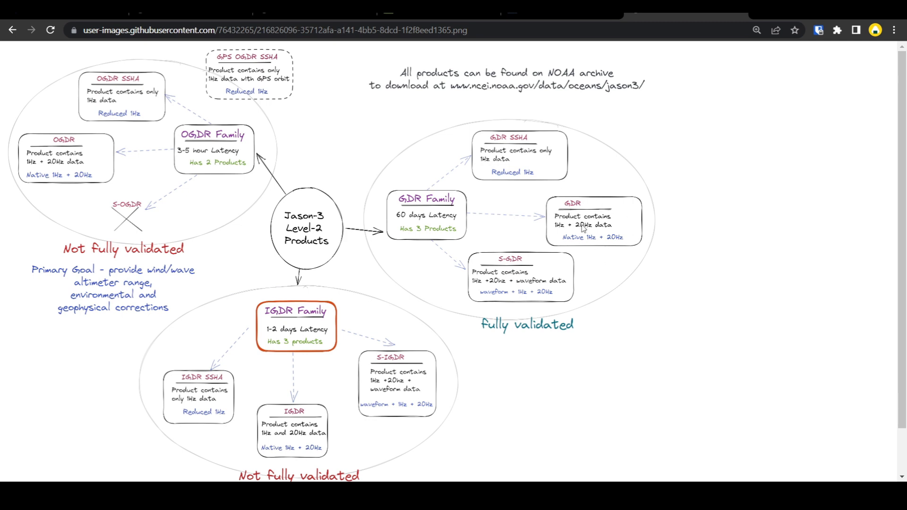
pyautogui.moveTo(560, 215)
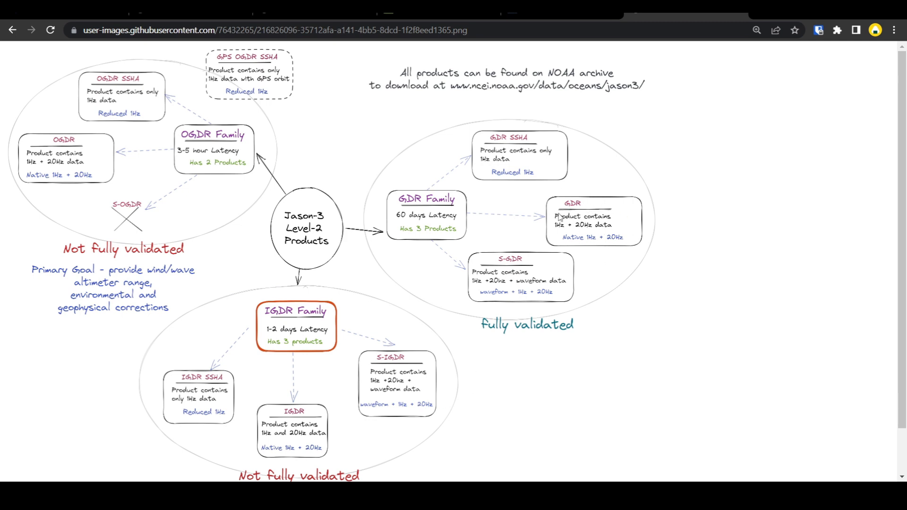
pyautogui.moveTo(398, 264)
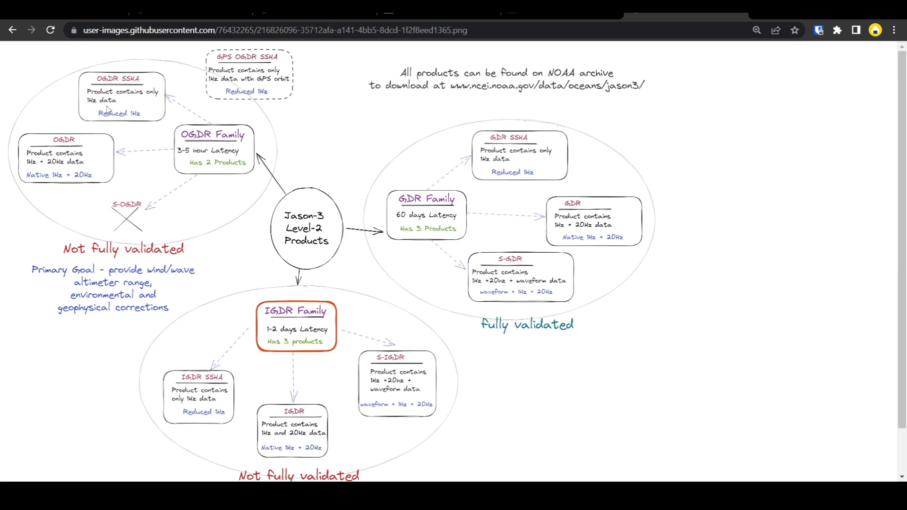
pyautogui.moveTo(140, 207)
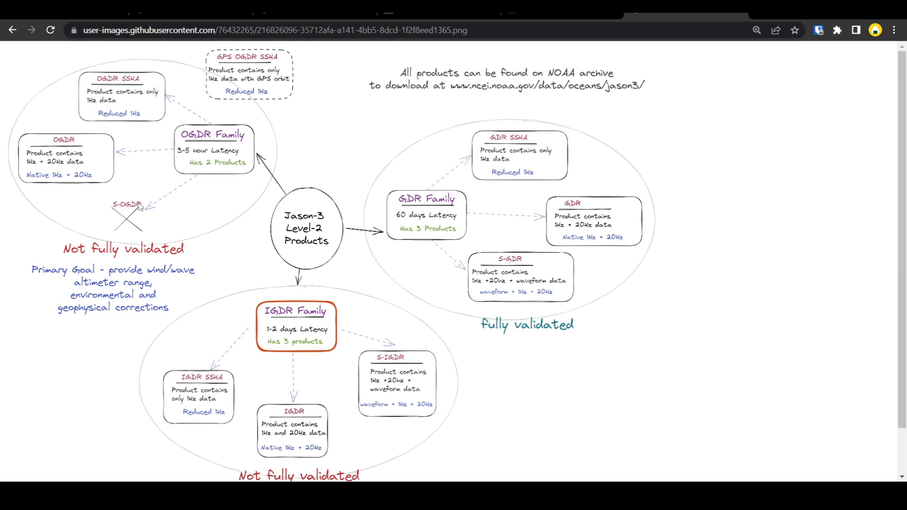
pyautogui.moveTo(142, 218)
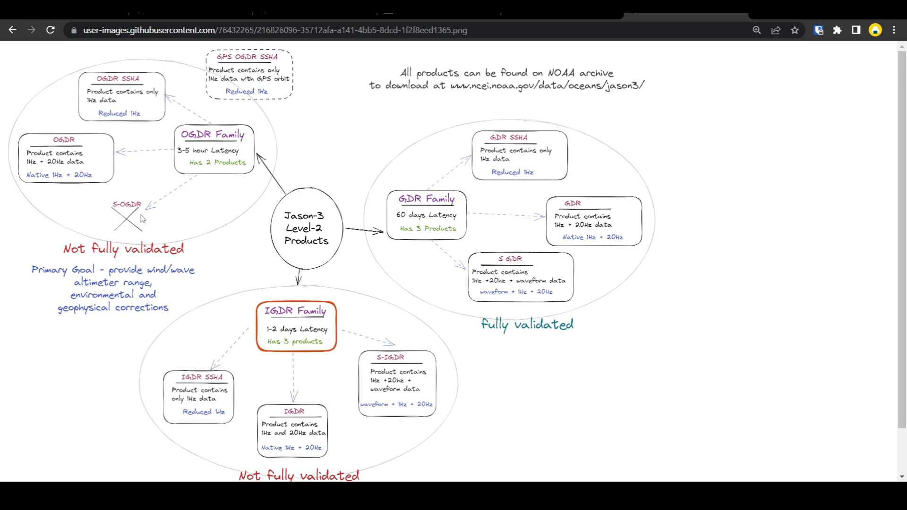
pyautogui.moveTo(77, 142)
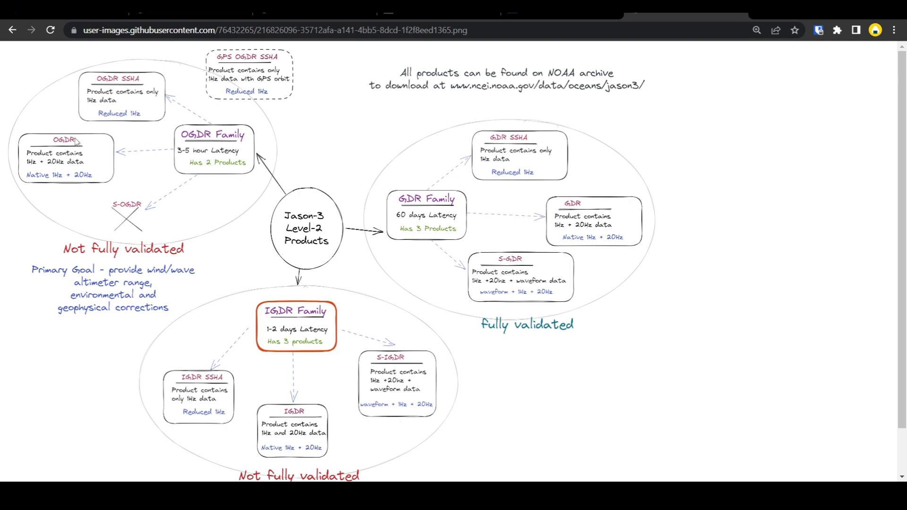
pyautogui.moveTo(108, 125)
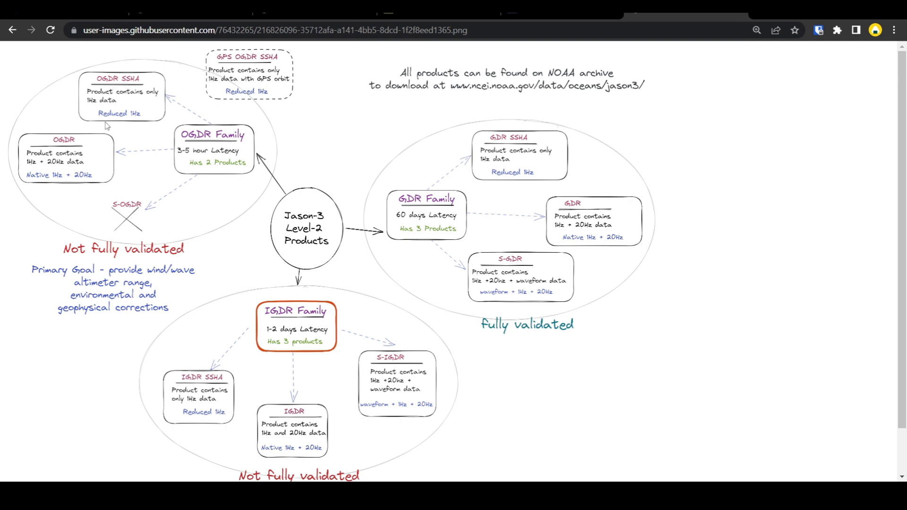
pyautogui.moveTo(166, 114)
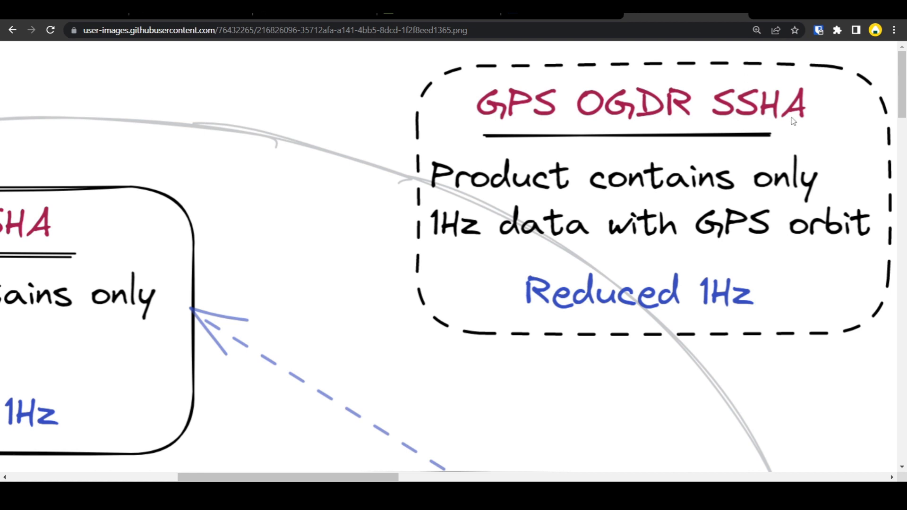
pyautogui.moveTo(600, 153)
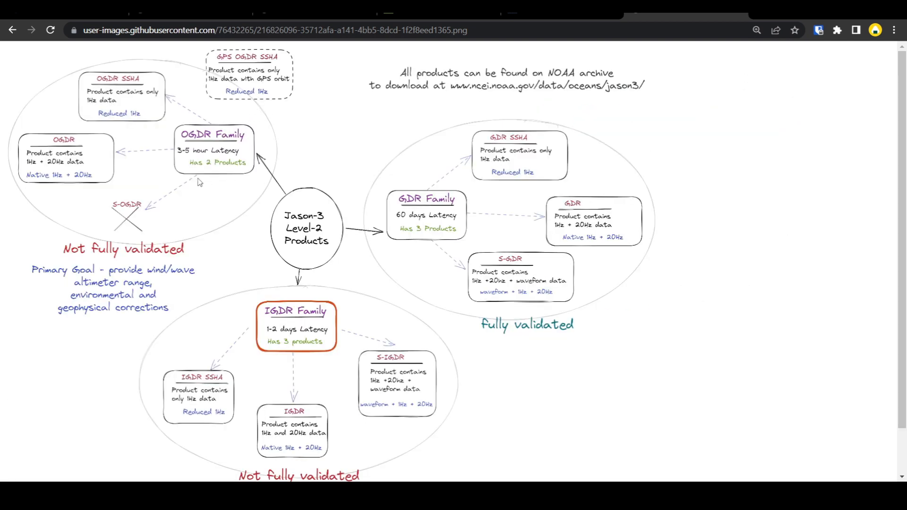
pyautogui.moveTo(88, 170)
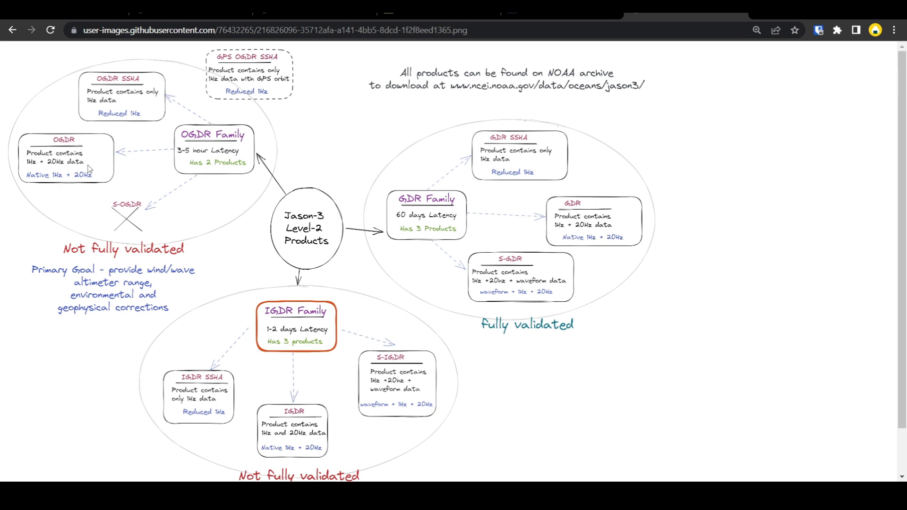
pyautogui.moveTo(227, 64)
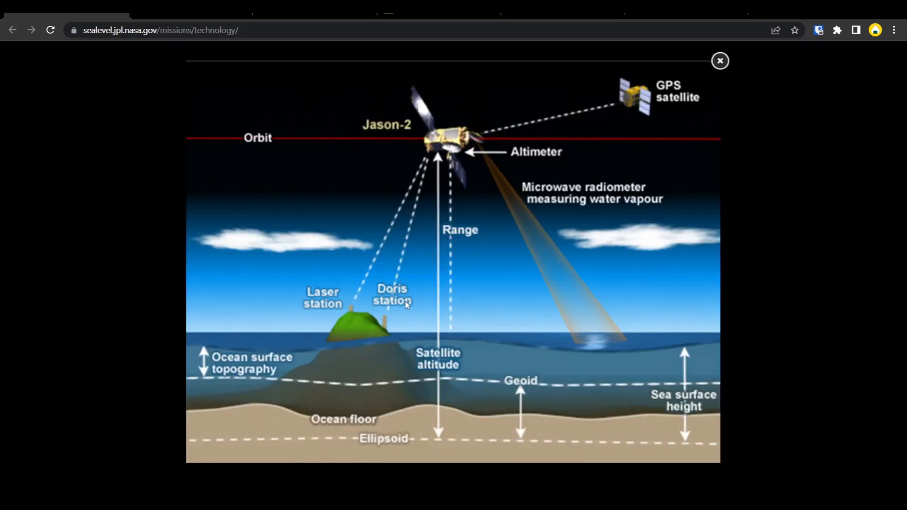
pyautogui.moveTo(317, 276)
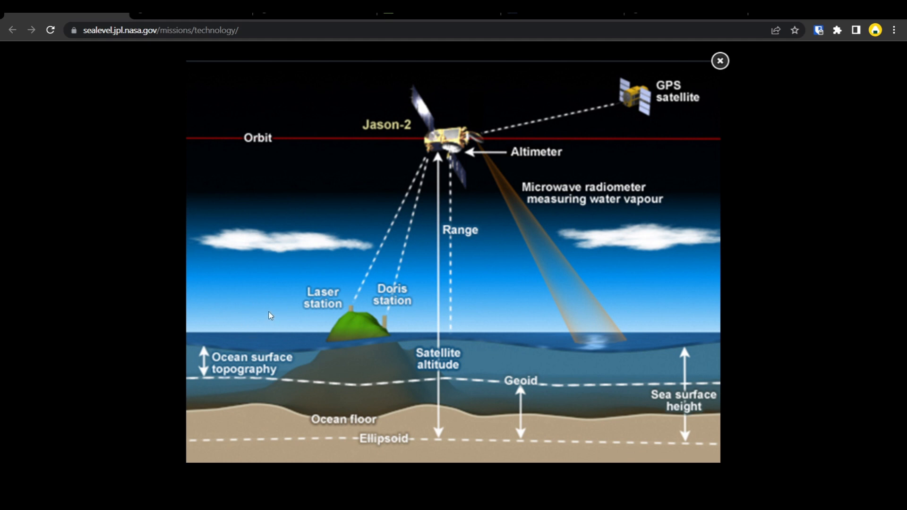
pyautogui.moveTo(335, 245)
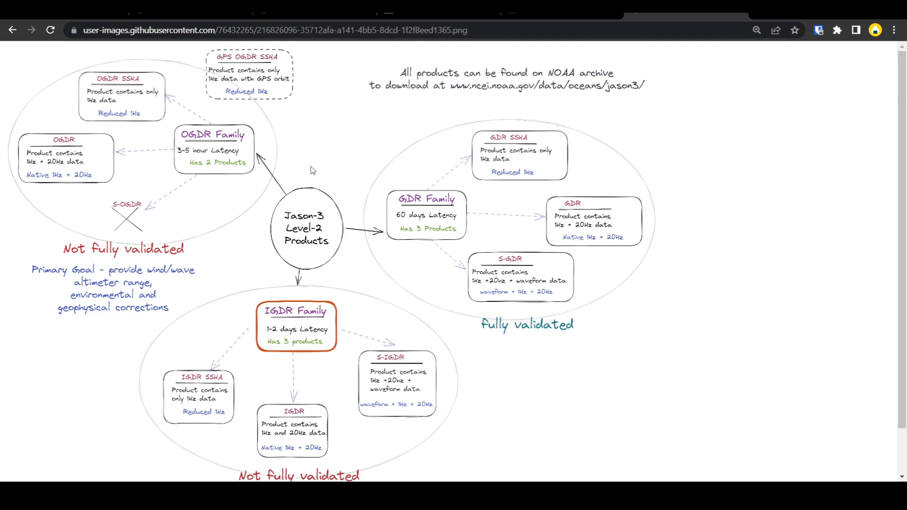
pyautogui.moveTo(226, 144)
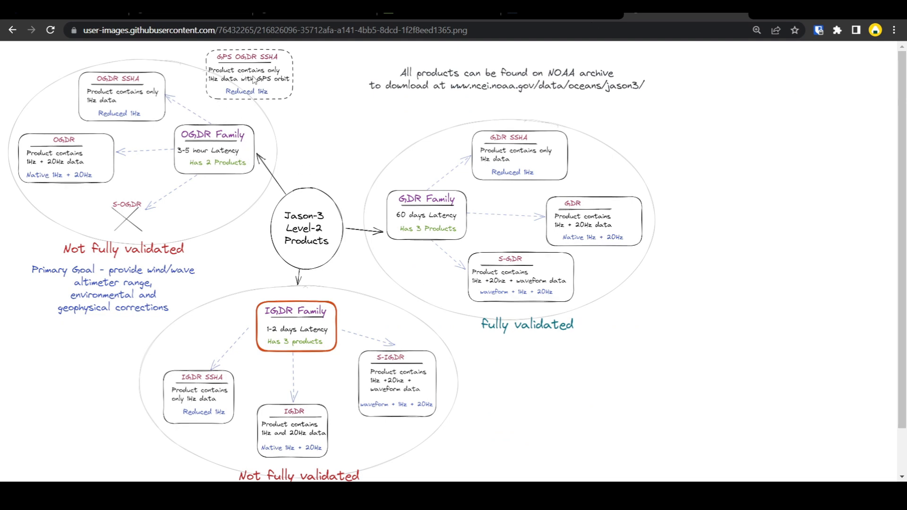
pyautogui.moveTo(161, 109)
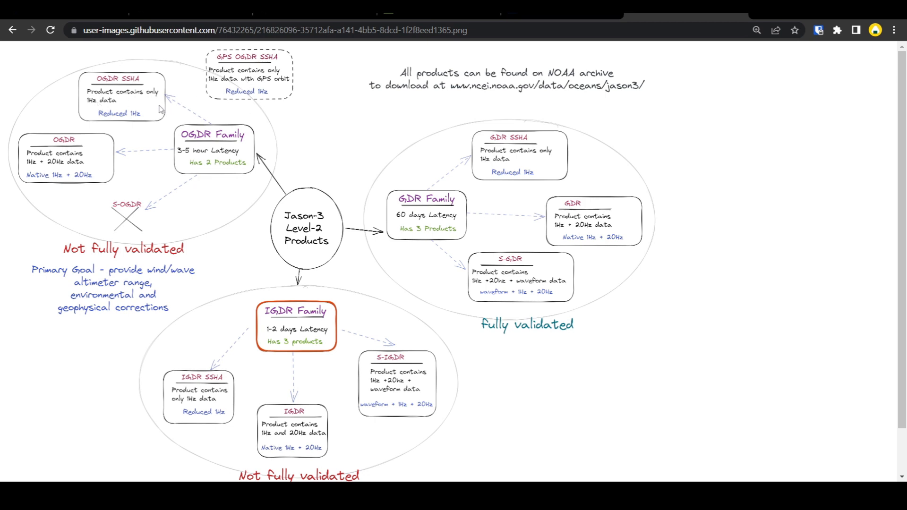
pyautogui.moveTo(239, 68)
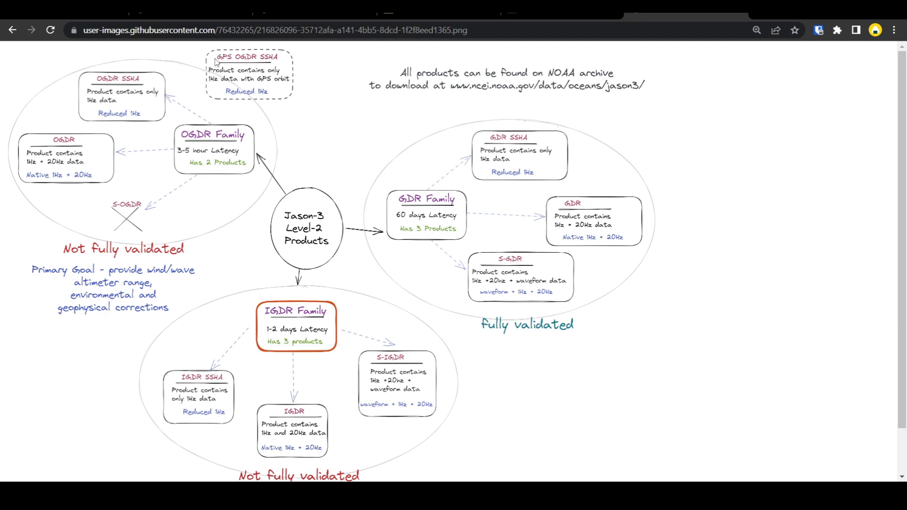
pyautogui.moveTo(176, 91)
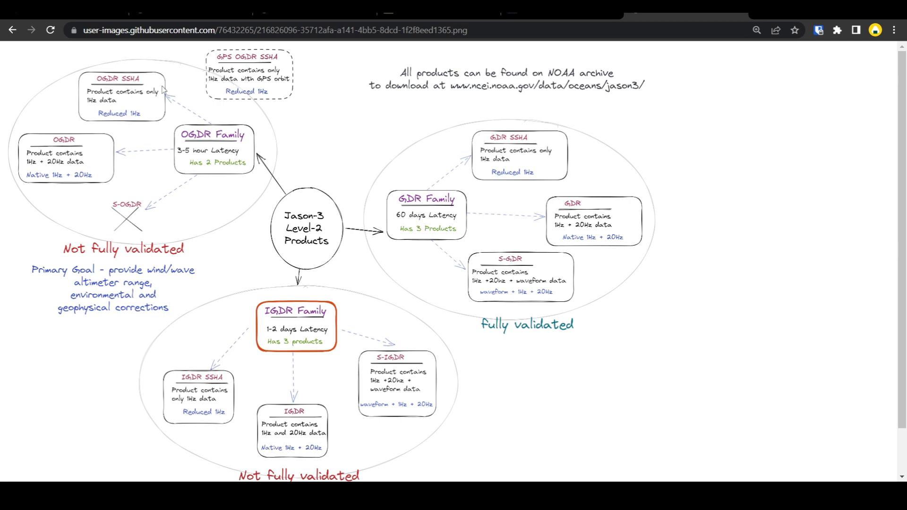
pyautogui.moveTo(108, 117)
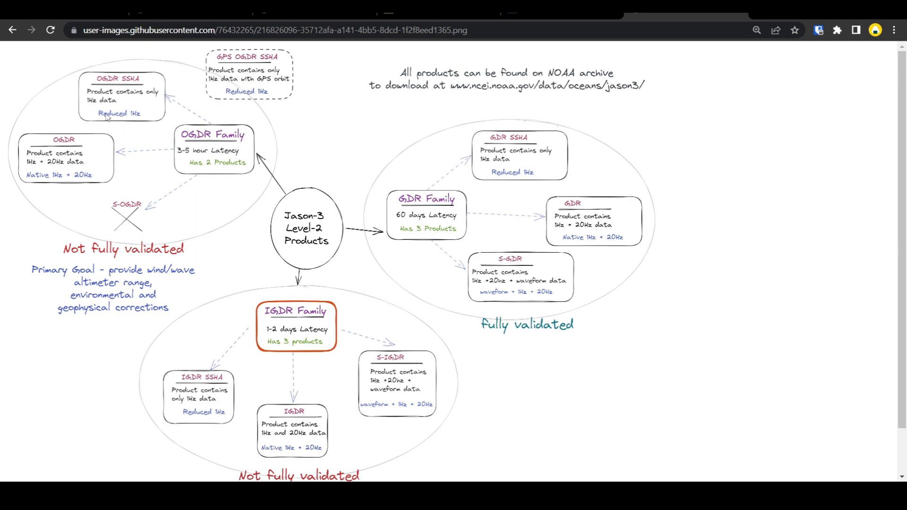
pyautogui.moveTo(445, 193)
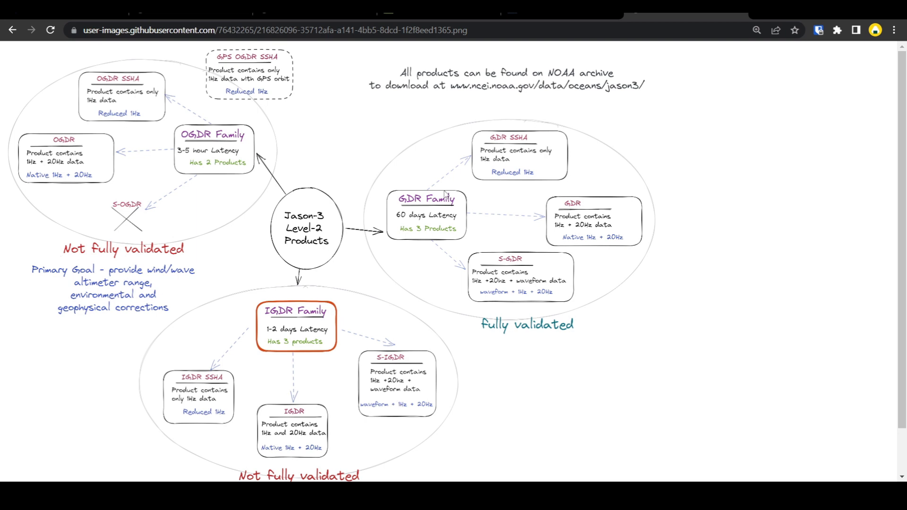
pyautogui.moveTo(765, 255)
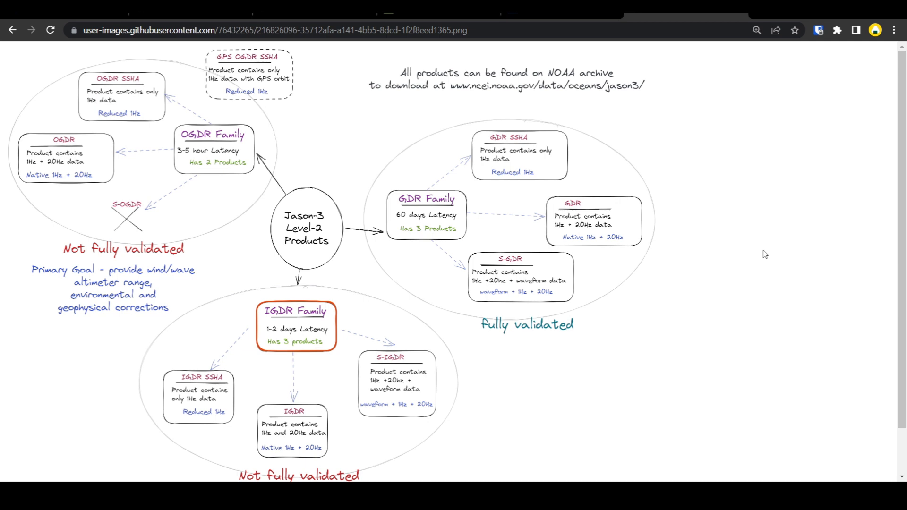
pyautogui.moveTo(463, 199)
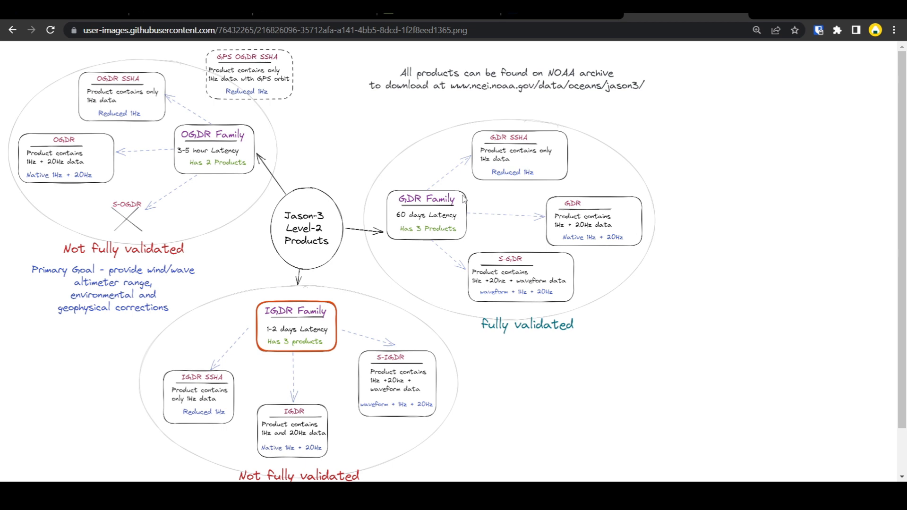
pyautogui.moveTo(420, 244)
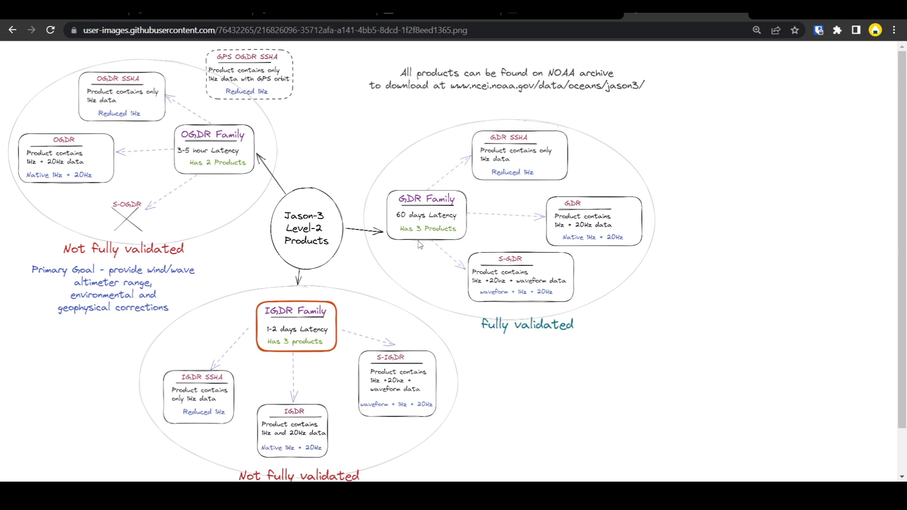
pyautogui.moveTo(408, 248)
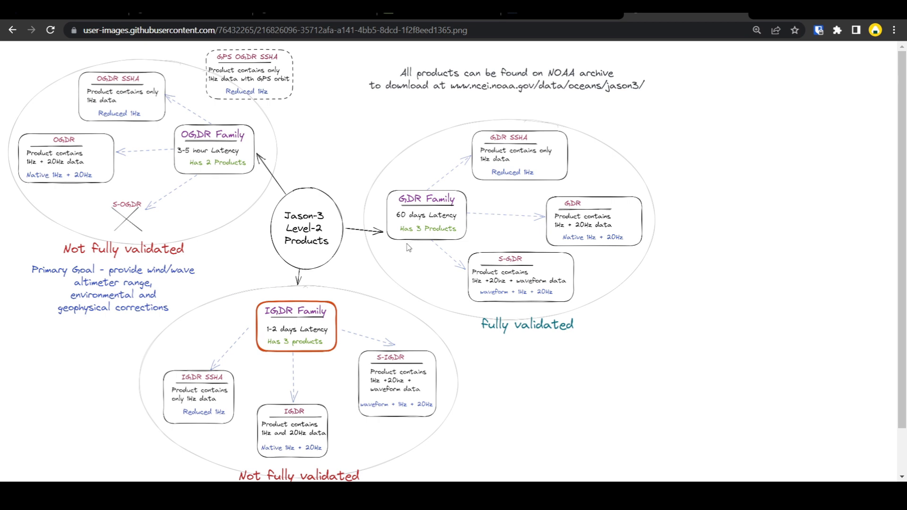
pyautogui.moveTo(434, 266)
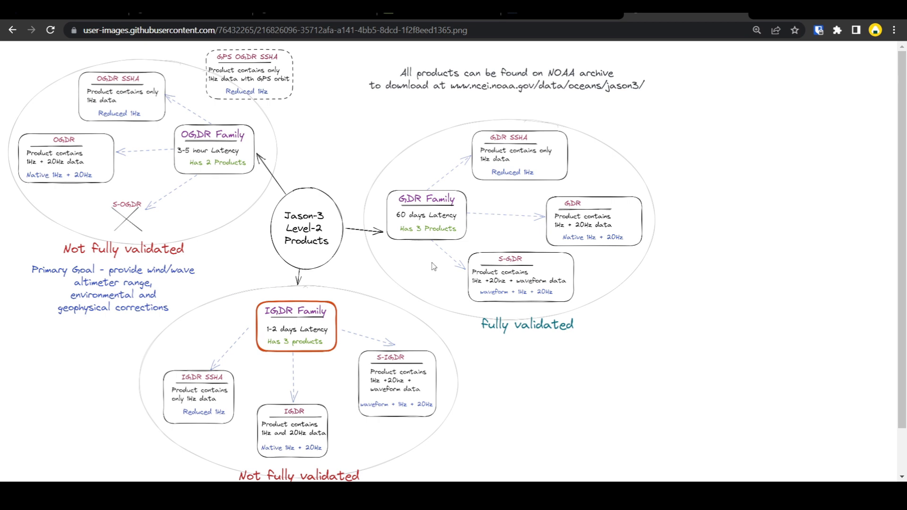
pyautogui.moveTo(517, 151)
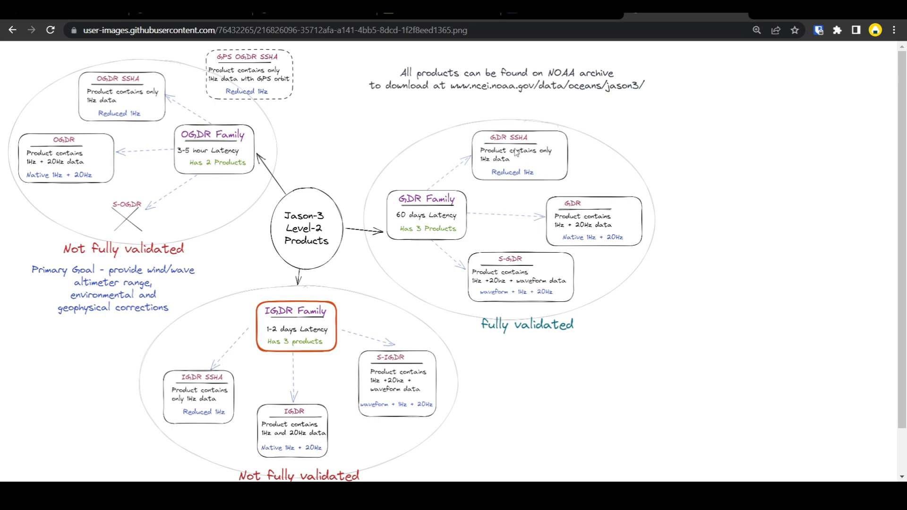
pyautogui.moveTo(516, 149)
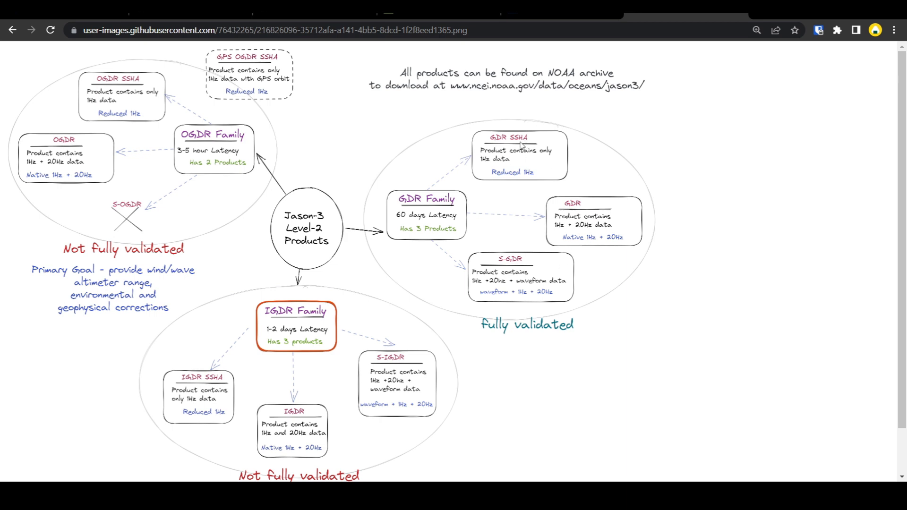
pyautogui.moveTo(534, 168)
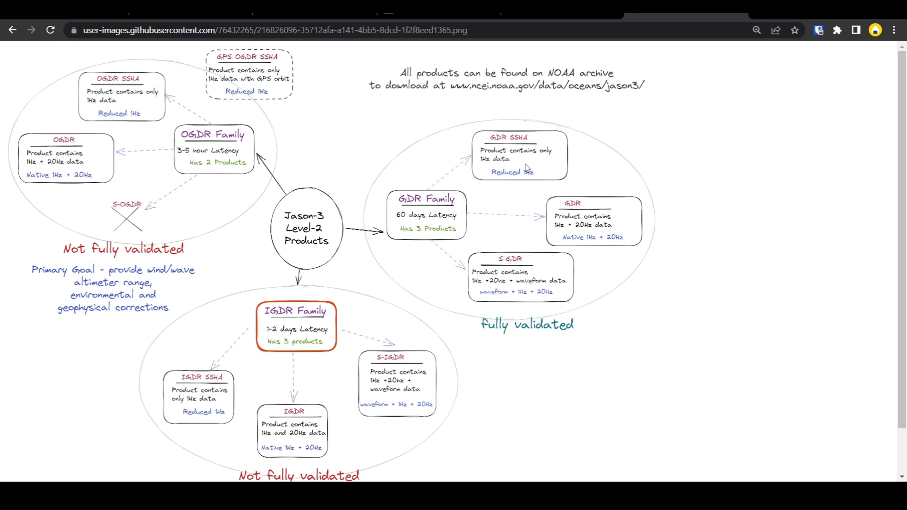
pyautogui.moveTo(501, 306)
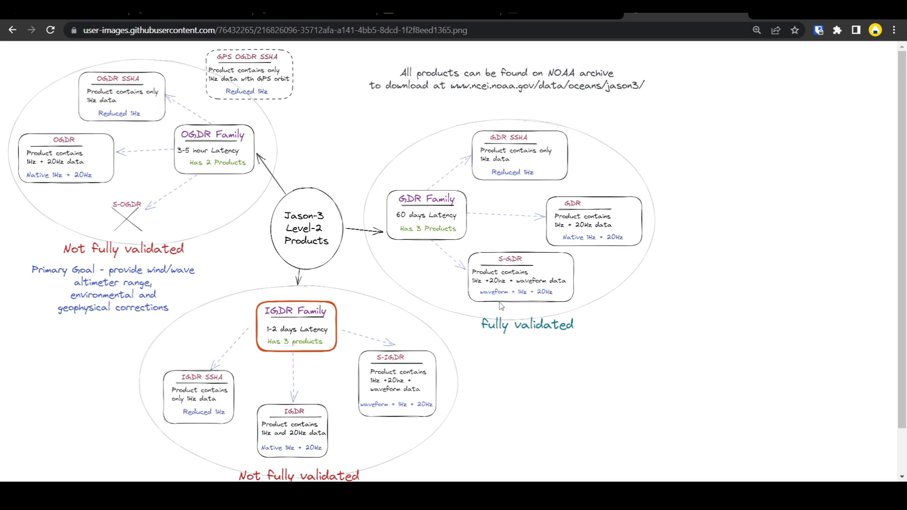
pyautogui.moveTo(503, 305)
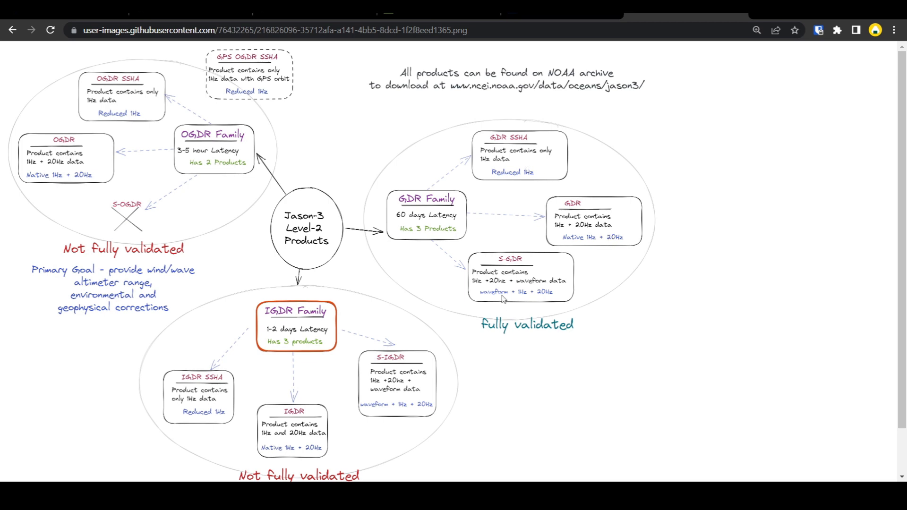
pyautogui.moveTo(479, 290)
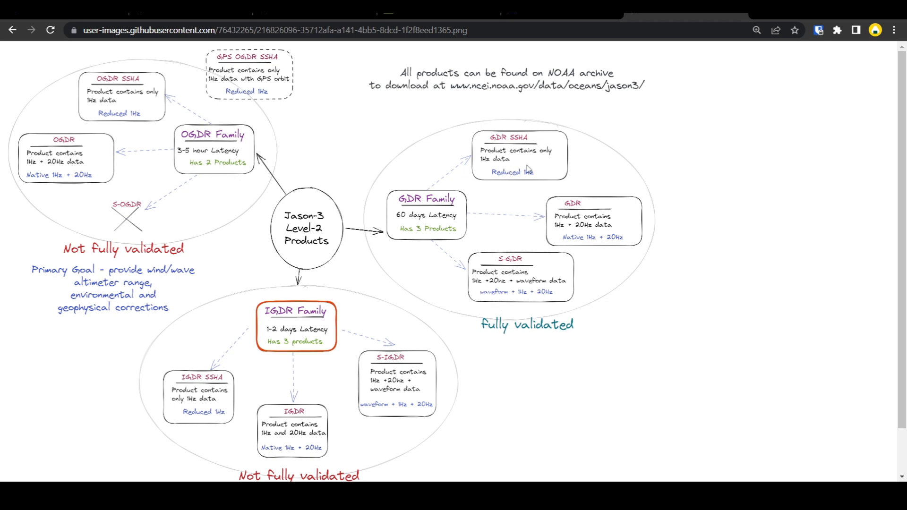
pyautogui.moveTo(511, 183)
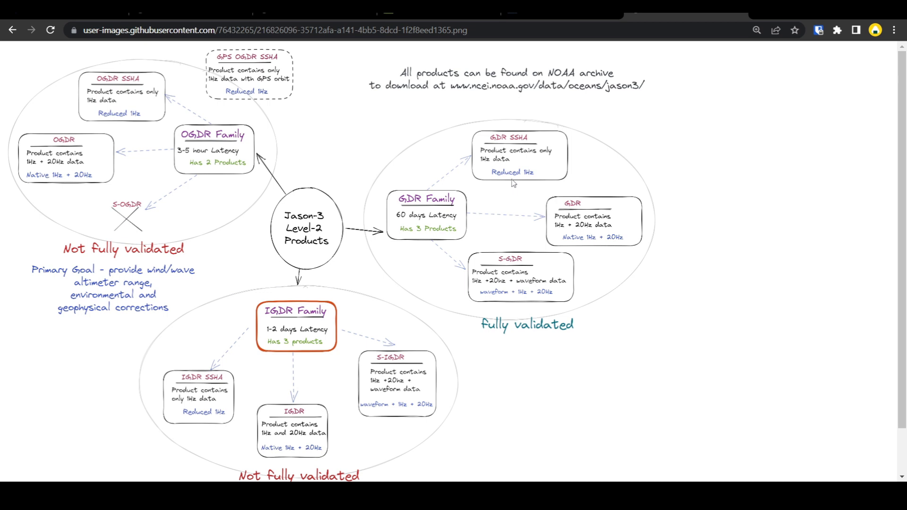
pyautogui.moveTo(589, 124)
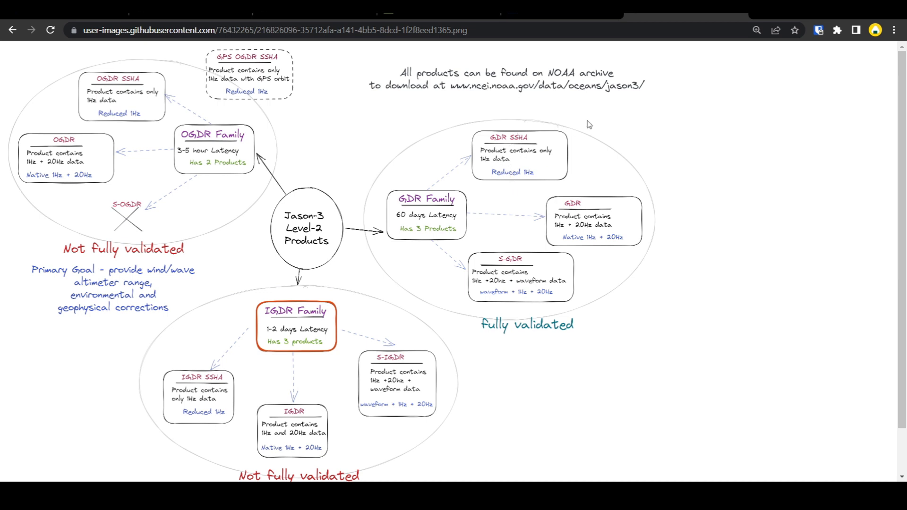
pyautogui.moveTo(501, 147)
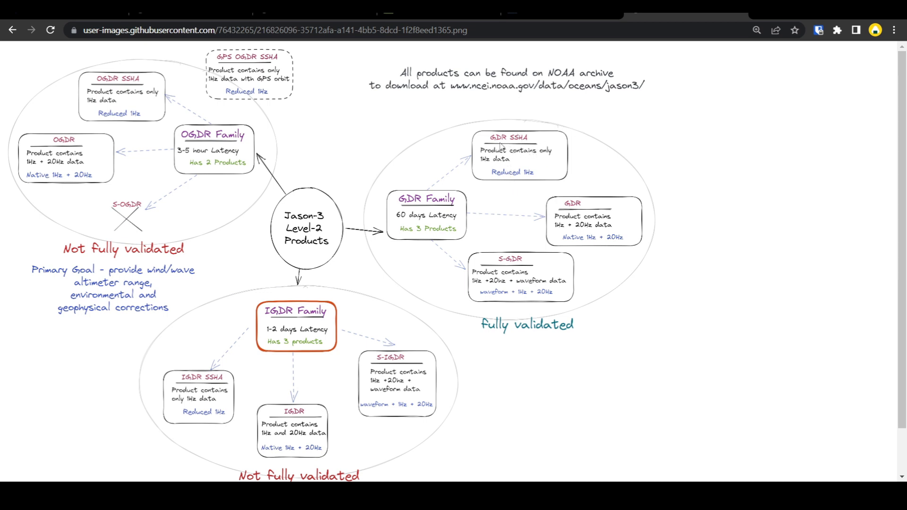
pyautogui.moveTo(480, 167)
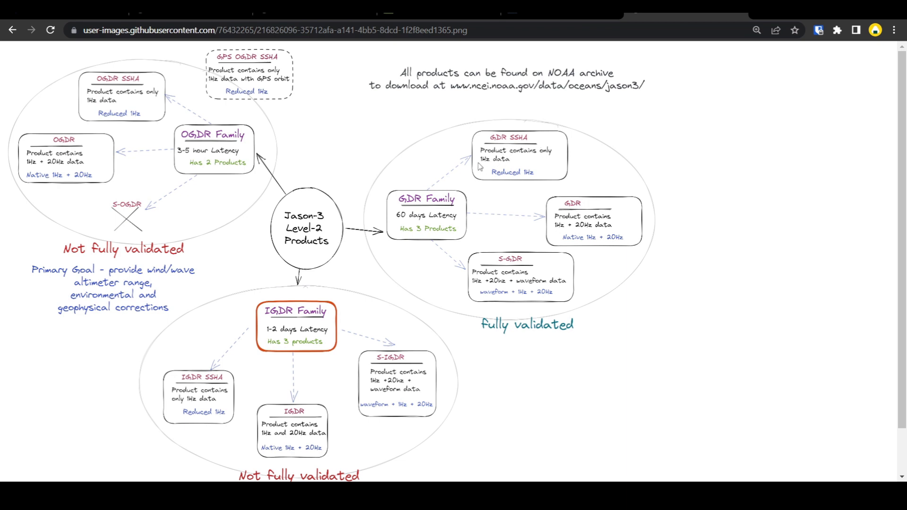
pyautogui.moveTo(519, 157)
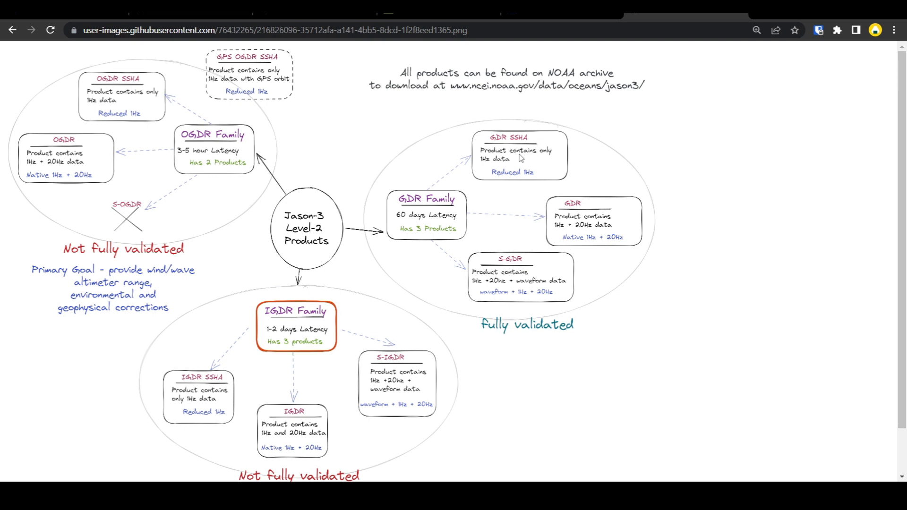
pyautogui.moveTo(221, 123)
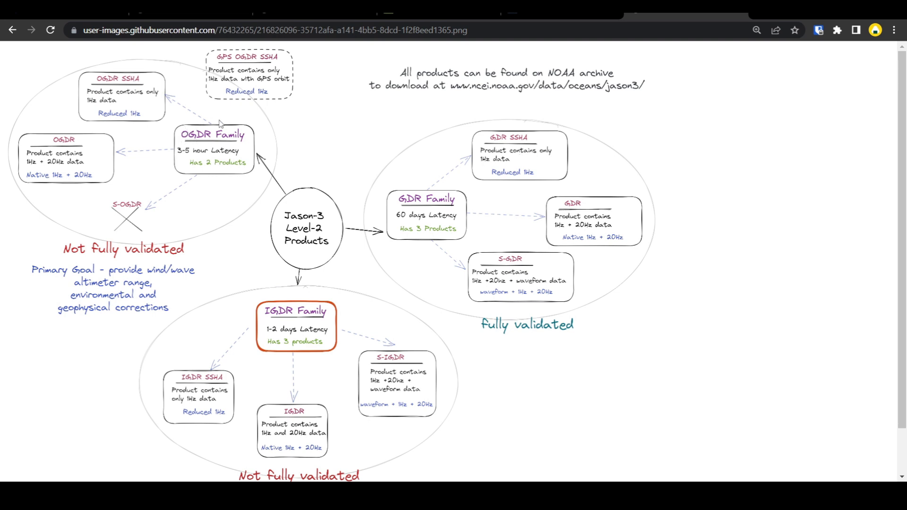
pyautogui.moveTo(91, 209)
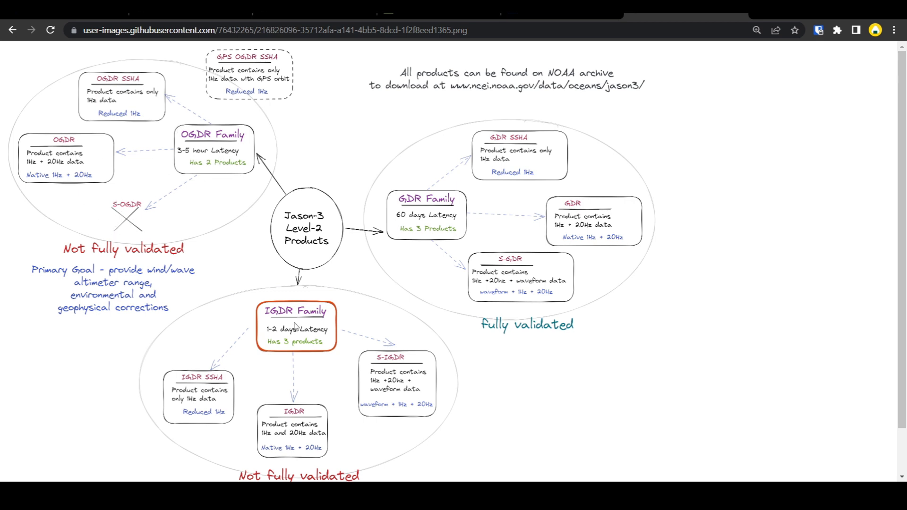
pyautogui.moveTo(409, 389)
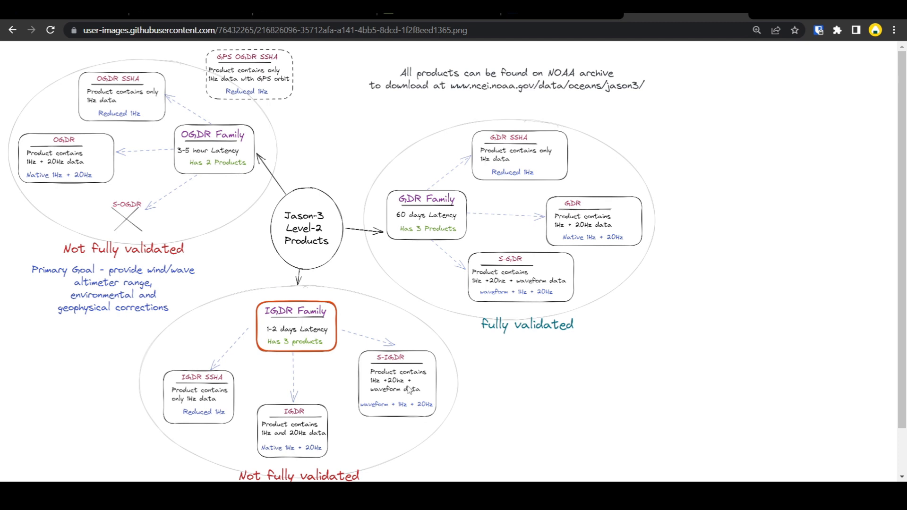
pyautogui.moveTo(409, 391)
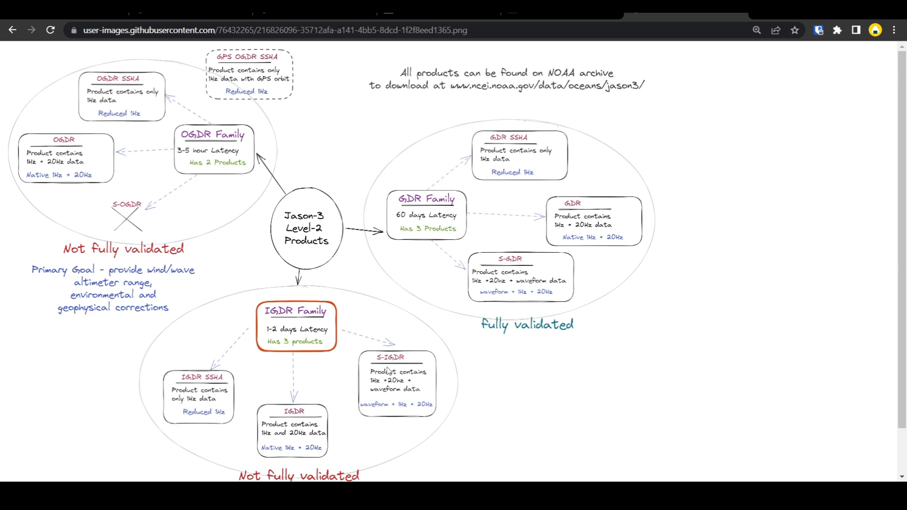
pyautogui.moveTo(461, 443)
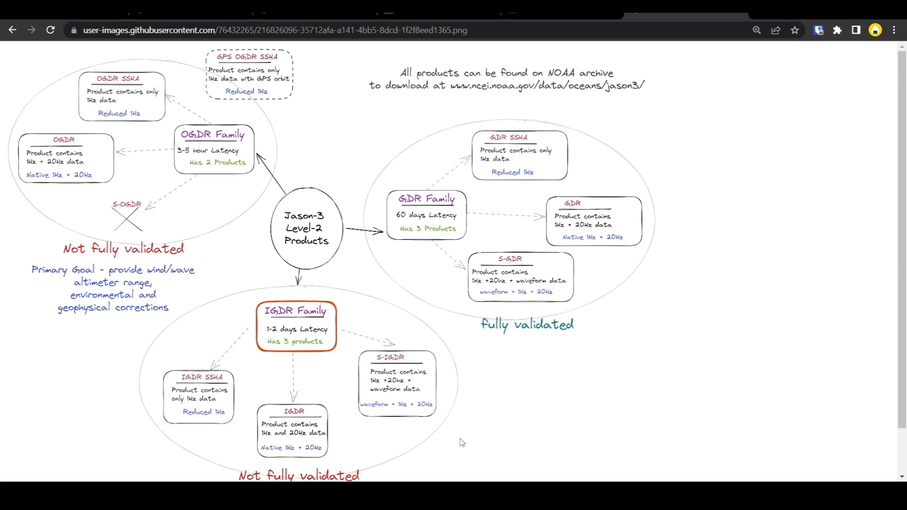
pyautogui.moveTo(553, 284)
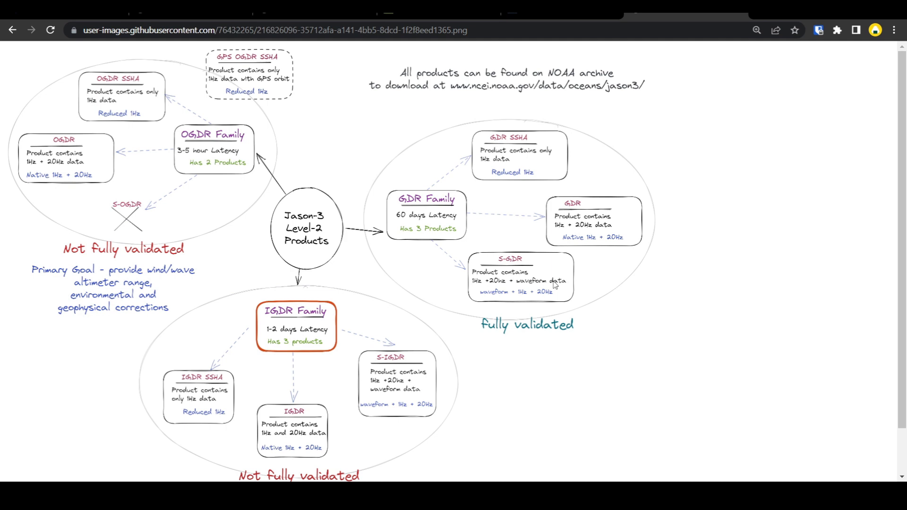
pyautogui.moveTo(573, 278)
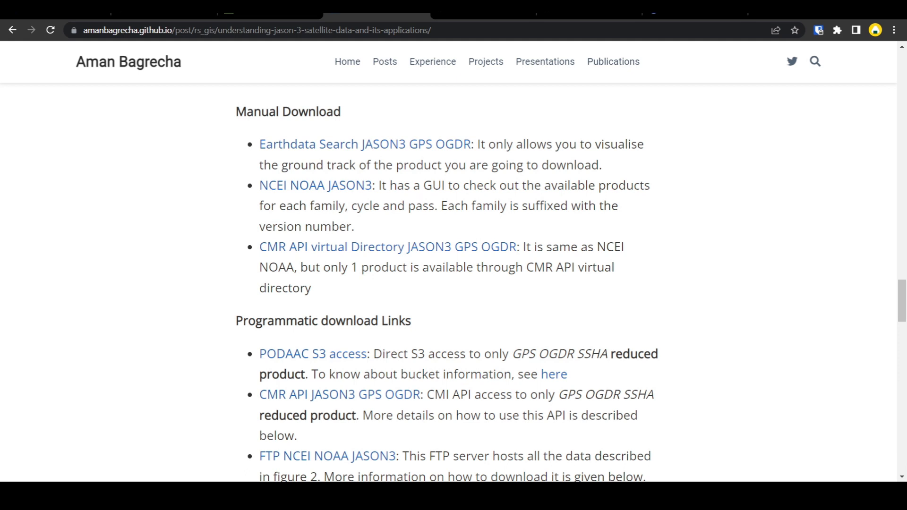
pyautogui.moveTo(641, 152)
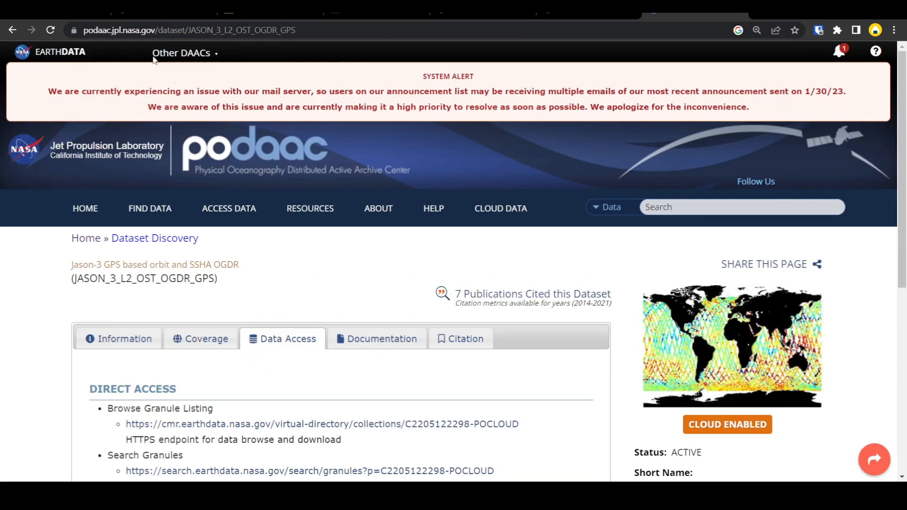
# Scroll the PO.DAAC Jason-3 GPS OGDR page and follow its Earthdata Search link.
pyautogui.scroll(-3)
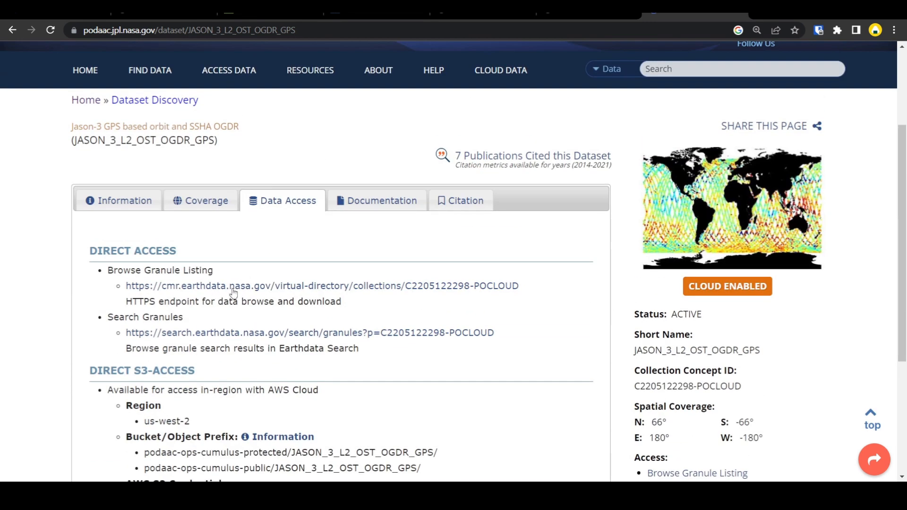
pyautogui.moveTo(219, 336)
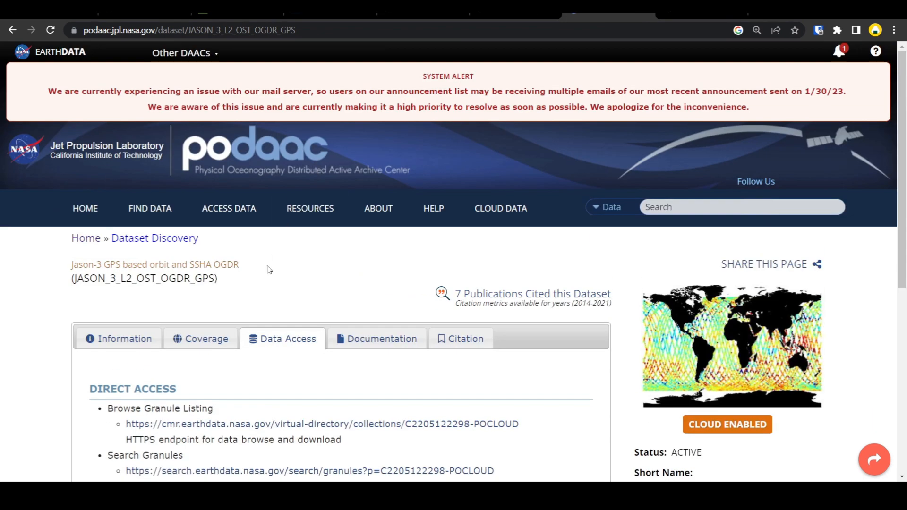
pyautogui.scroll(-3)
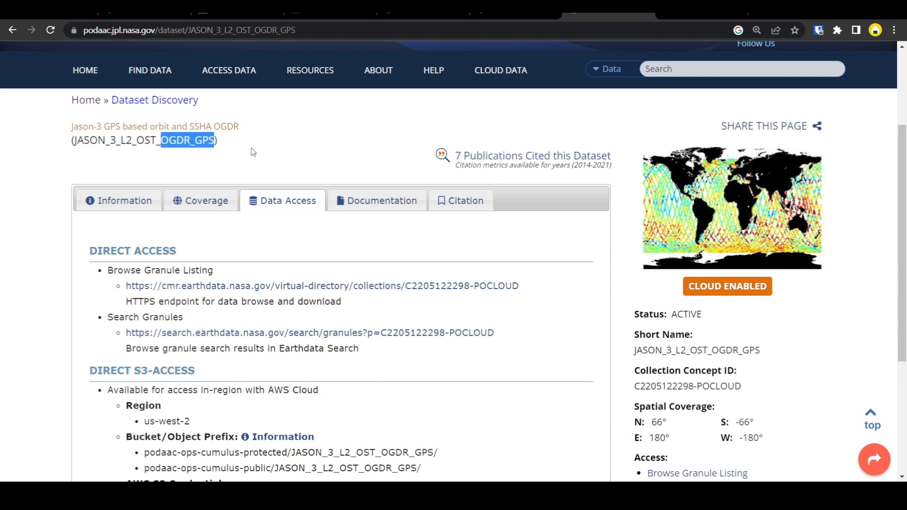
pyautogui.click(256, 152)
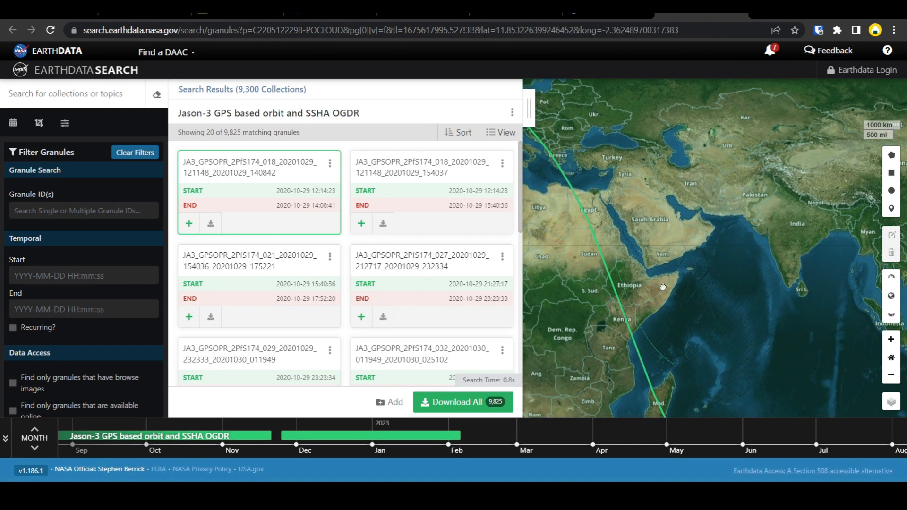
# Pan the Earthdata Search map along the Jason-3 granule ground track over Africa.
pyautogui.moveTo(663, 288); pyautogui.dragTo(613, 214)
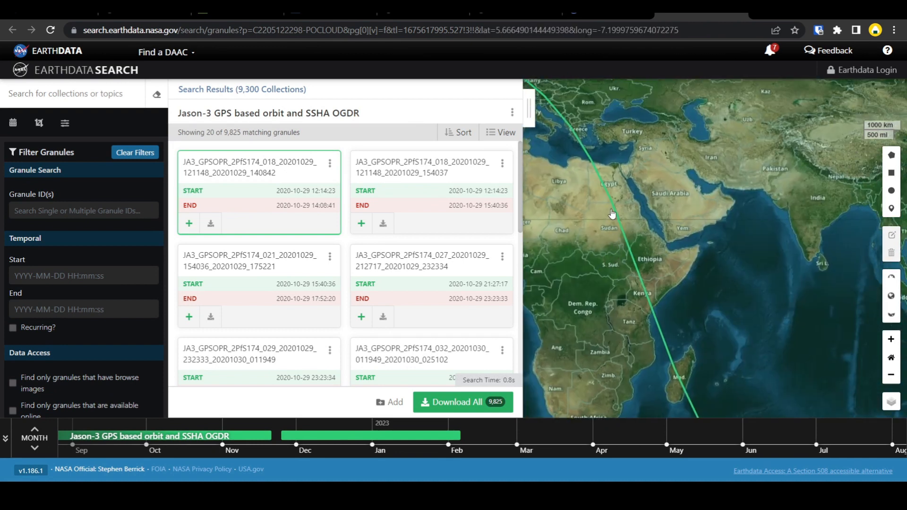
pyautogui.moveTo(690, 375)
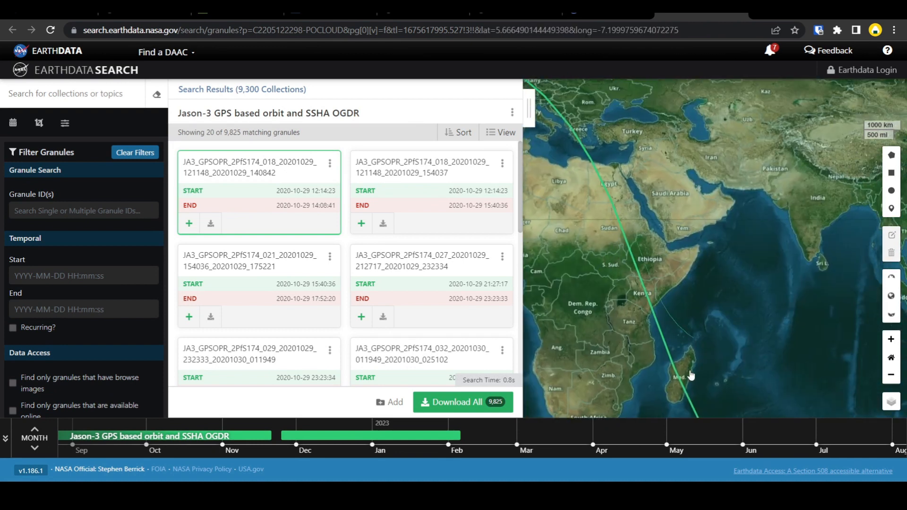
pyautogui.moveTo(641, 289)
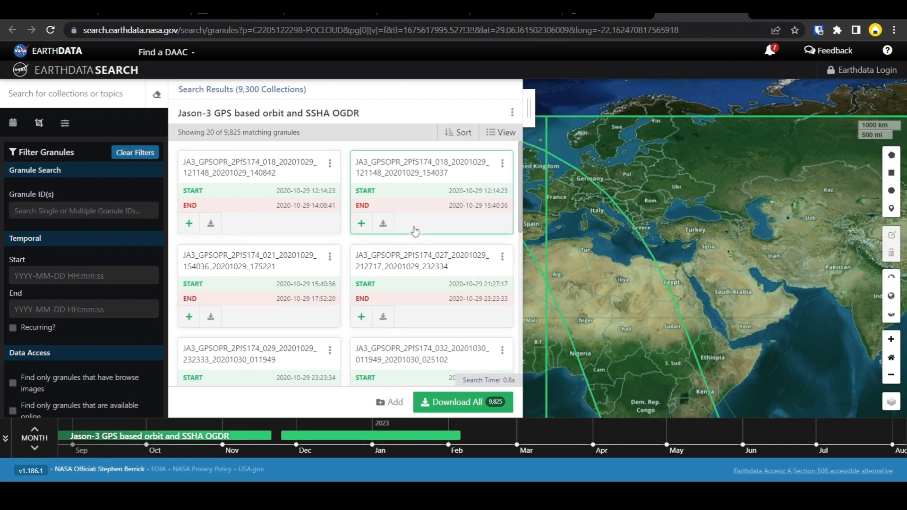
pyautogui.moveTo(408, 176)
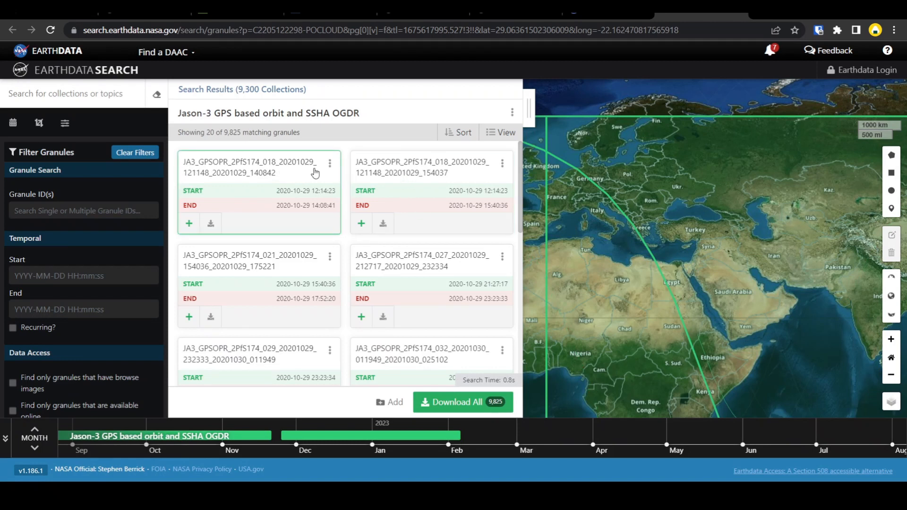
pyautogui.moveTo(284, 176)
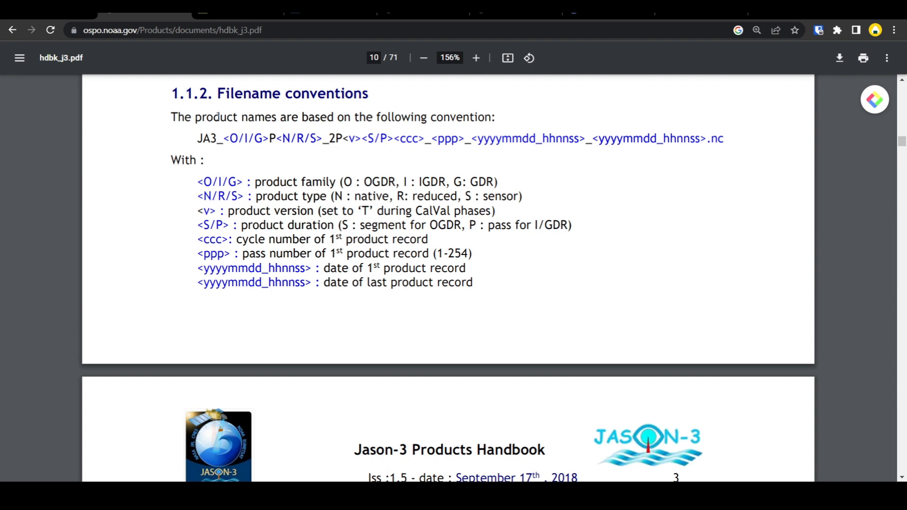
# Highlight the handbook's filename pattern and product family lines, then return to PO.DAAC.
pyautogui.moveTo(195, 139); pyautogui.dragTo(723, 139)
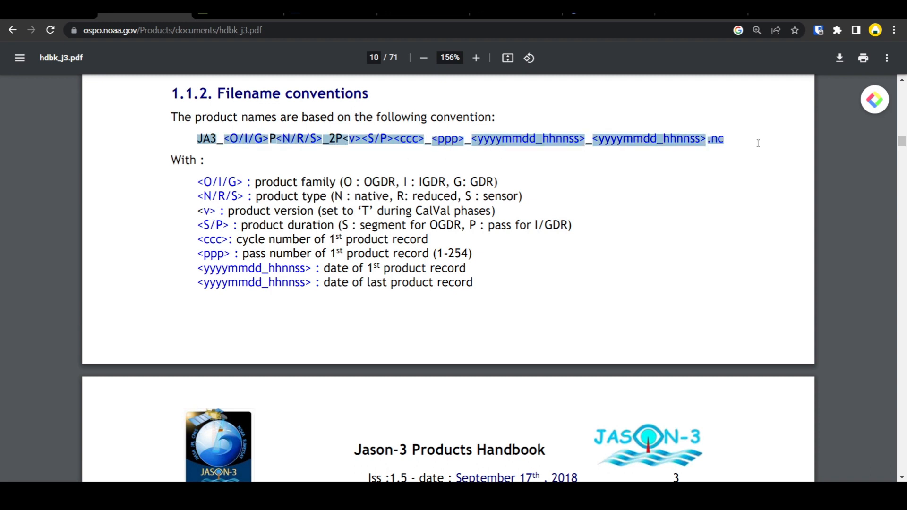
pyautogui.click(279, 169)
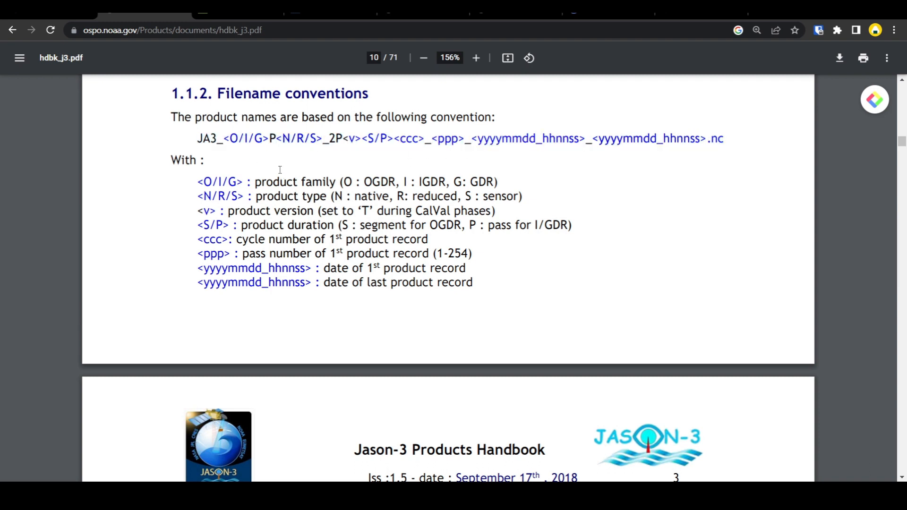
pyautogui.moveTo(256, 181); pyautogui.dragTo(498, 181)
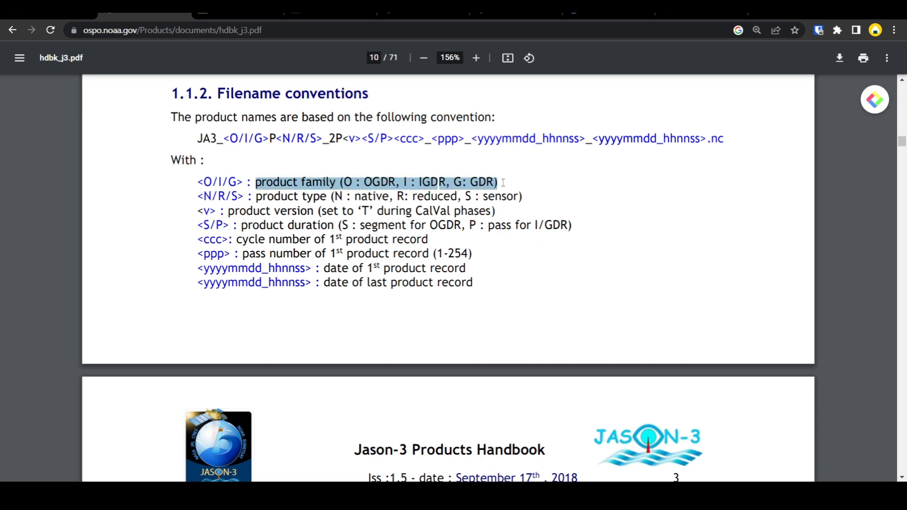
pyautogui.click(319, 175)
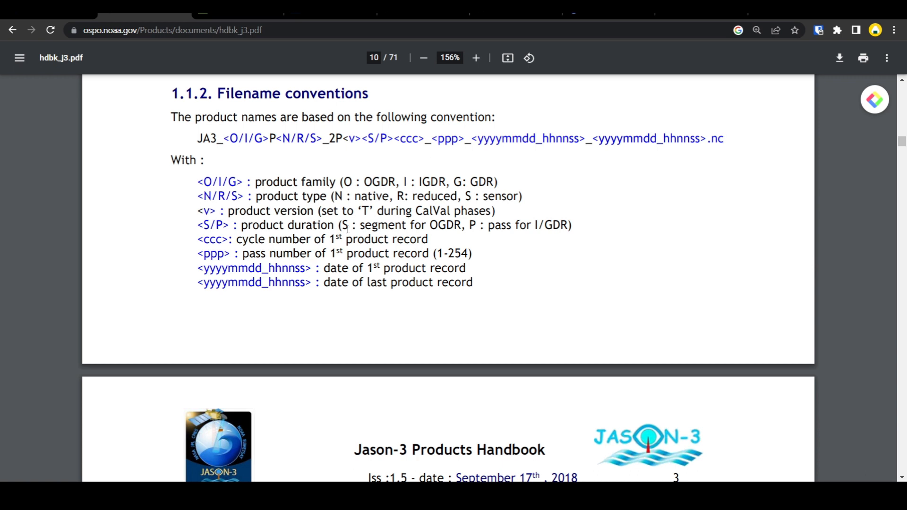
pyautogui.moveTo(598, 25)
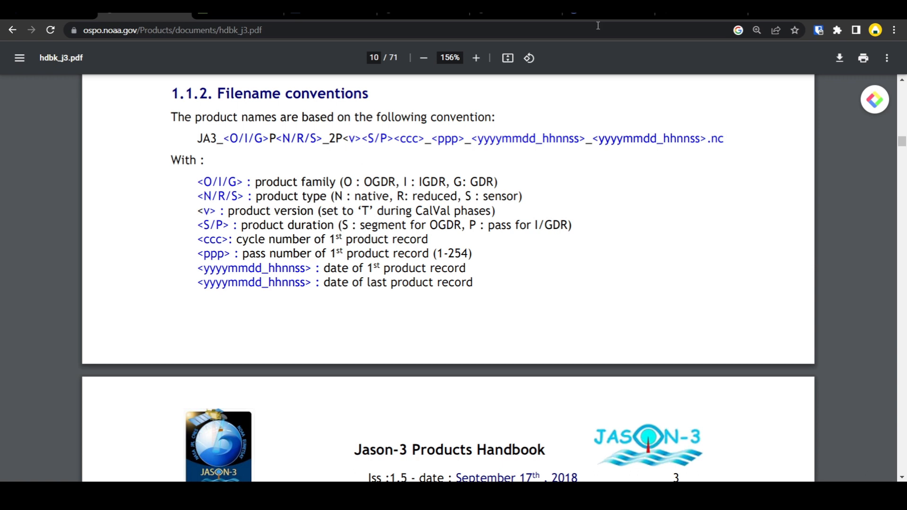
pyautogui.click(724, 15)
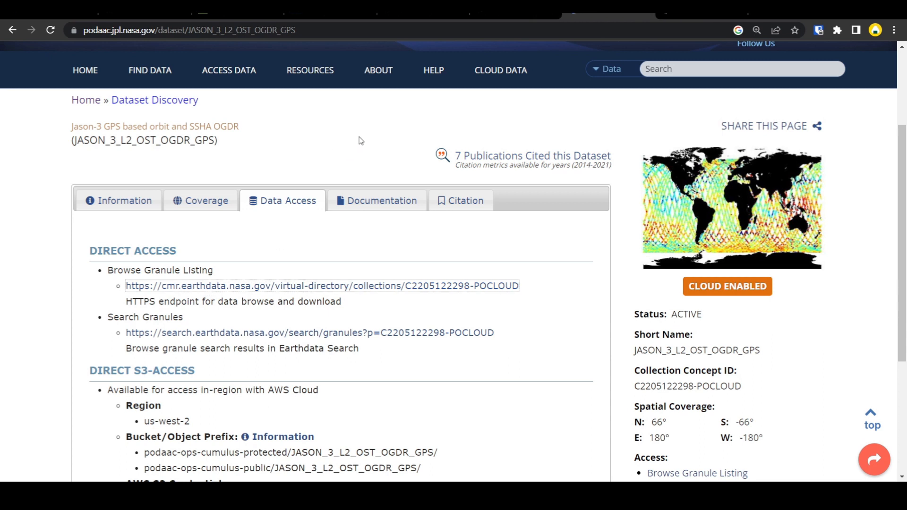
# Open the collection's virtual directory, choose Spatial, and list cycle 174's passes.
pyautogui.click(322, 286)
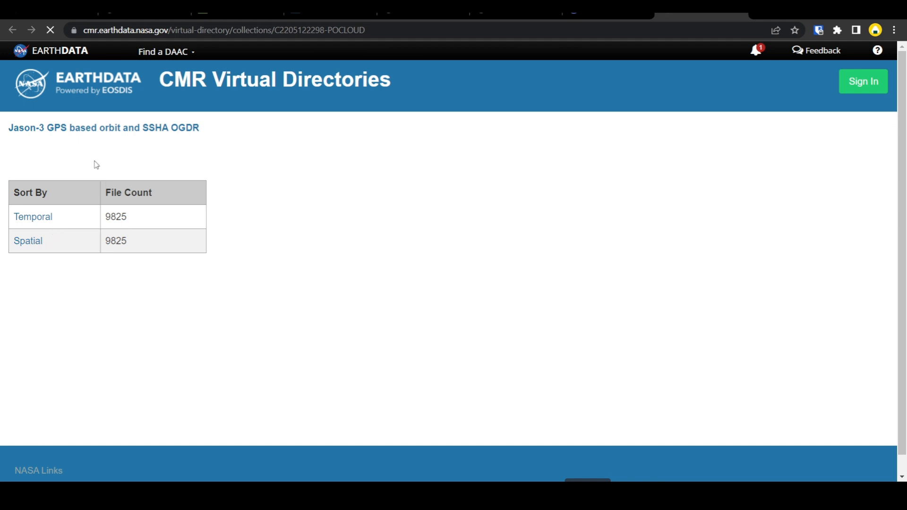
pyautogui.moveTo(81, 162)
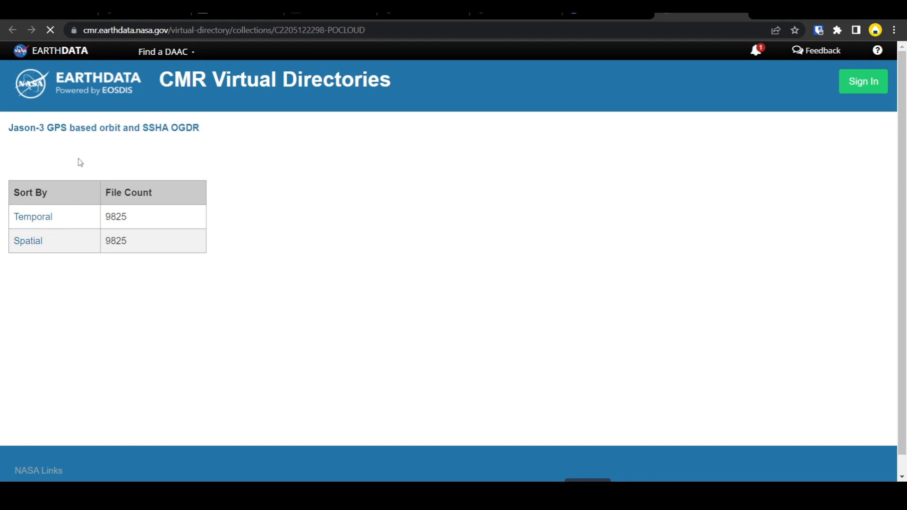
pyautogui.click(28, 241)
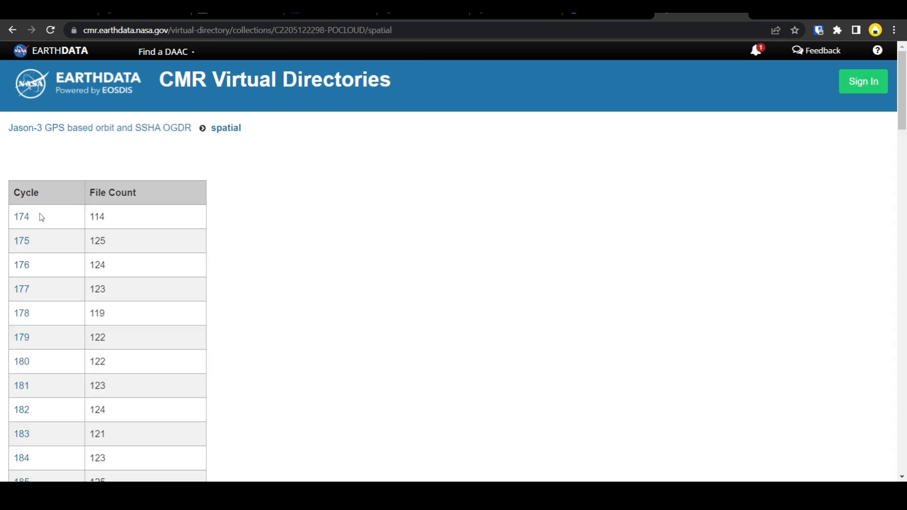
pyautogui.click(21, 217)
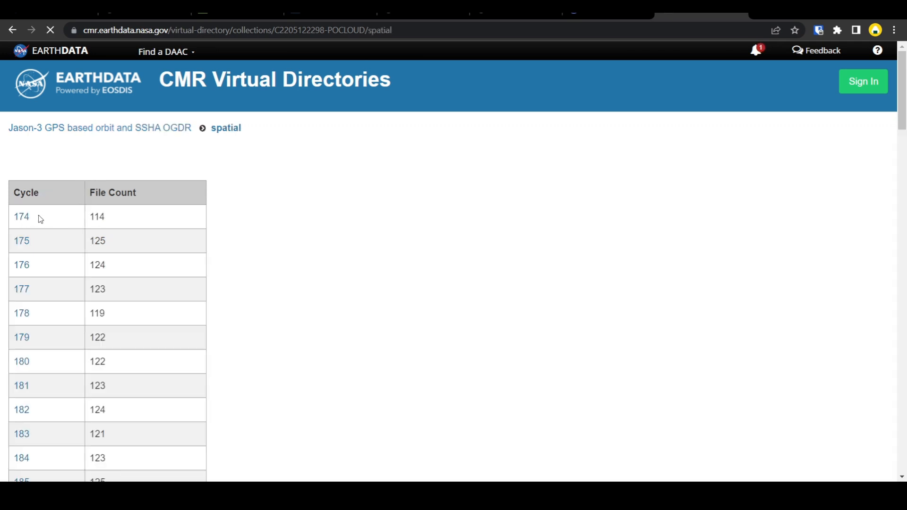
pyautogui.moveTo(68, 209)
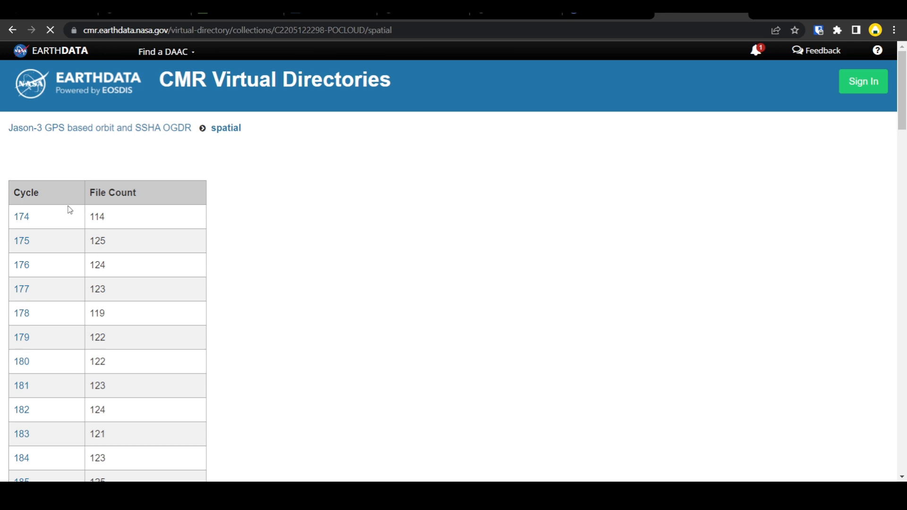
pyautogui.click(21, 217)
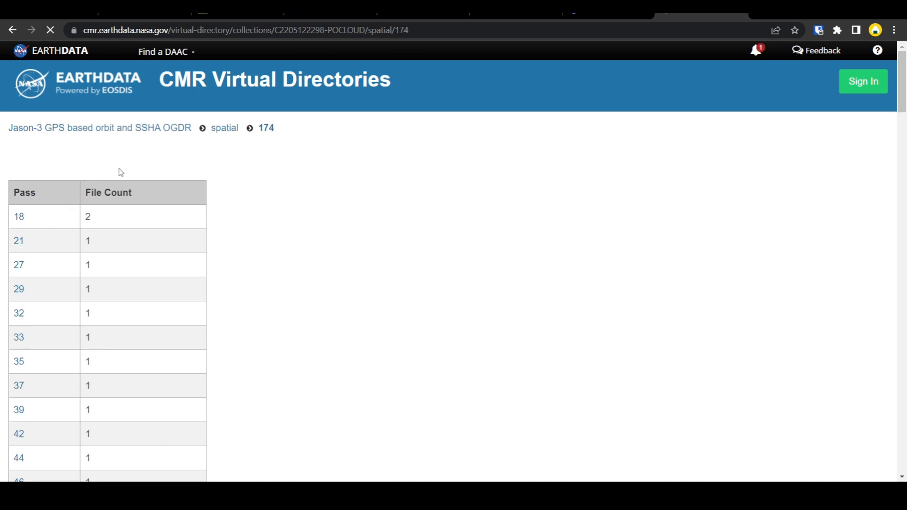
pyautogui.click(19, 216)
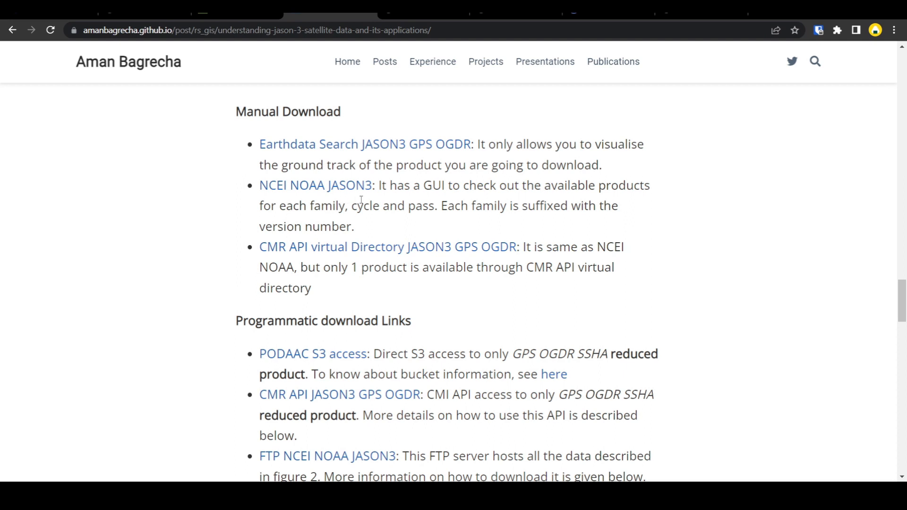
# Browse NCEI's Jason-3 archive down to gdr cycle209 files, then back to the jason3 index.
pyautogui.click(316, 185)
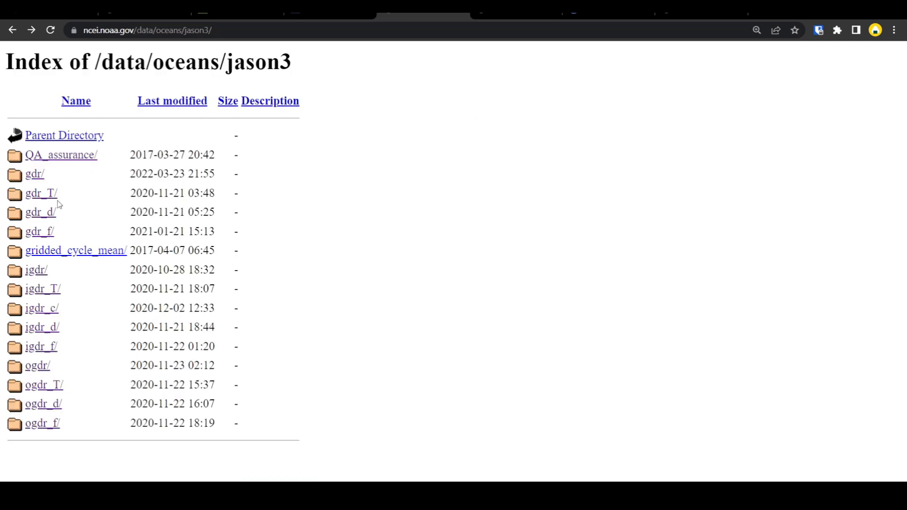
pyautogui.moveTo(56, 201)
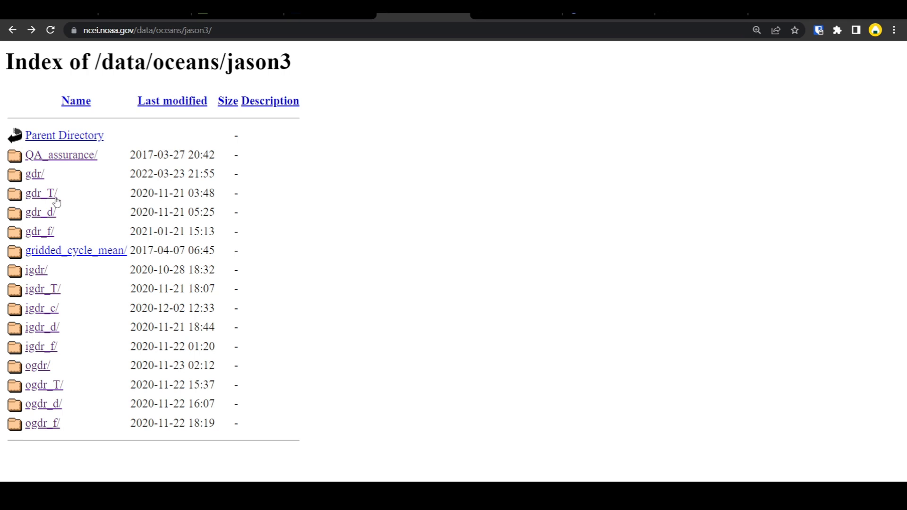
pyautogui.moveTo(57, 382)
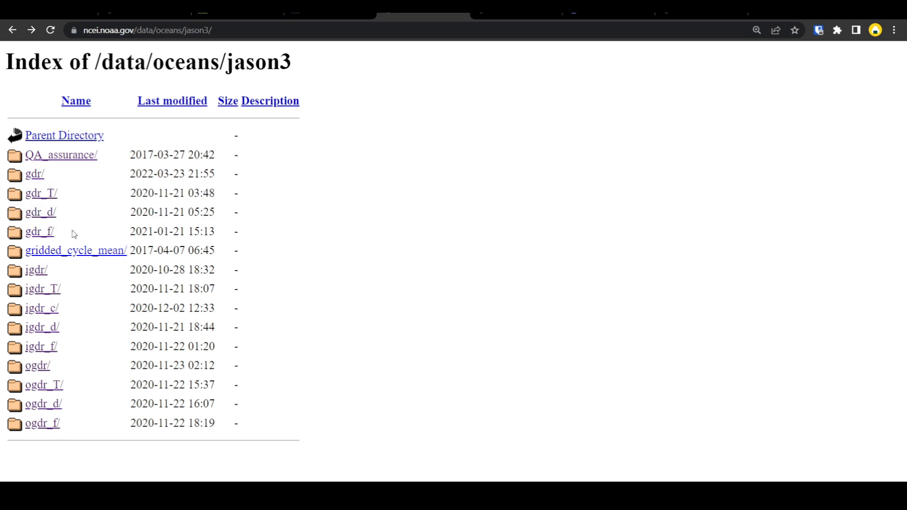
pyautogui.moveTo(62, 221)
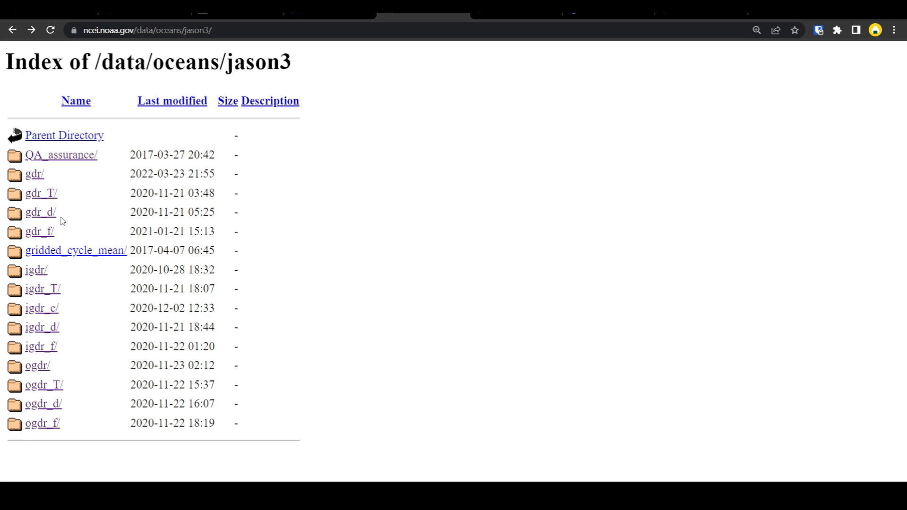
pyautogui.moveTo(52, 227)
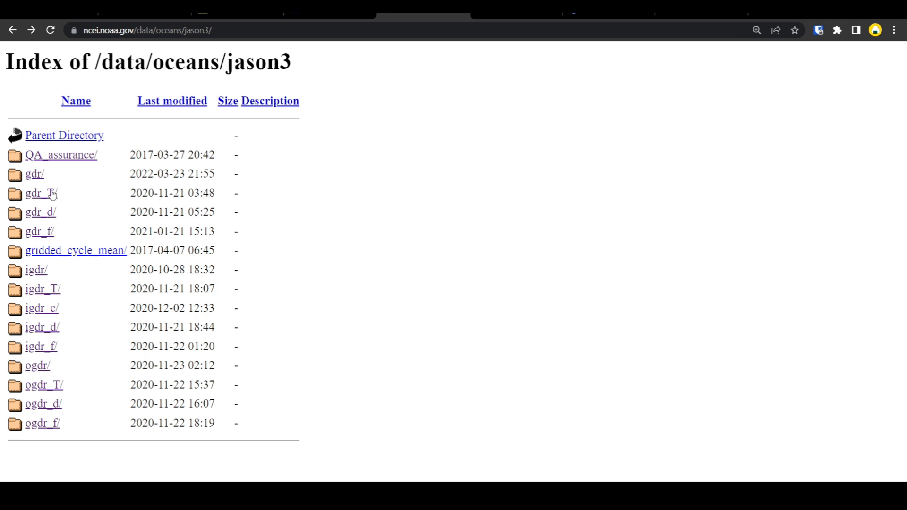
pyautogui.moveTo(76, 195)
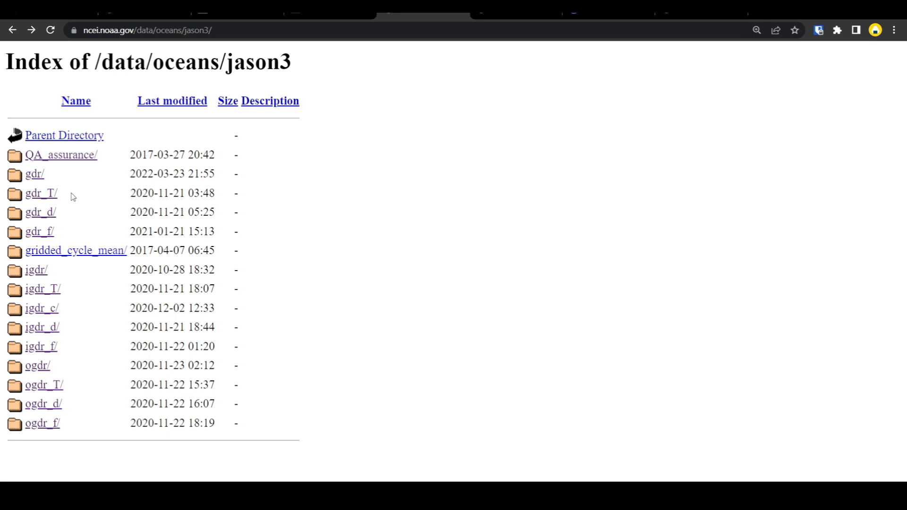
pyautogui.moveTo(42, 198)
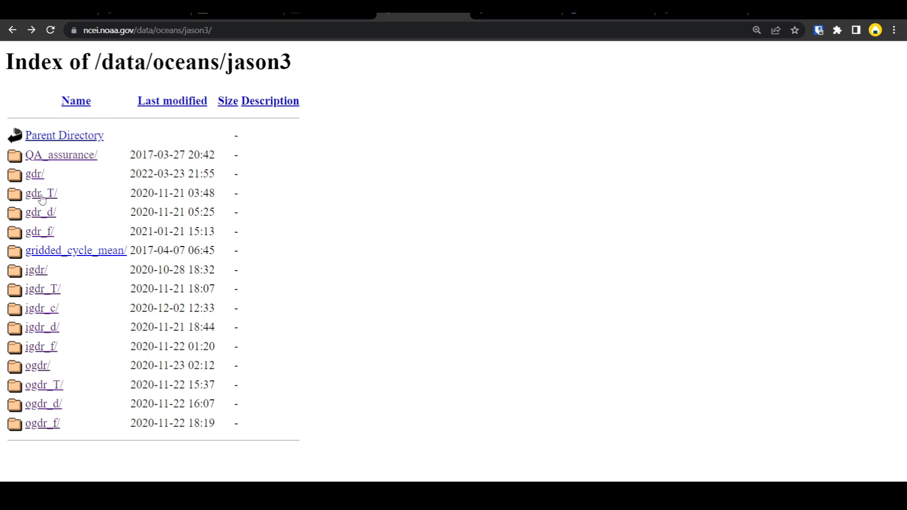
pyautogui.moveTo(50, 200)
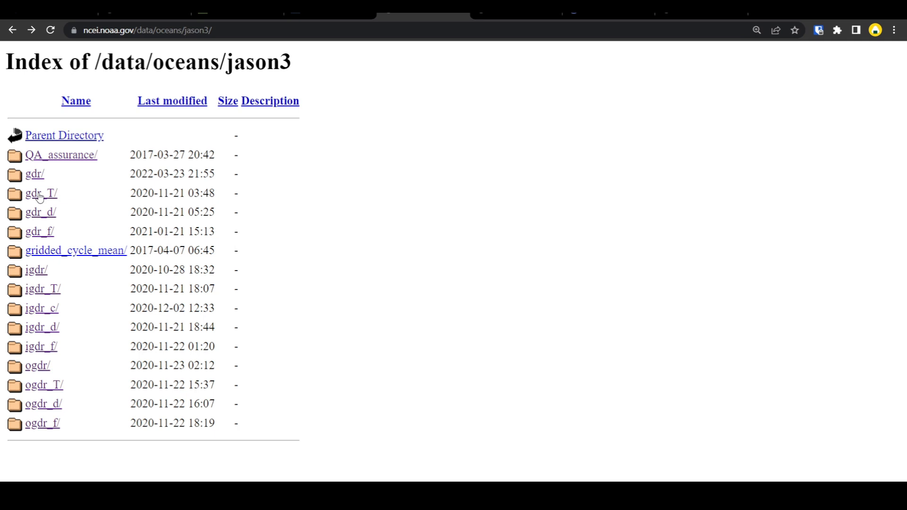
pyautogui.moveTo(56, 199)
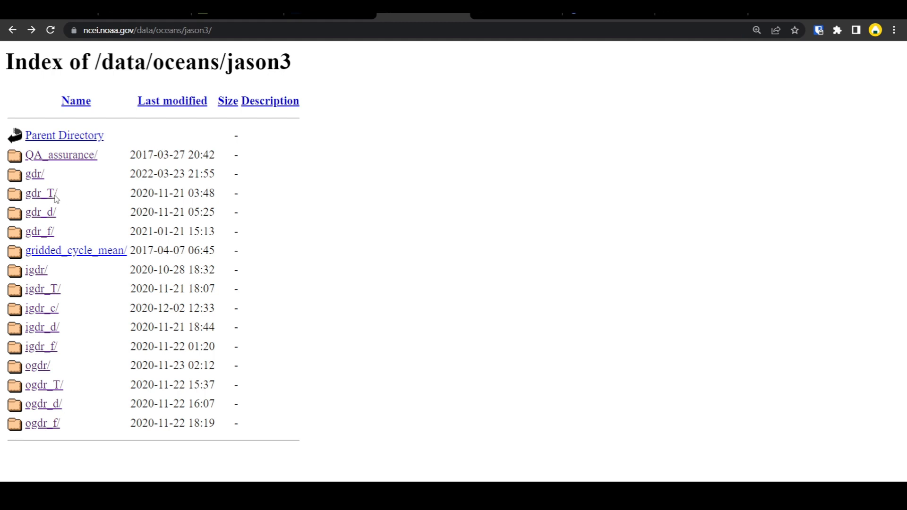
pyautogui.moveTo(61, 393)
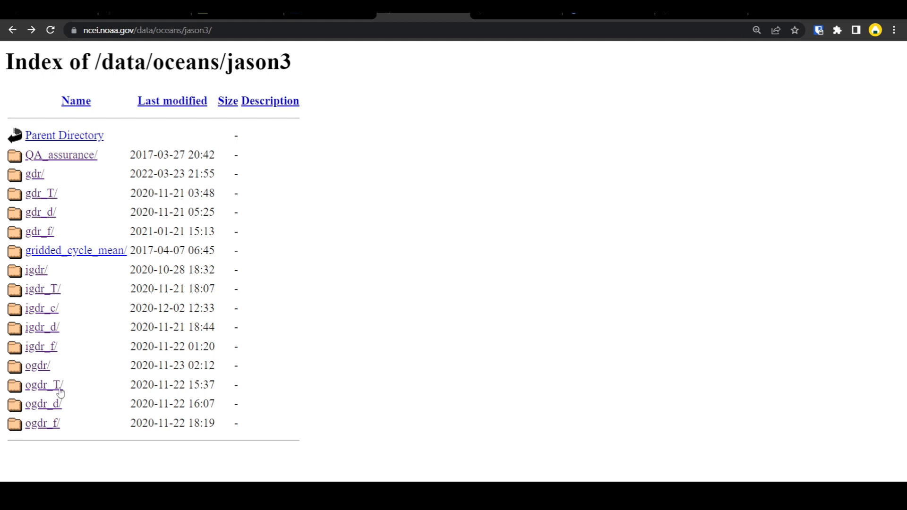
pyautogui.moveTo(83, 250)
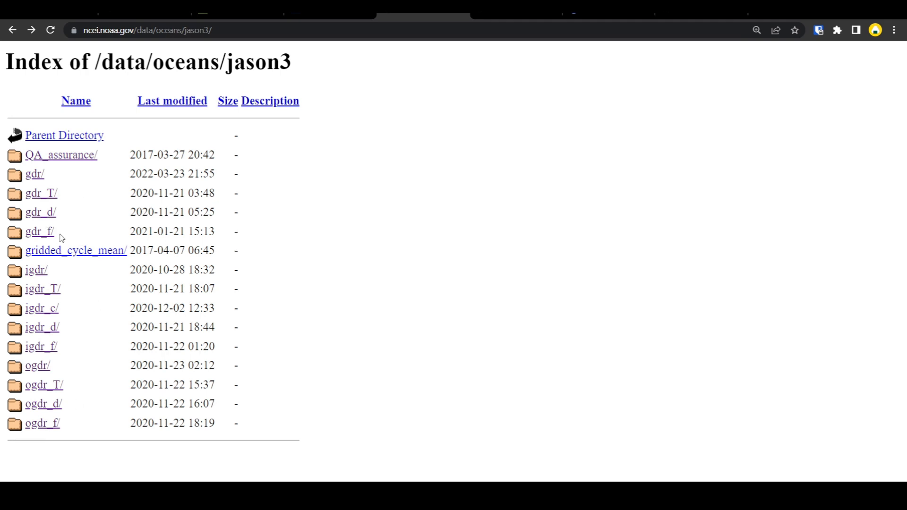
pyautogui.moveTo(60, 213)
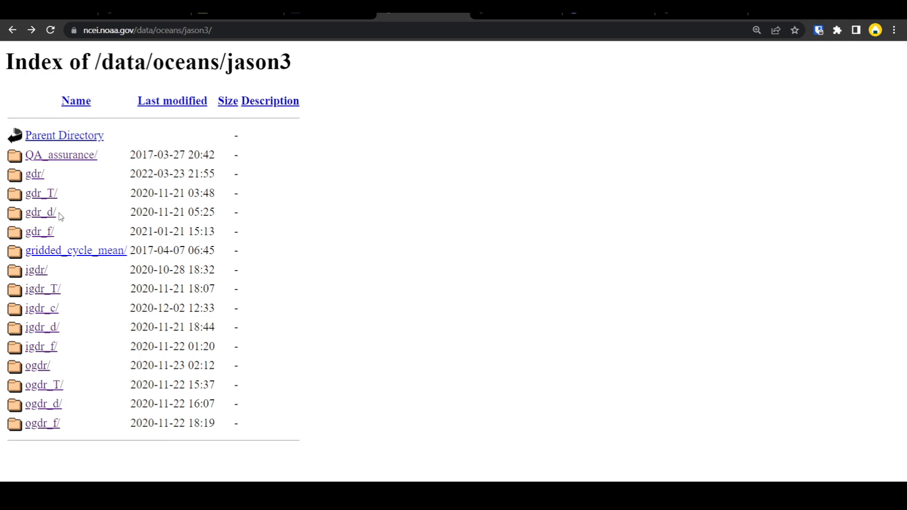
pyautogui.moveTo(35, 175)
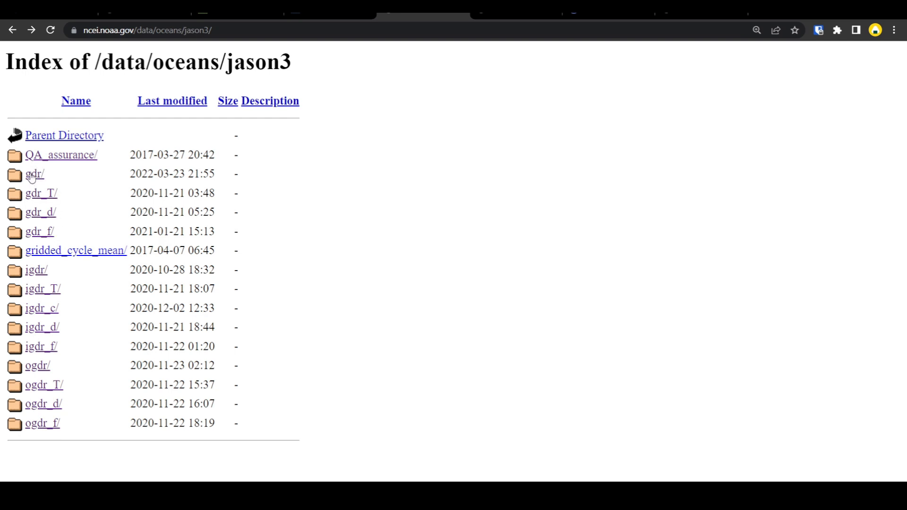
pyautogui.moveTo(51, 219)
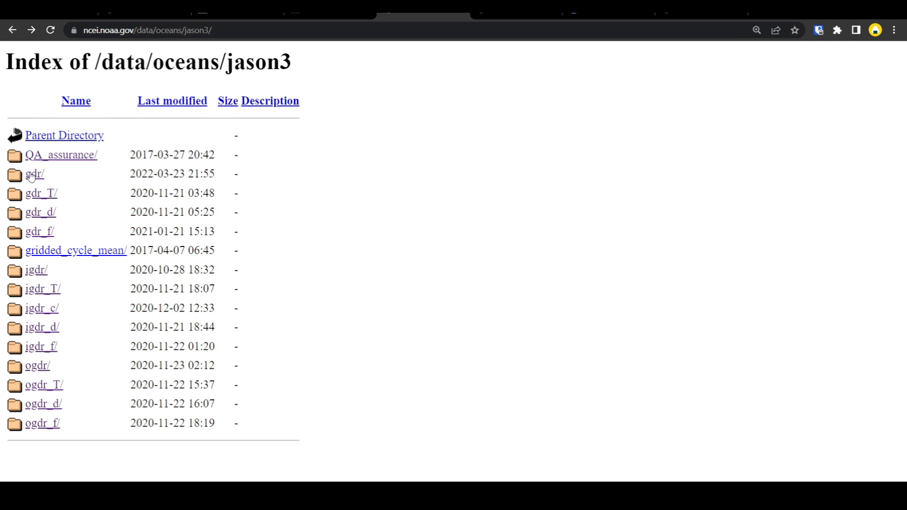
pyautogui.moveTo(54, 346)
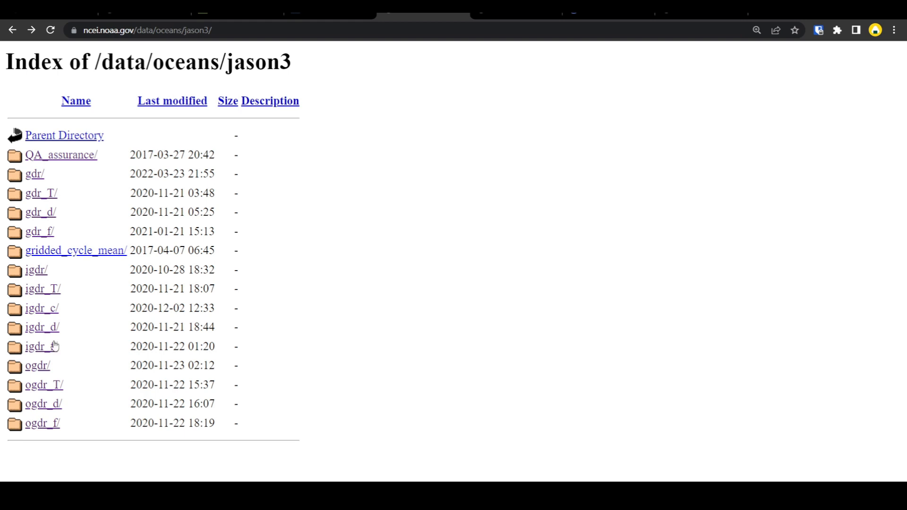
pyautogui.moveTo(82, 340)
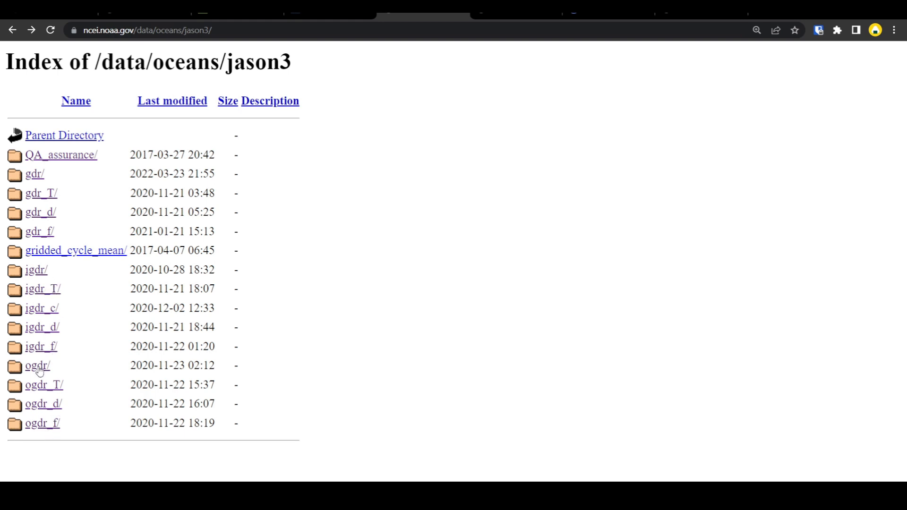
pyautogui.moveTo(66, 372)
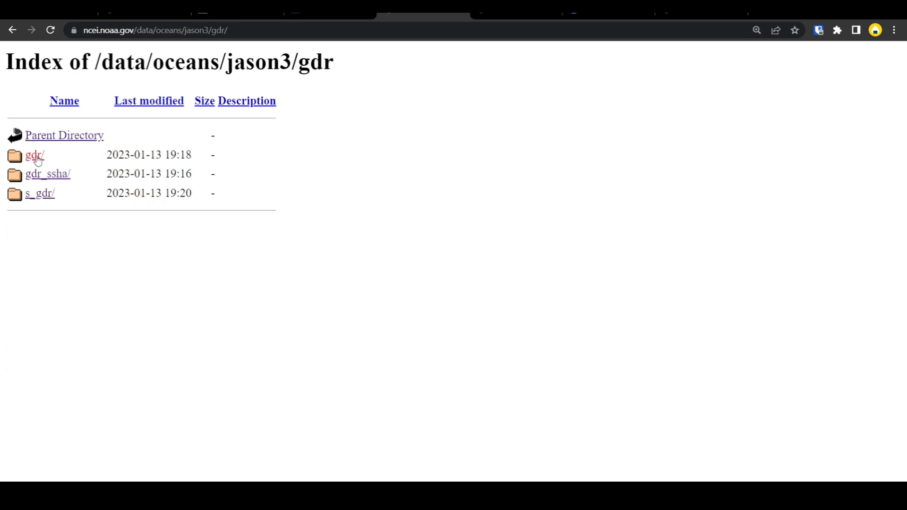
pyautogui.click(33, 155)
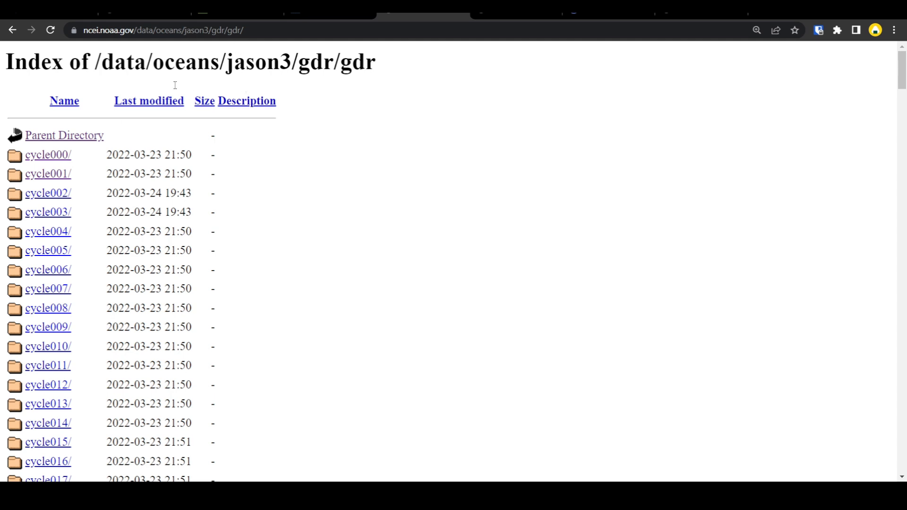
pyautogui.scroll(-3)
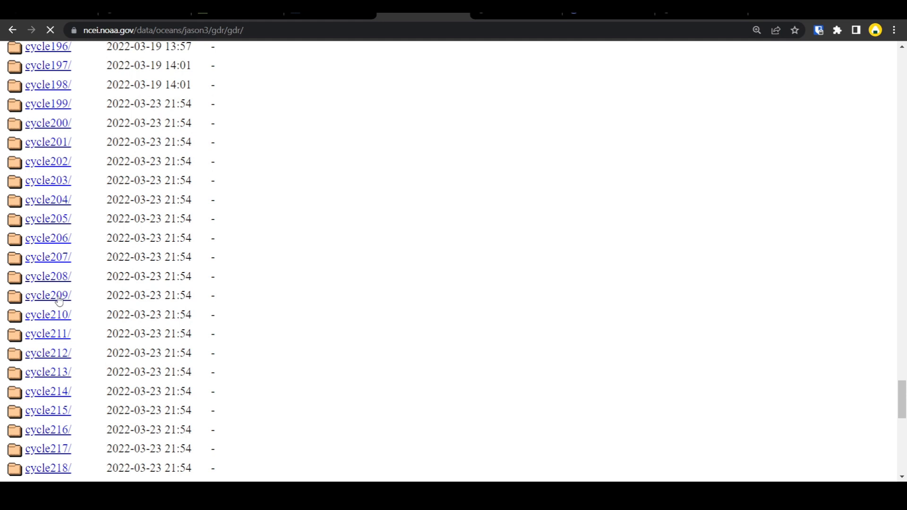
pyautogui.click(47, 295)
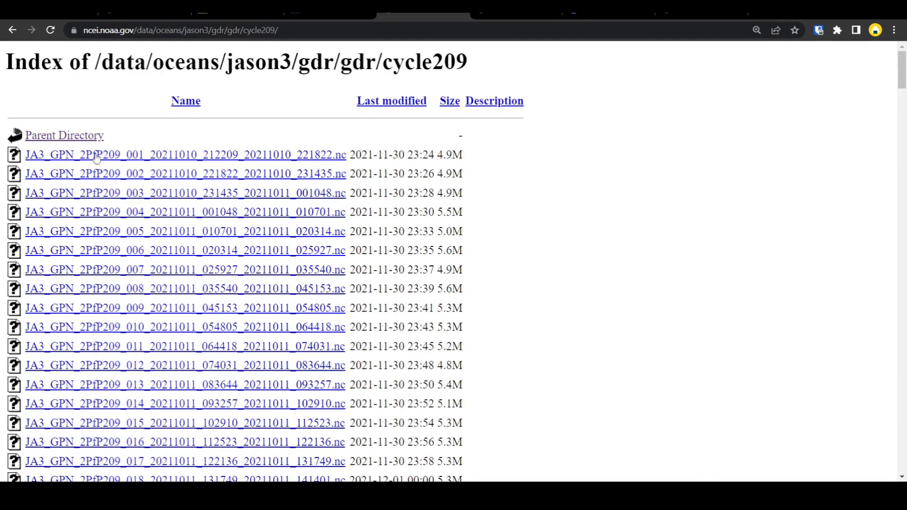
pyautogui.click(13, 31)
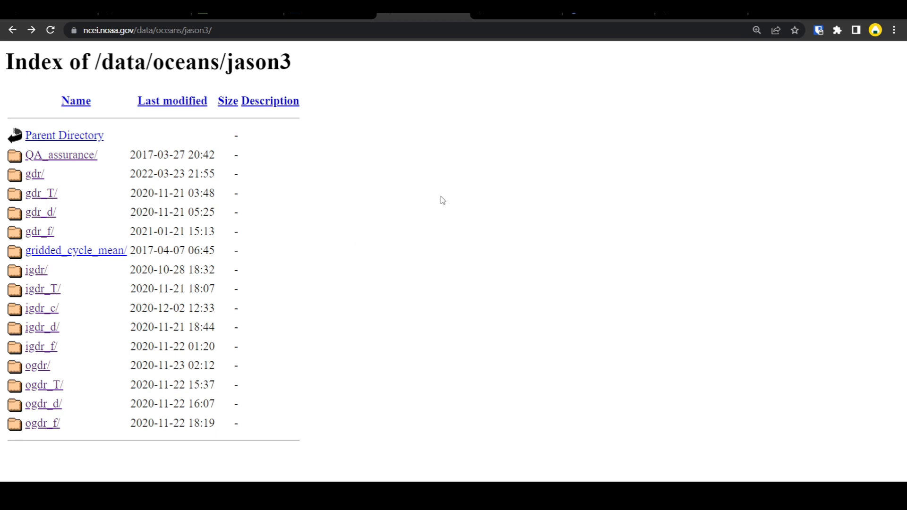
pyautogui.moveTo(292, 196)
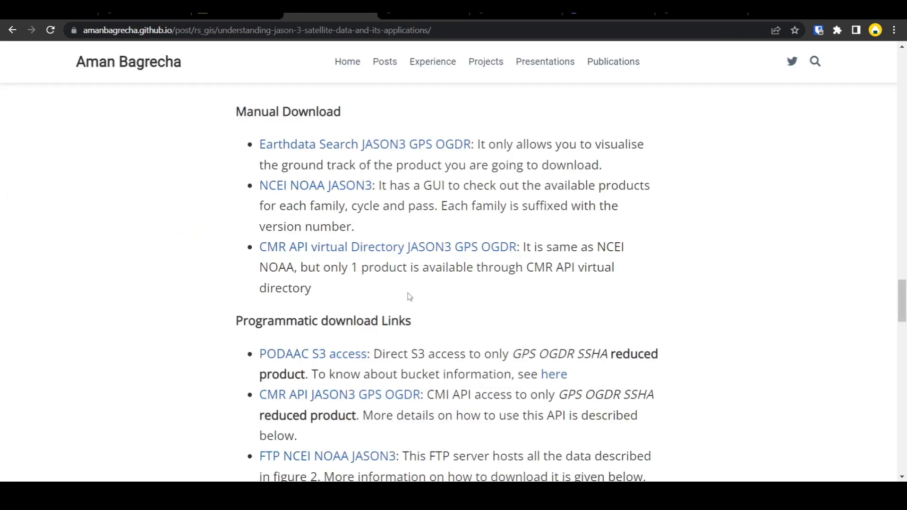
pyautogui.scroll(-3)
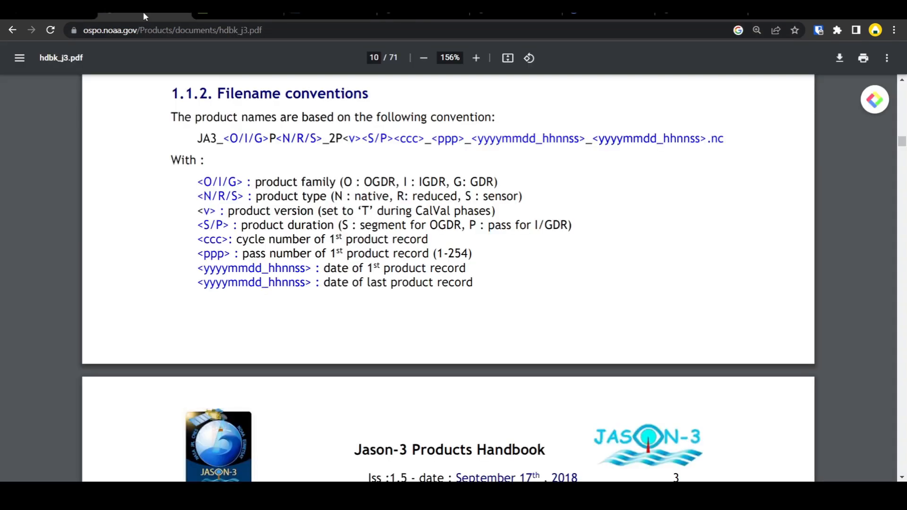
pyautogui.scroll(-3)
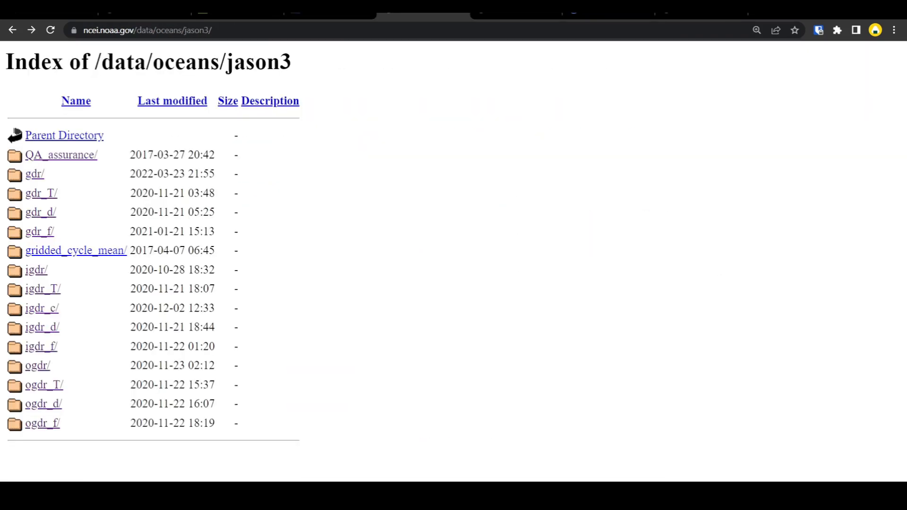
pyautogui.moveTo(362, 220)
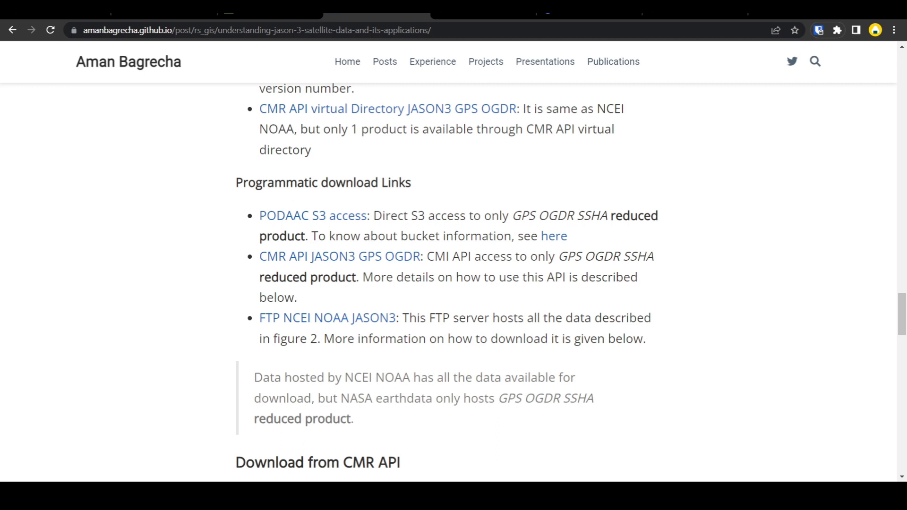
pyautogui.moveTo(388, 217)
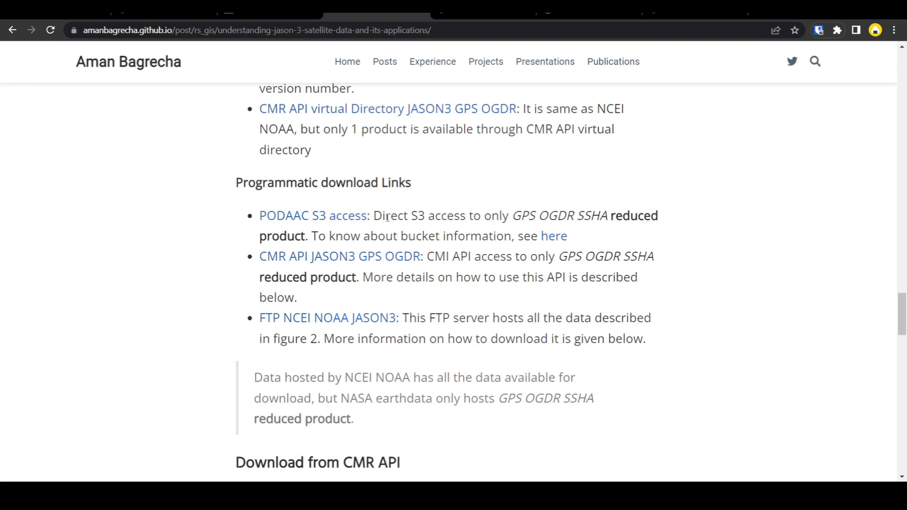
# Highlight the direct S3 access note and view PO.DAAC's S3 credentials README.
pyautogui.moveTo(398, 215); pyautogui.dragTo(535, 216)
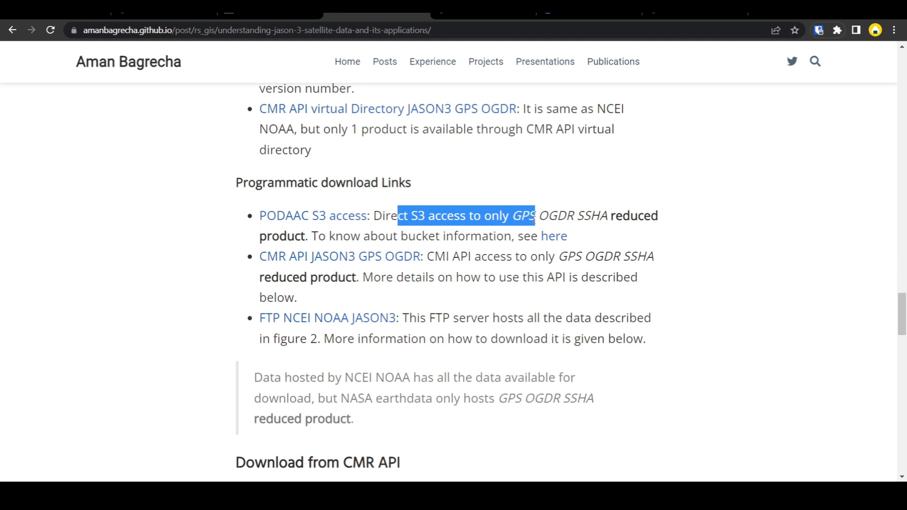
pyautogui.click(402, 222)
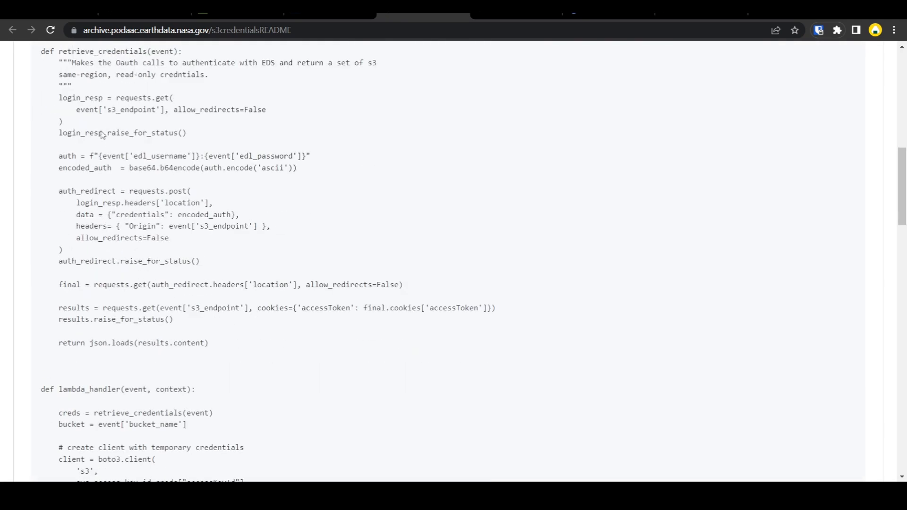
pyautogui.scroll(3)
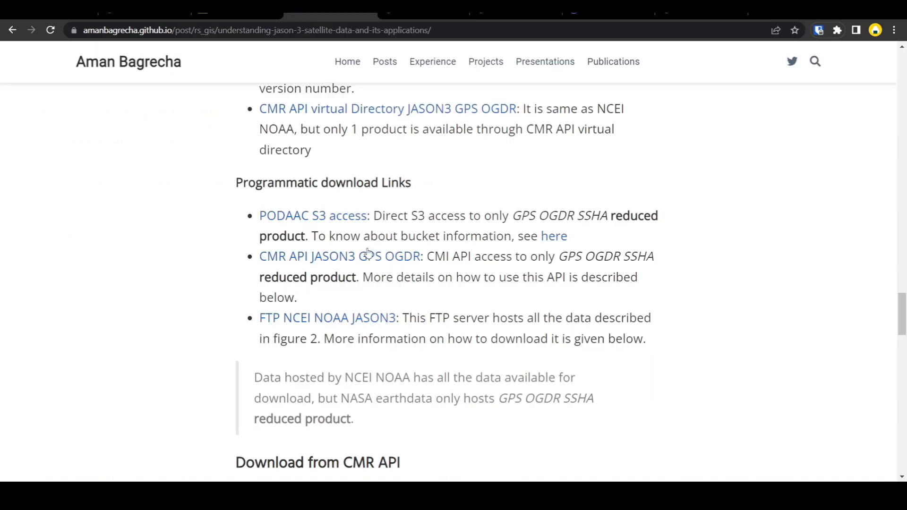
pyautogui.scroll(-3)
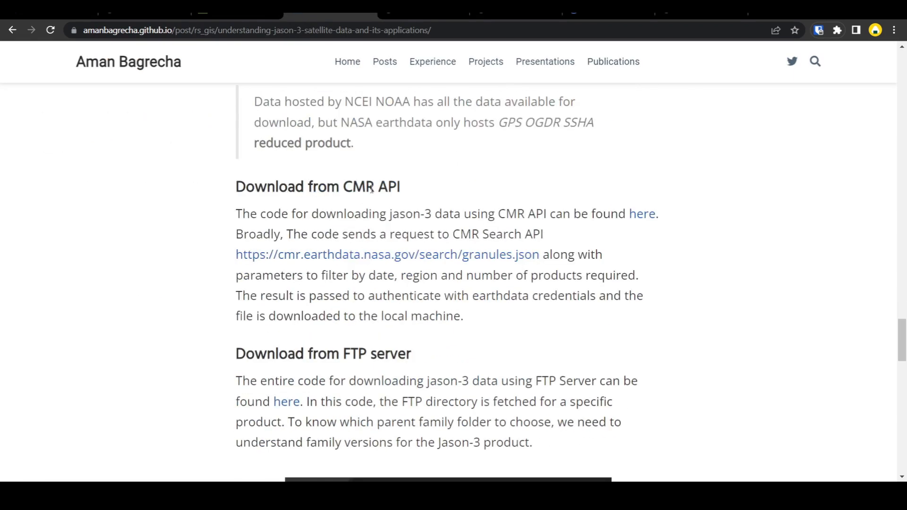
pyautogui.scroll(-3)
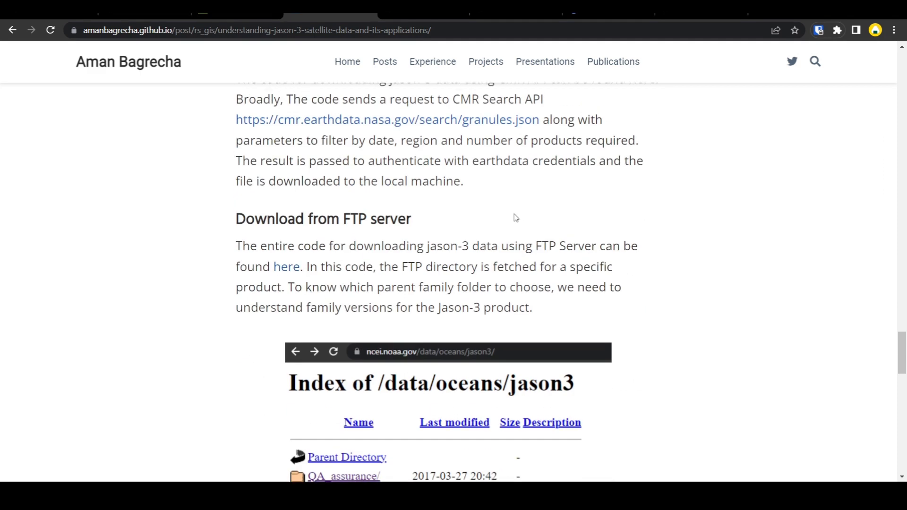
pyautogui.scroll(3)
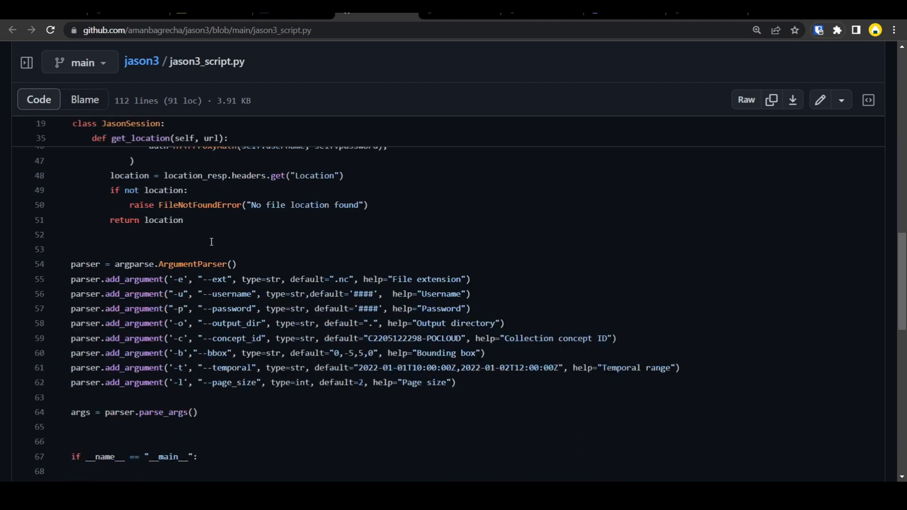
# Scroll through jason3_script.py, selecting words in the code.
pyautogui.scroll(-3)
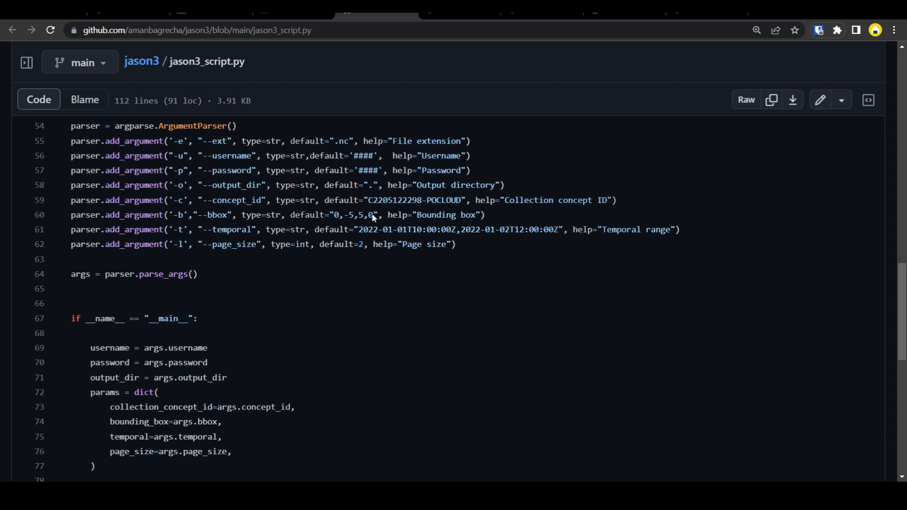
pyautogui.scroll(-3)
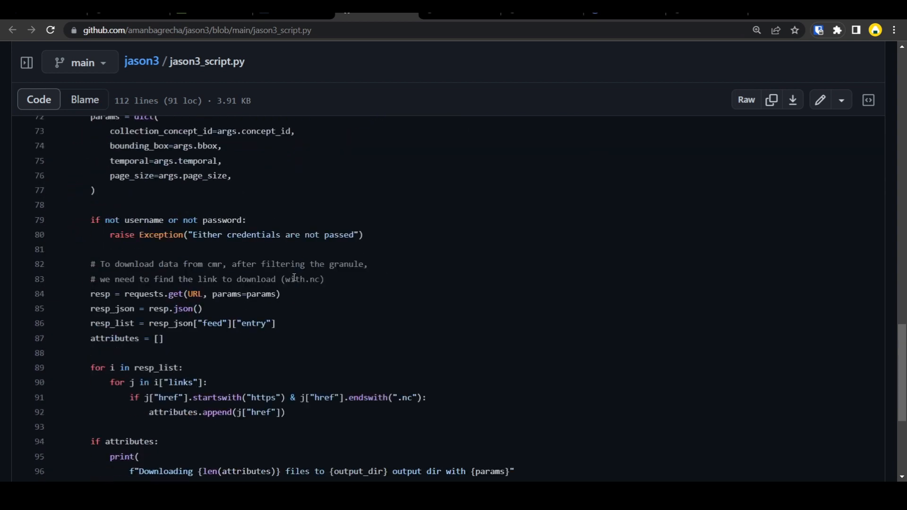
pyautogui.scroll(-3)
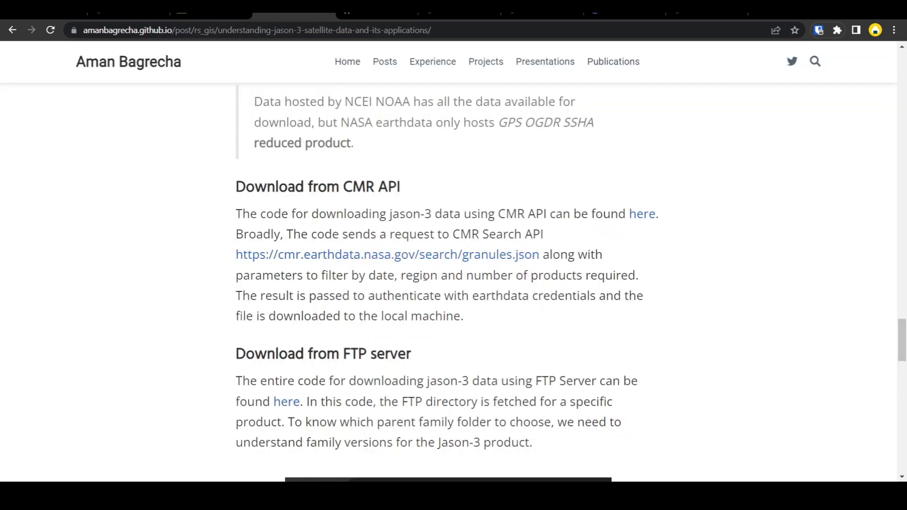
pyautogui.moveTo(405, 266)
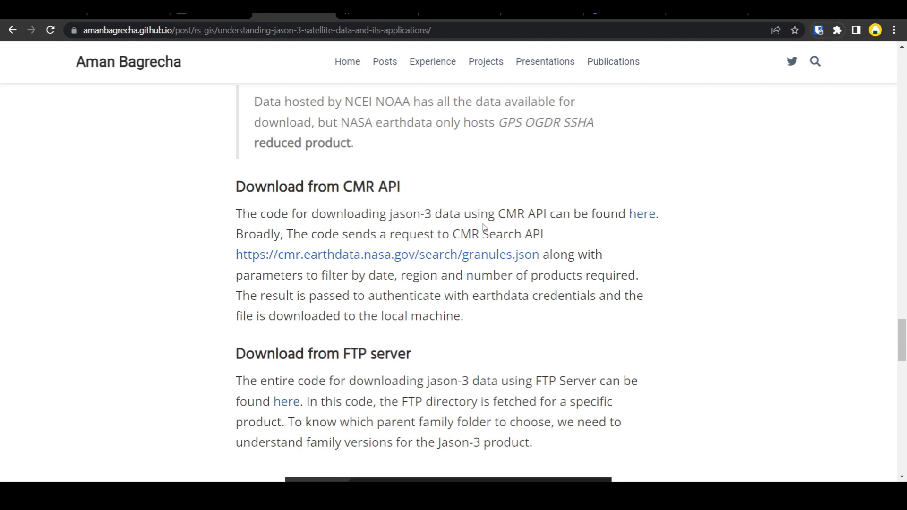
pyautogui.moveTo(419, 226)
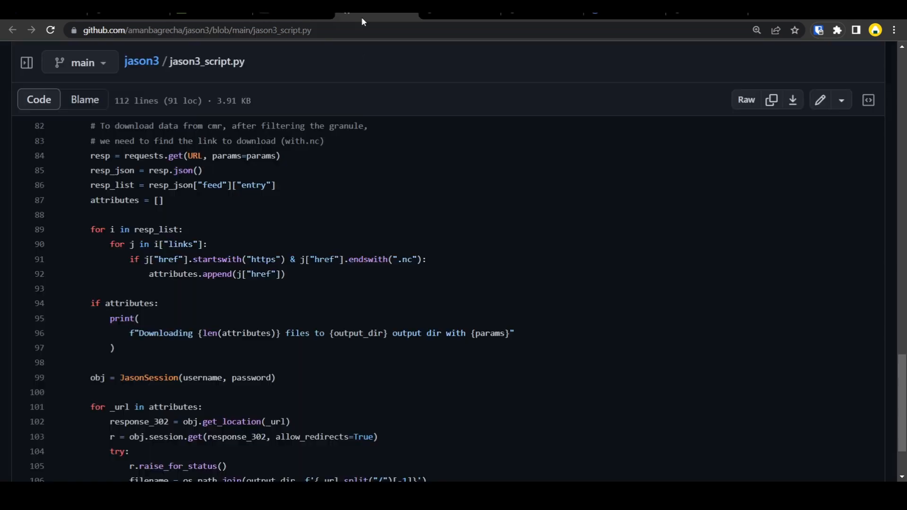
pyautogui.scroll(3)
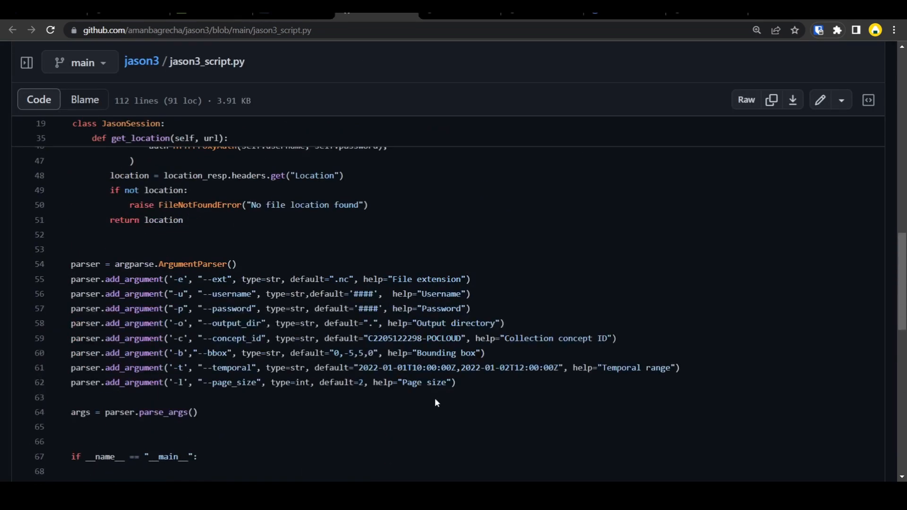
pyautogui.doubleClick(377, 338)
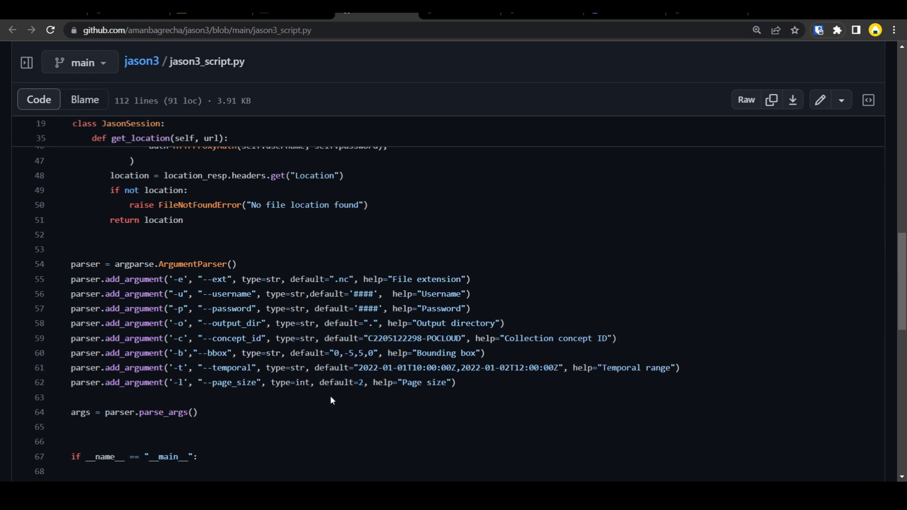
pyautogui.doubleClick(358, 382)
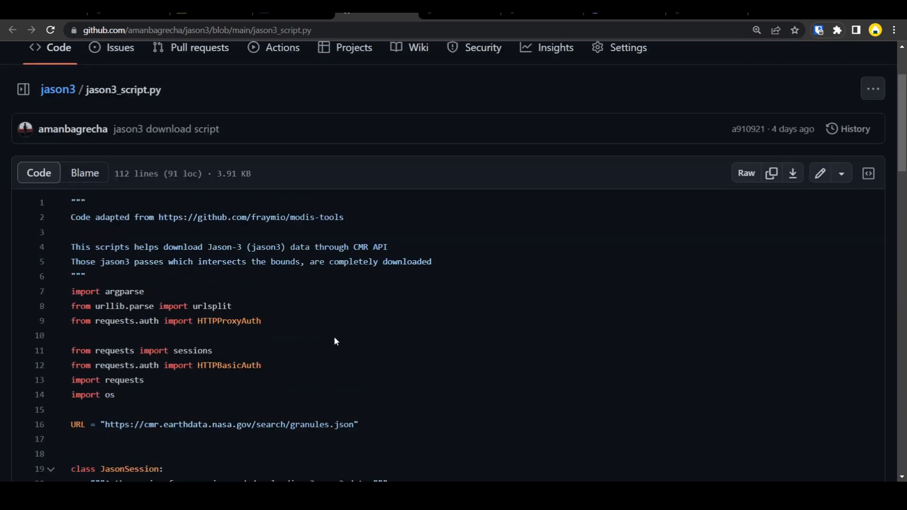
# Open the jason3 repository root and scroll through its README usage instructions.
pyautogui.click(57, 89)
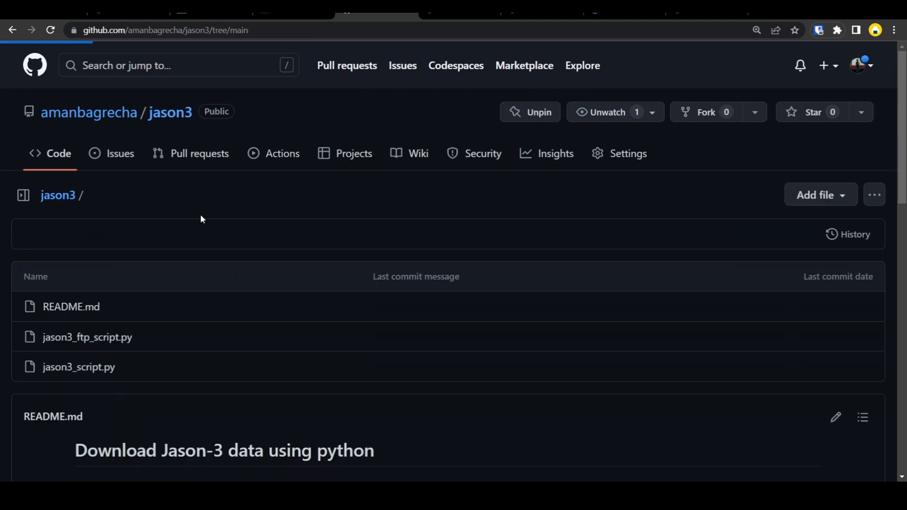
pyautogui.scroll(-3)
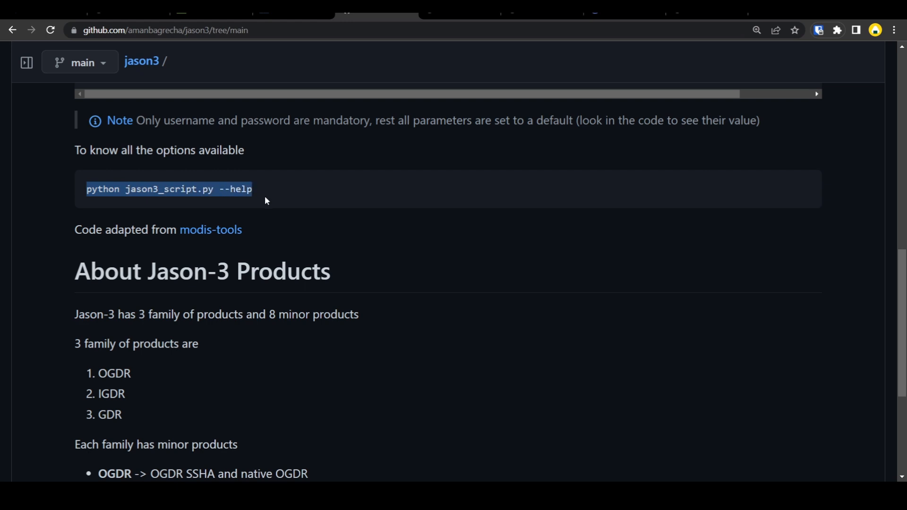
pyautogui.click(230, 189)
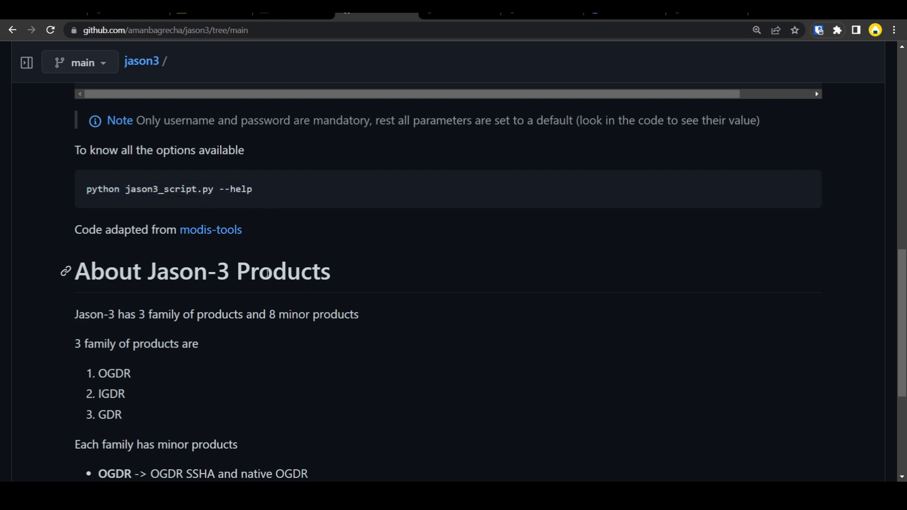
pyautogui.scroll(3)
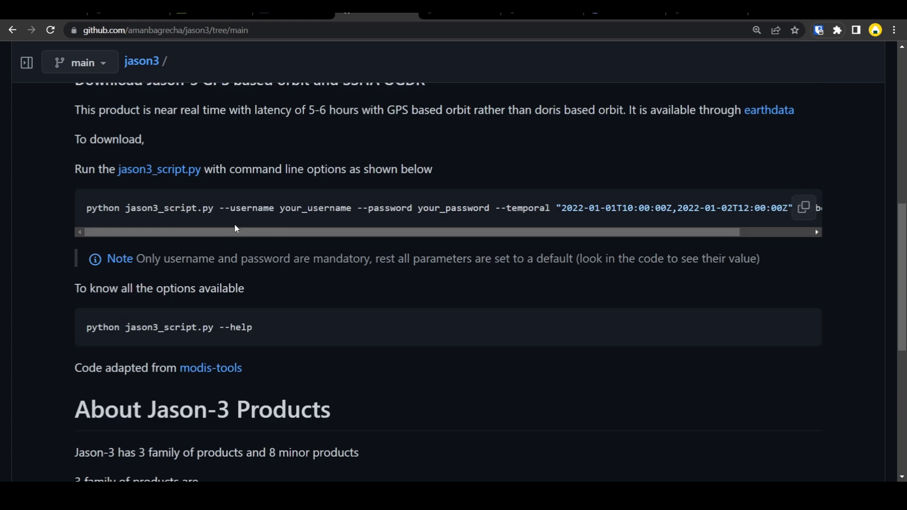
pyautogui.hscroll(3)
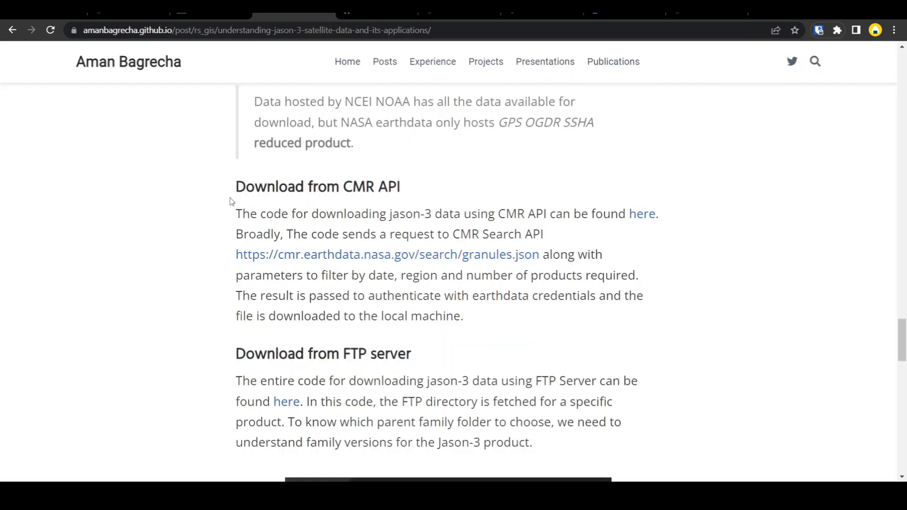
# Highlight the 'Download from CMR API' heading, then bring up the jason3_ftp_script.py GitHub page.
pyautogui.doubleClick(318, 186)
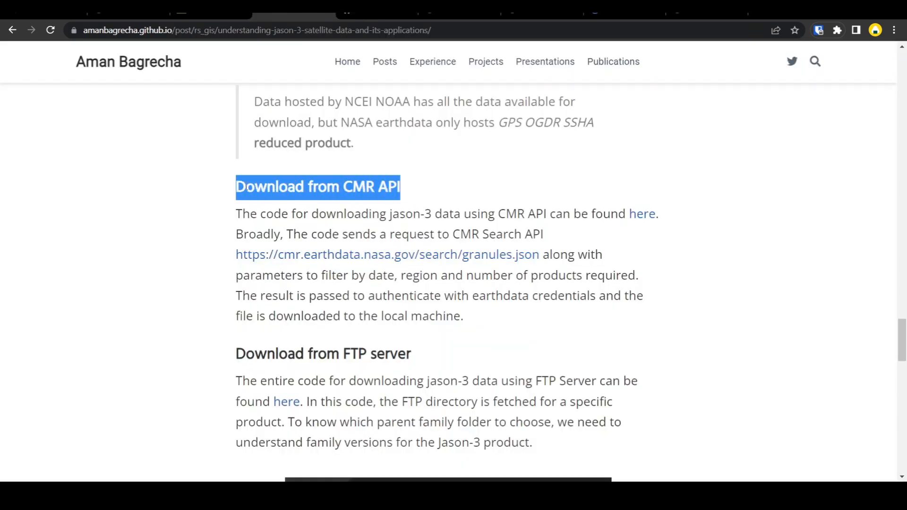
pyautogui.scroll(-3)
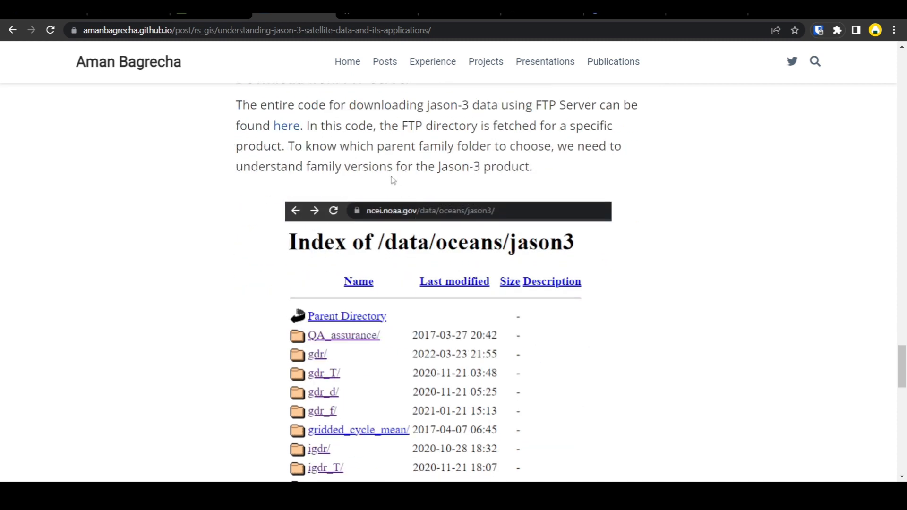
pyautogui.moveTo(384, 346)
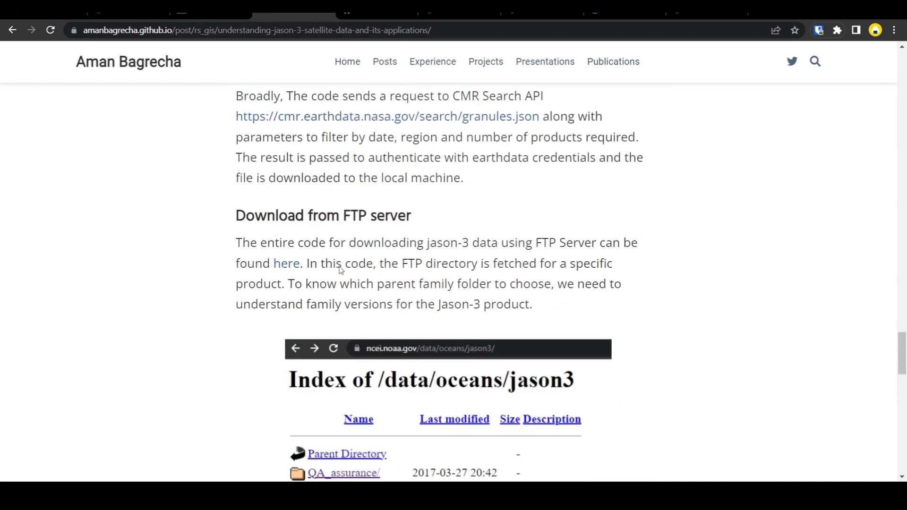
pyautogui.moveTo(286, 266)
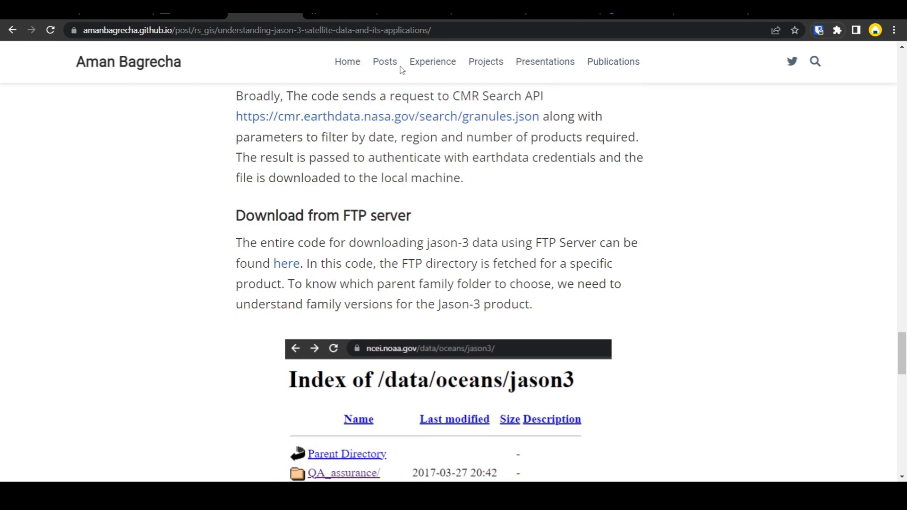
pyautogui.click(286, 263)
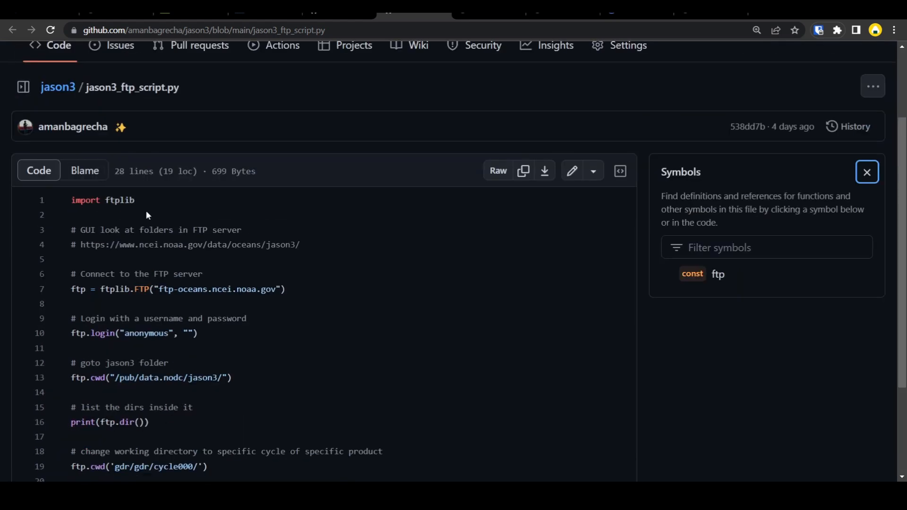
# Walk through the jason3_ftp_script.py code, then reach the blog's product family versioning note.
pyautogui.scroll(-3)
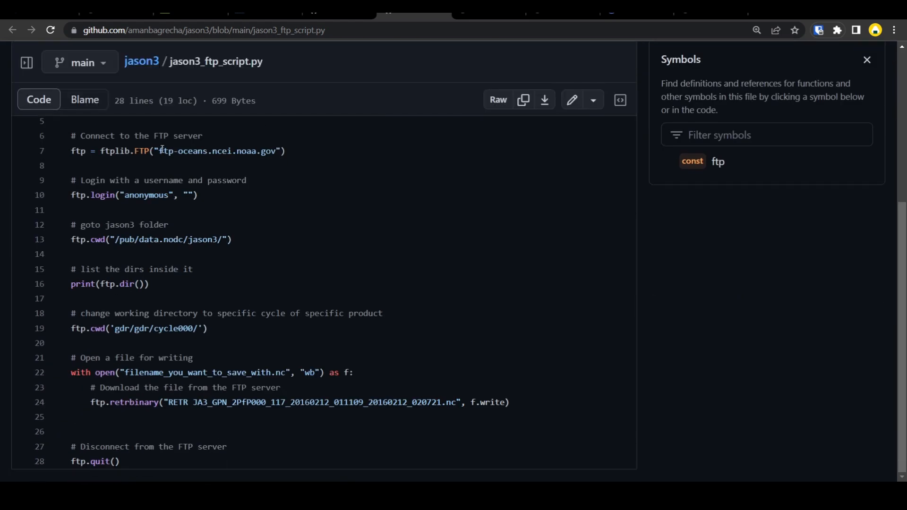
pyautogui.moveTo(161, 151); pyautogui.dragTo(235, 151)
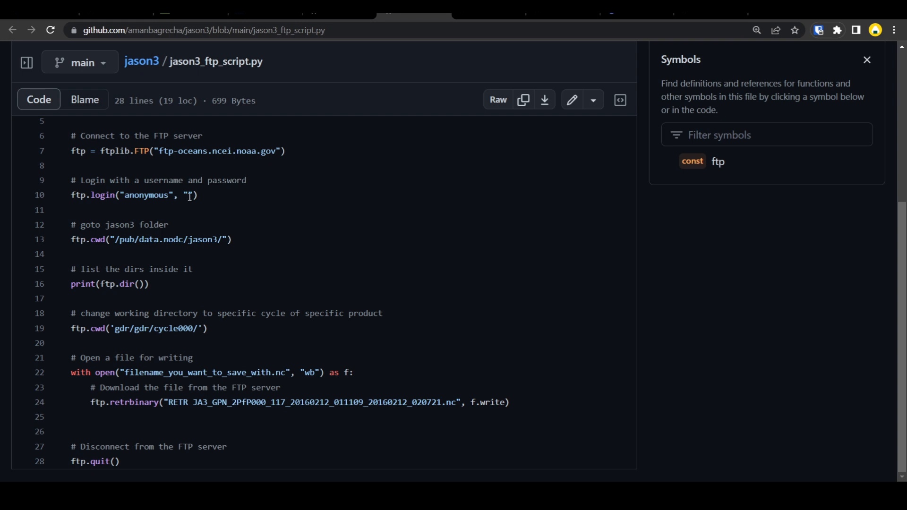
pyautogui.moveTo(217, 249)
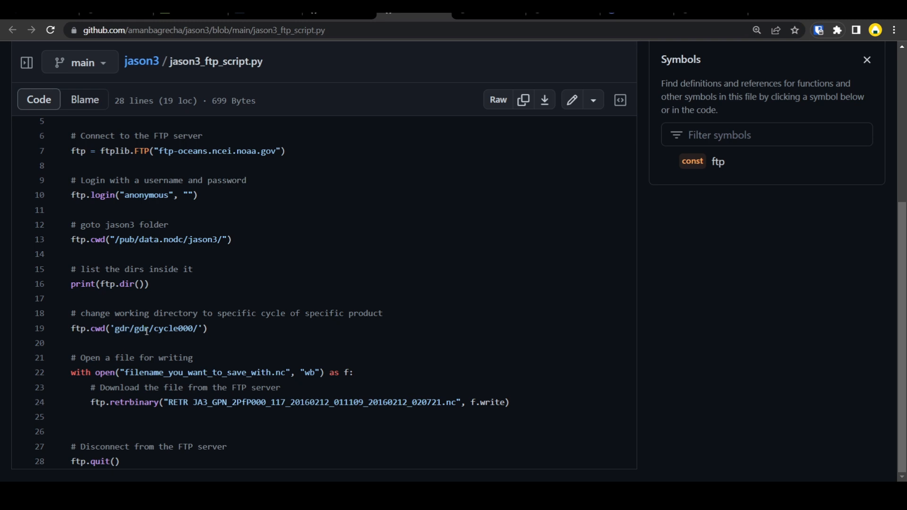
pyautogui.doubleClick(174, 328)
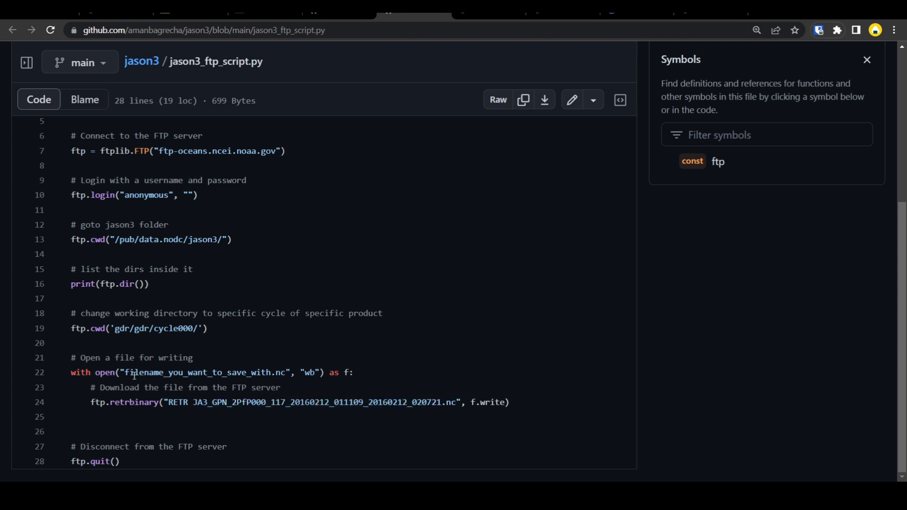
pyautogui.doubleClick(203, 372)
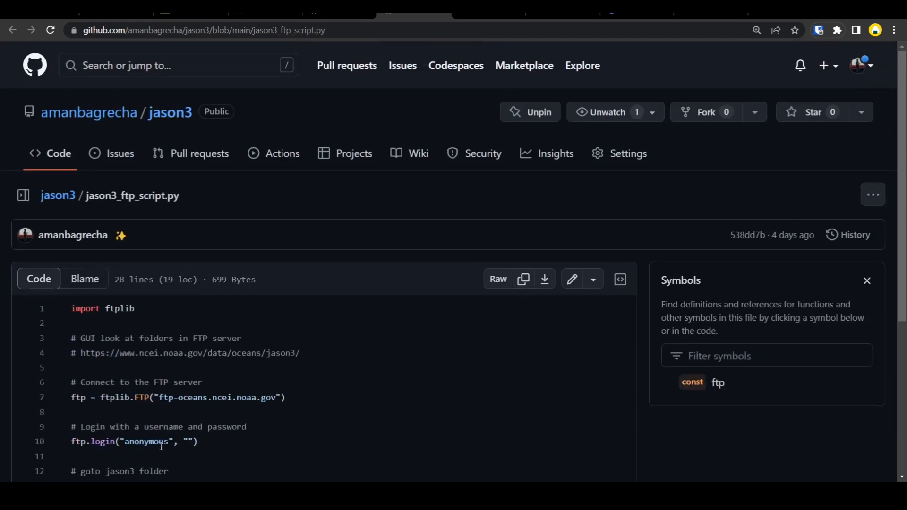
pyautogui.scroll(-3)
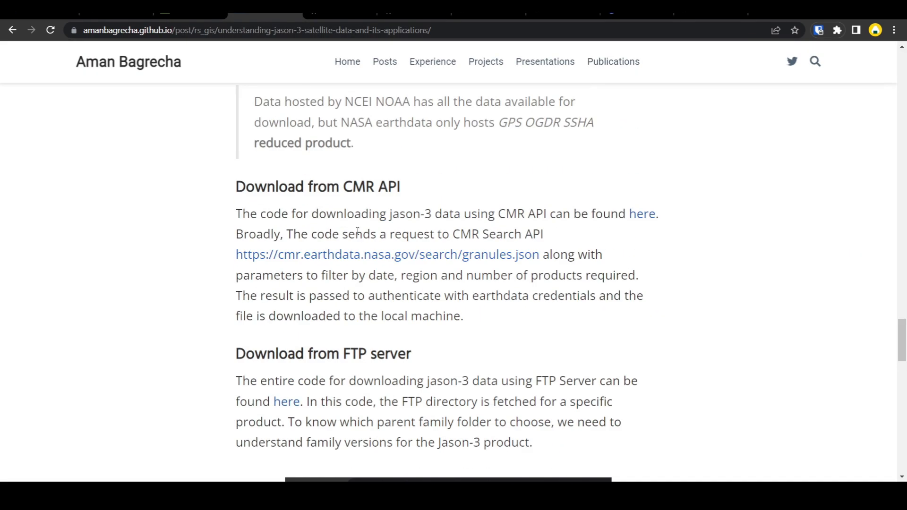
pyautogui.scroll(-3)
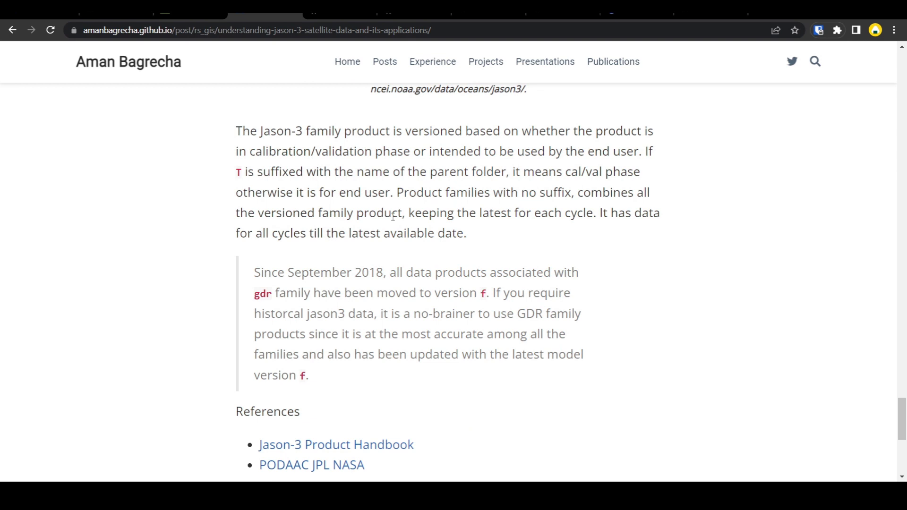